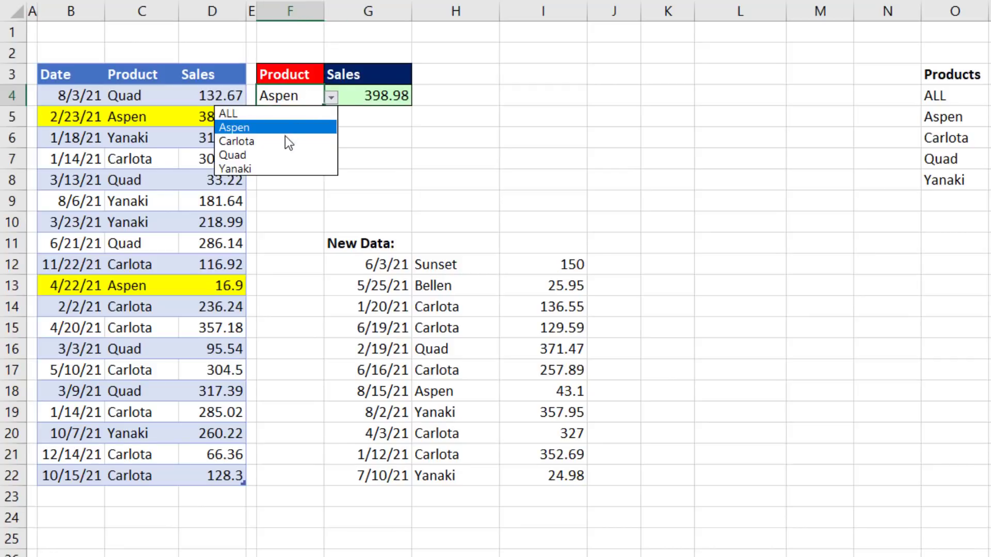
# Step: Demo the product dropdown: pick Carlota, then ALL, then a product from the updated list
pyautogui.click(236, 141)
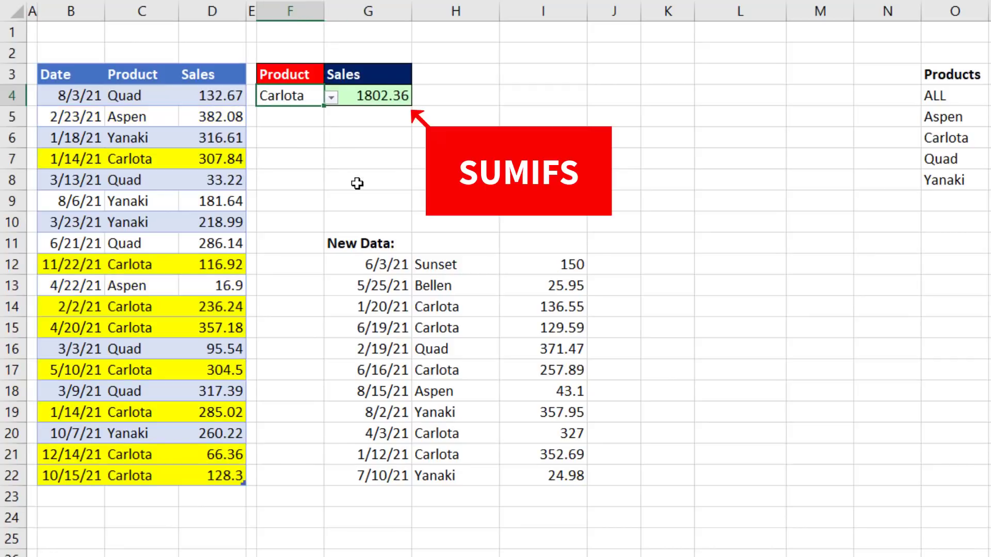
pyautogui.click(332, 96)
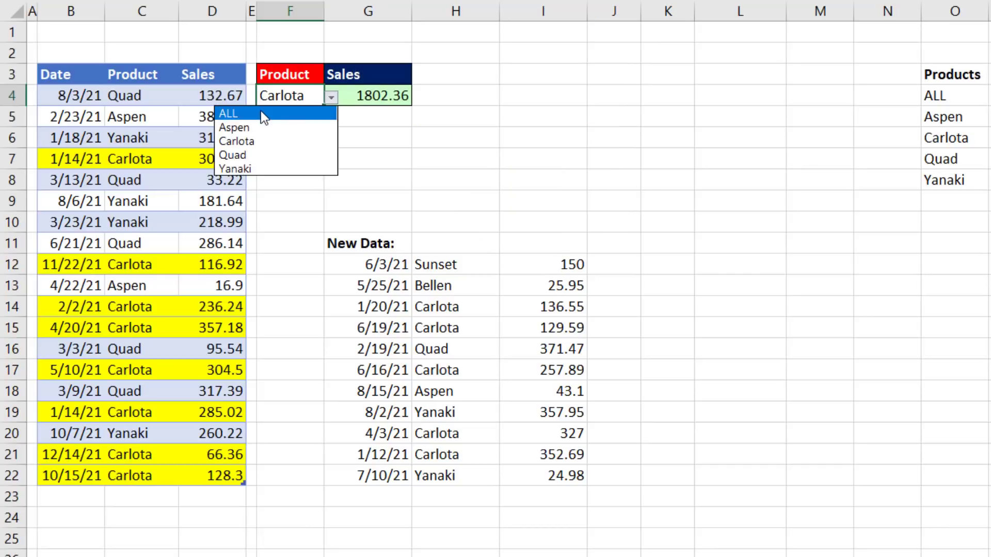
pyautogui.click(228, 113)
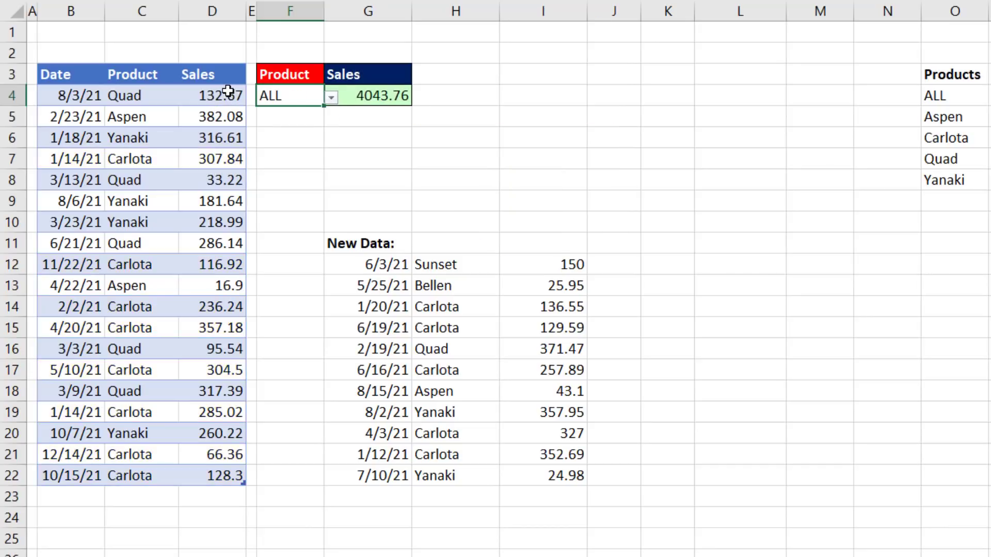
pyautogui.moveTo(233, 496)
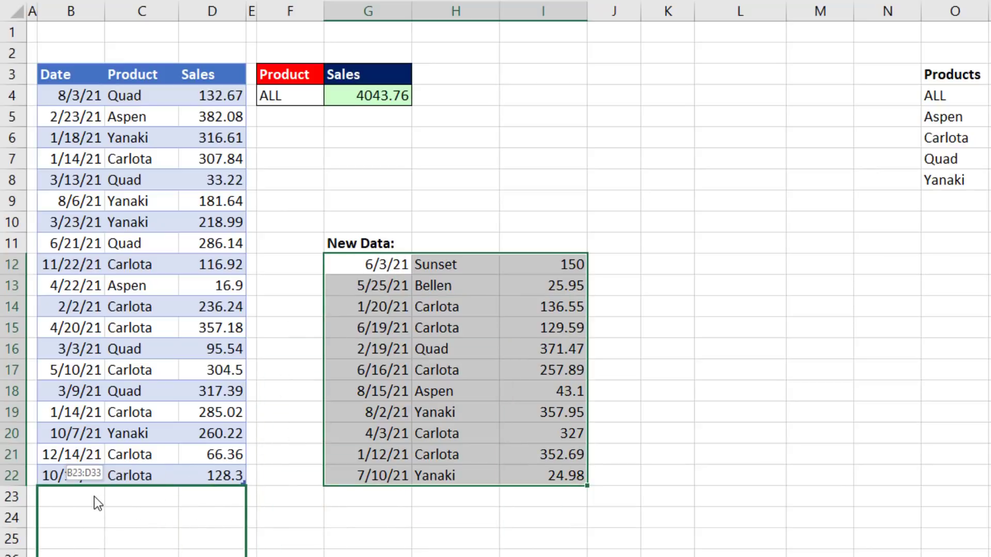
pyautogui.click(330, 96)
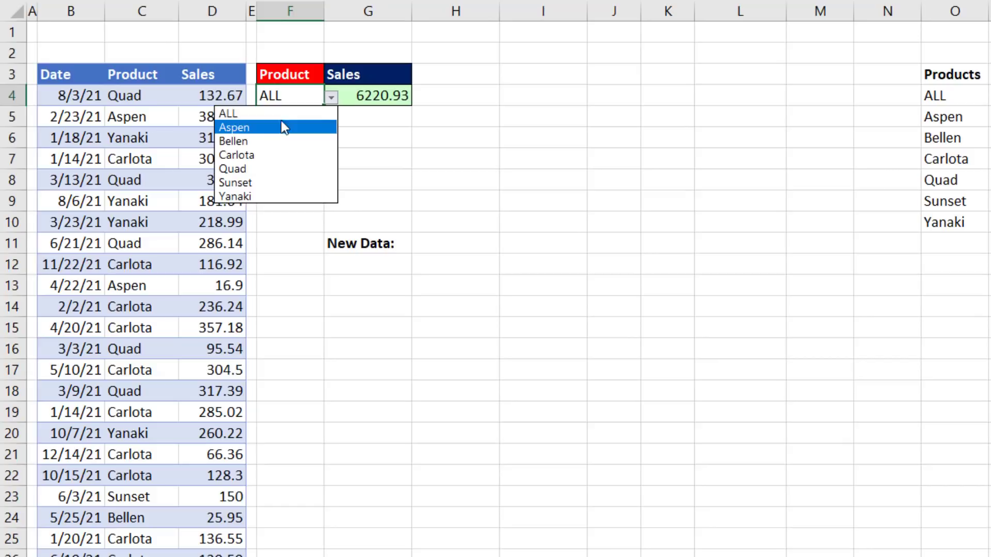
pyautogui.moveTo(235, 183)
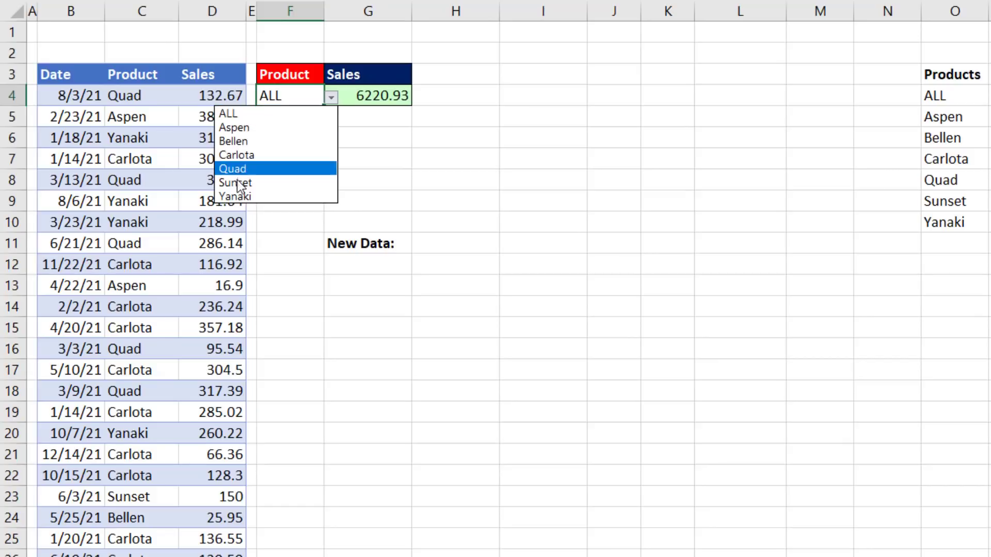
pyautogui.click(234, 141)
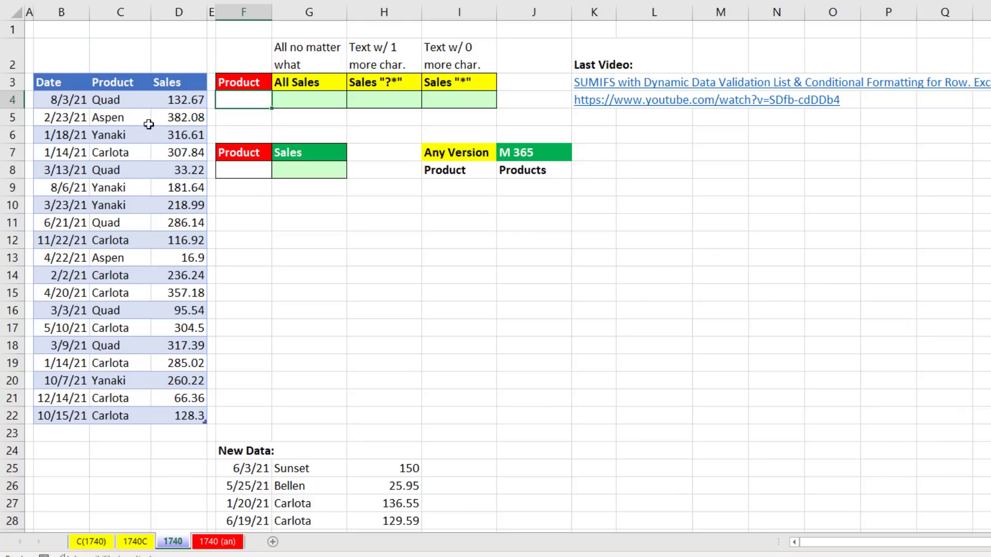
pyautogui.moveTo(124, 394)
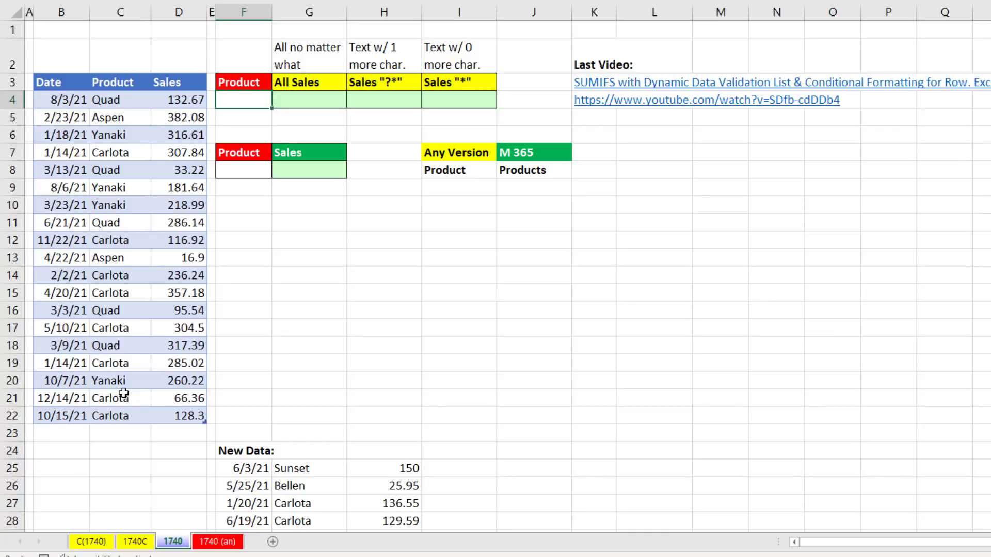
pyautogui.moveTo(105, 101)
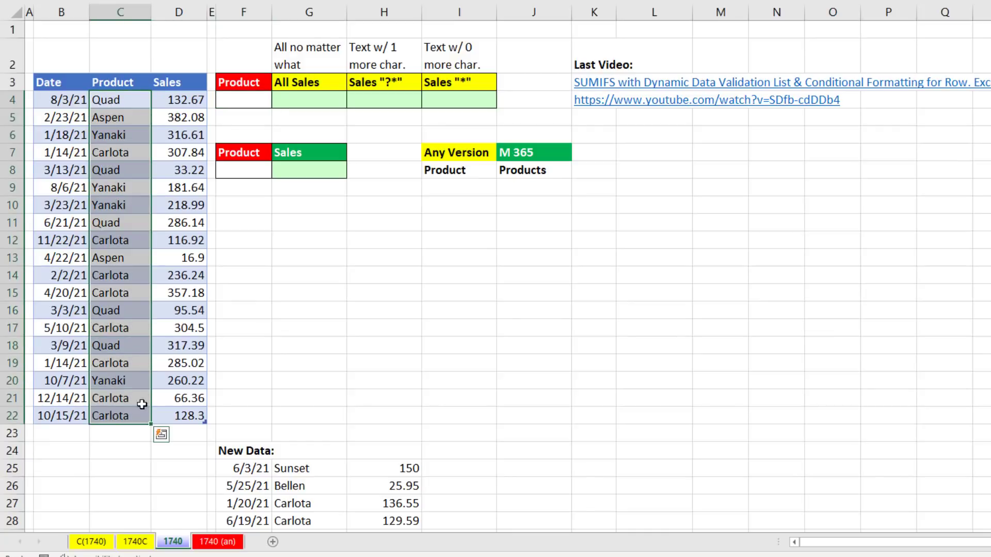
# Step: Copy the sales table's product names into I9, keeping values only
pyautogui.press('ctrl+c')
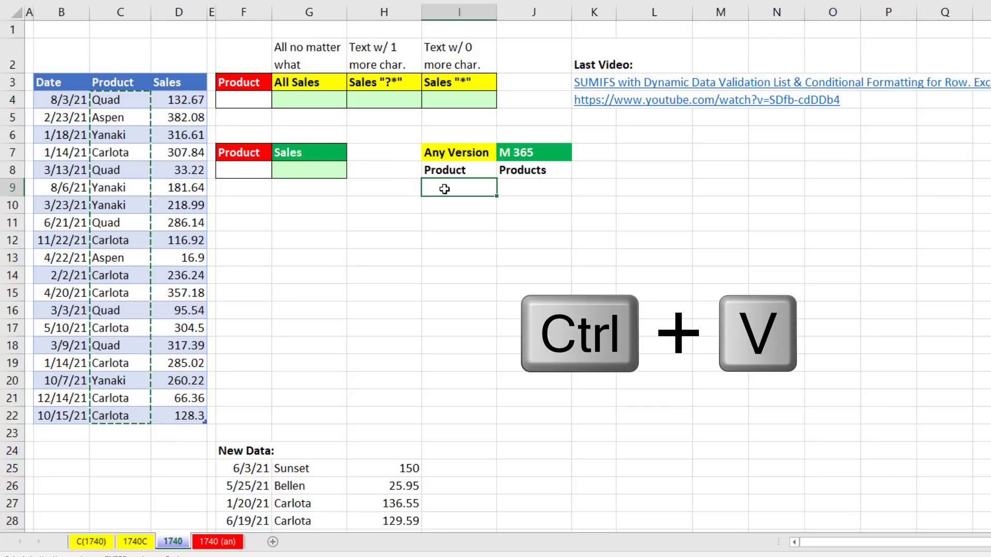
pyautogui.press('ctrl+v')
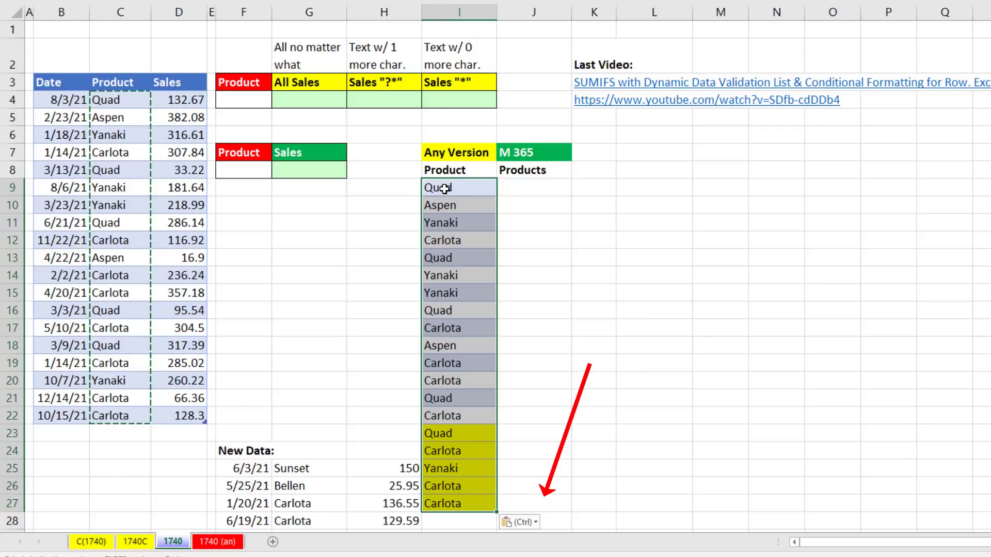
pyautogui.press('ctrl')
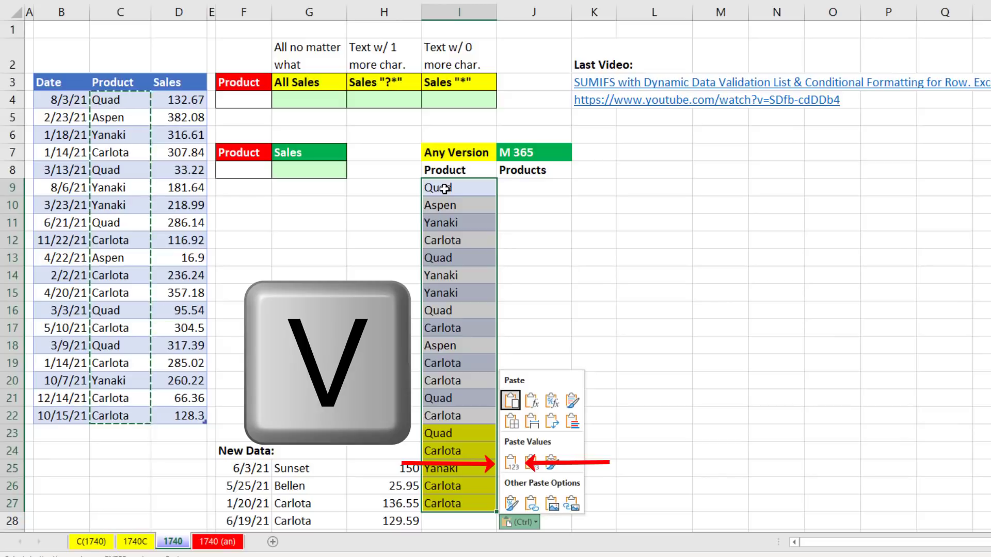
pyautogui.click(511, 462)
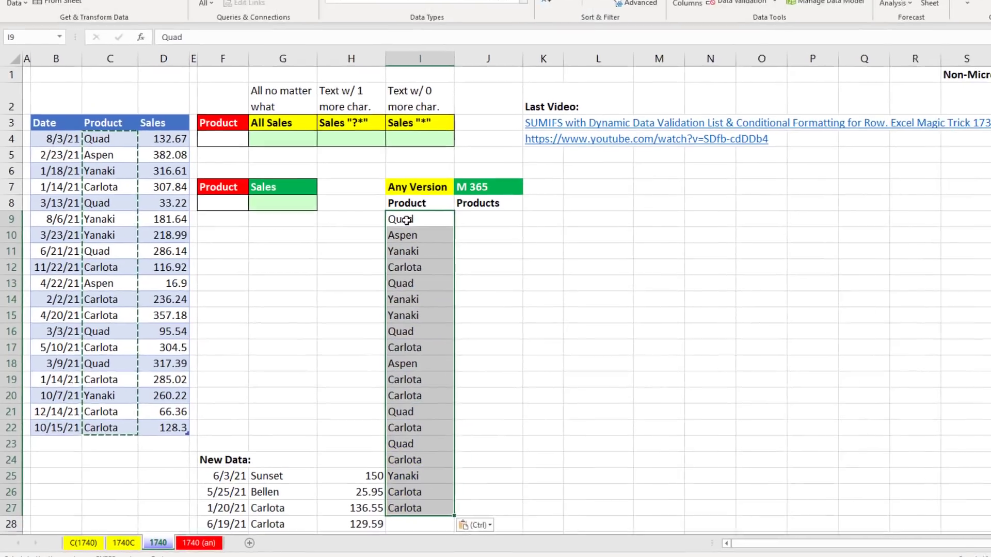
# Step: Remove duplicates from the pasted column only, leaving Quad, Aspen, Yanaki and Carlota
pyautogui.click(212, 26)
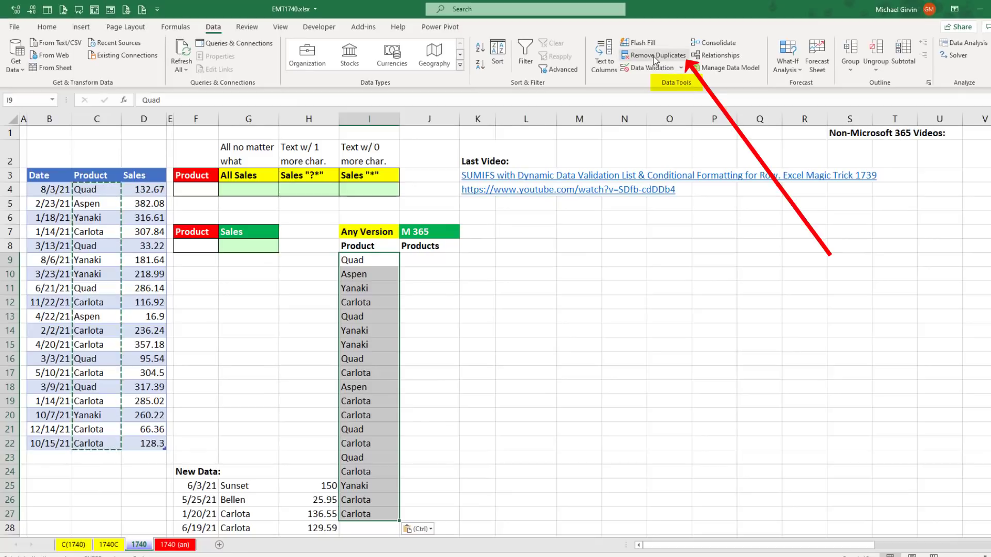
pyautogui.moveTo(654, 55)
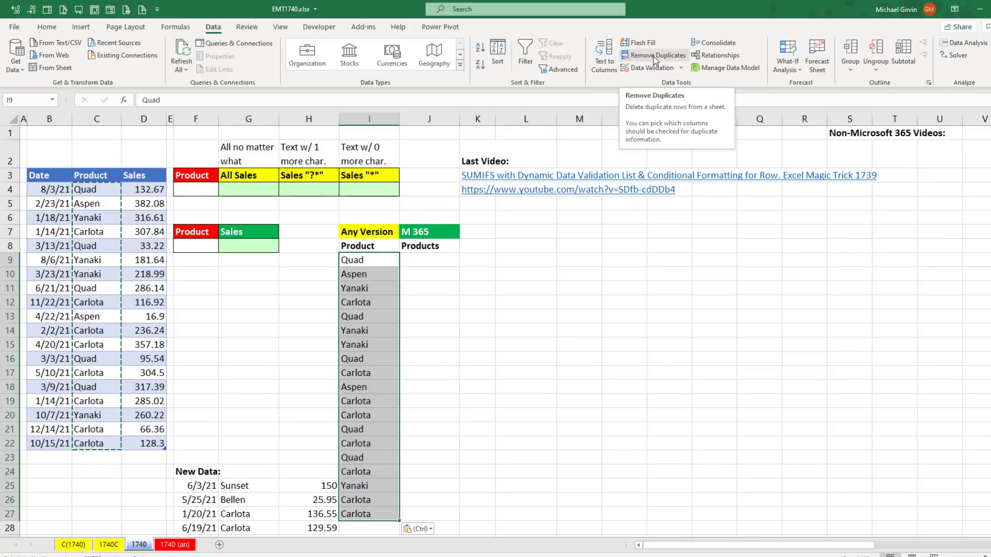
pyautogui.click(656, 55)
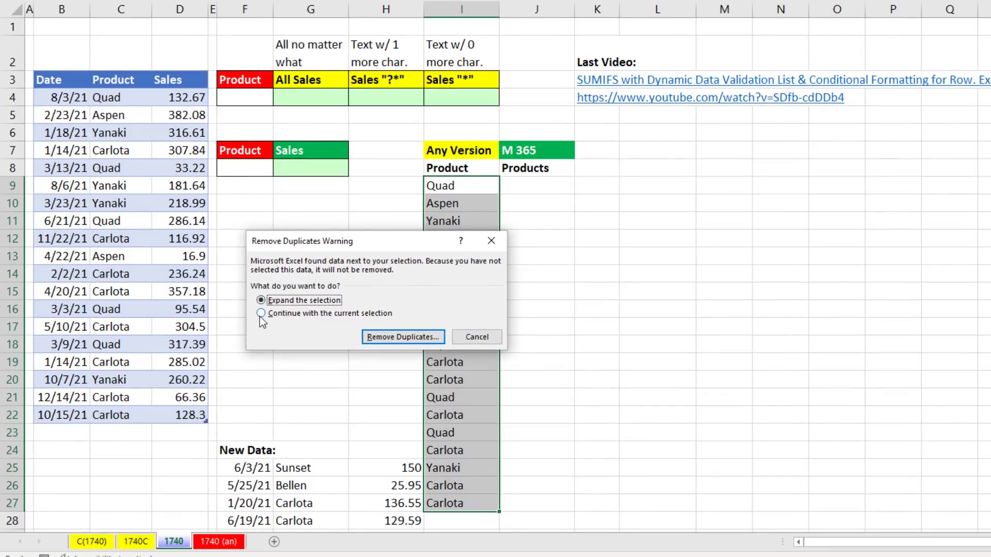
pyautogui.click(261, 314)
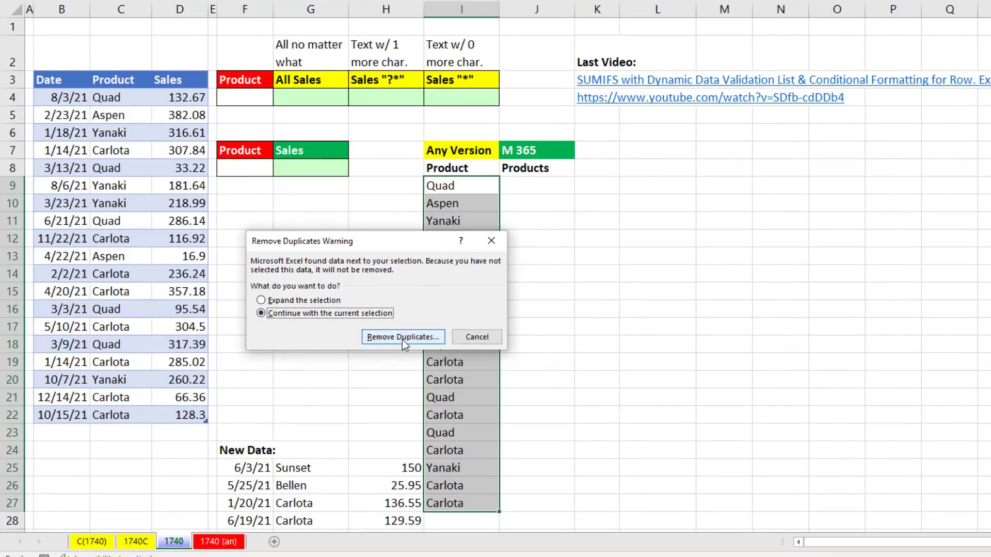
pyautogui.click(402, 337)
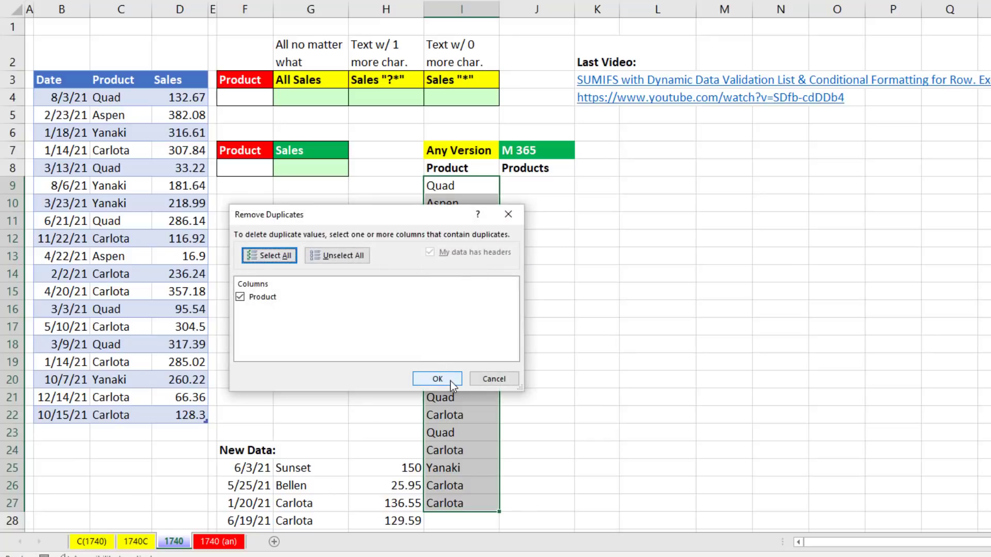
pyautogui.click(437, 378)
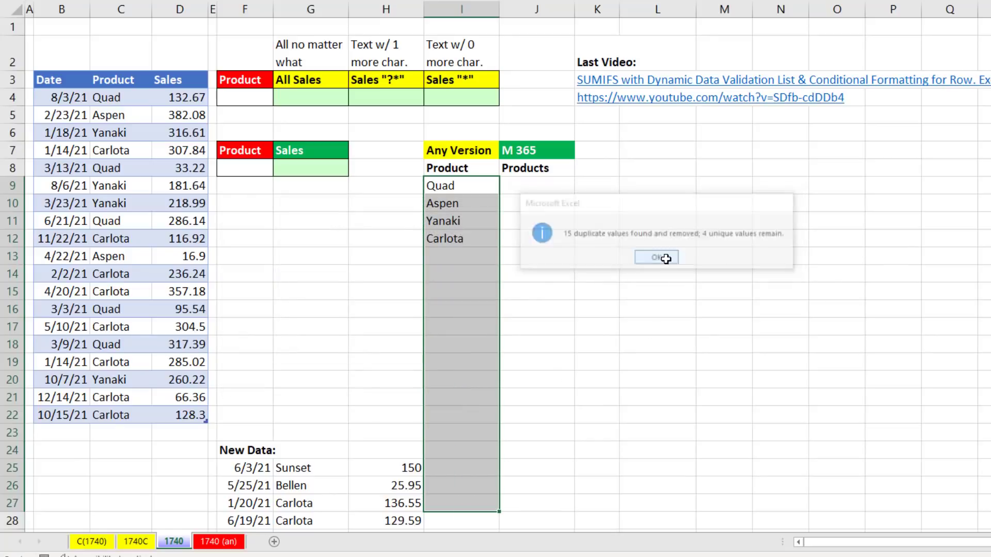
pyautogui.click(656, 257)
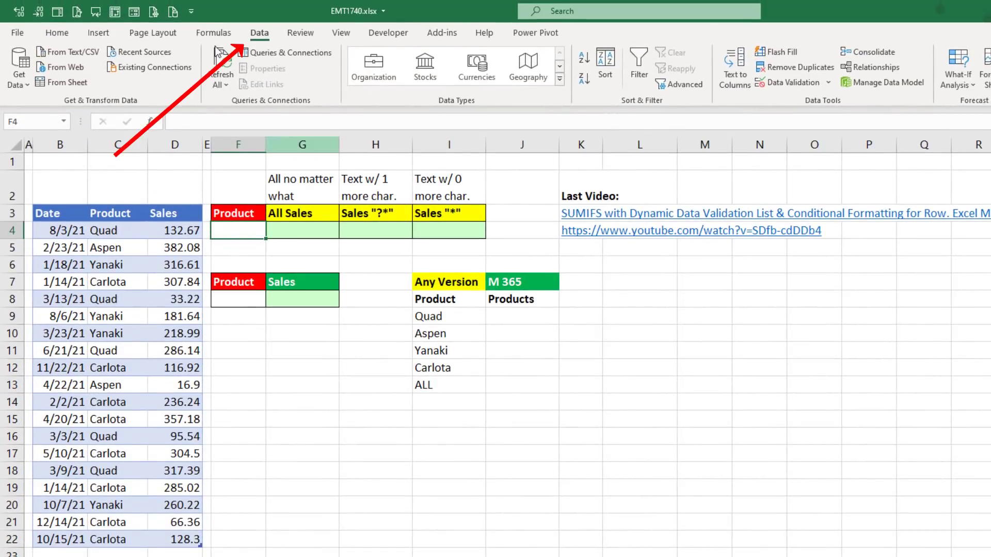
pyautogui.moveTo(792, 82)
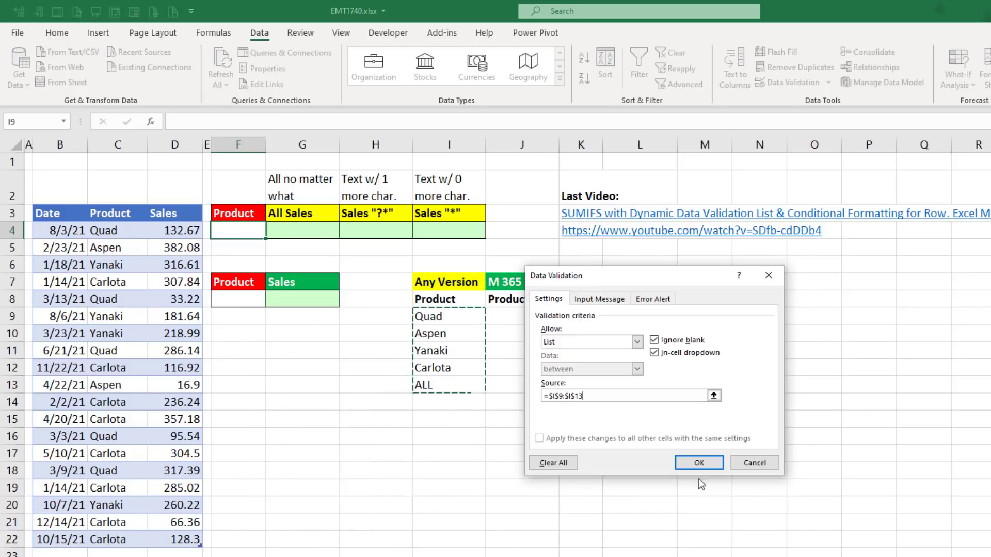
# Step: Confirm F4's list validation with source =$I$9:$I$13
pyautogui.click(698, 463)
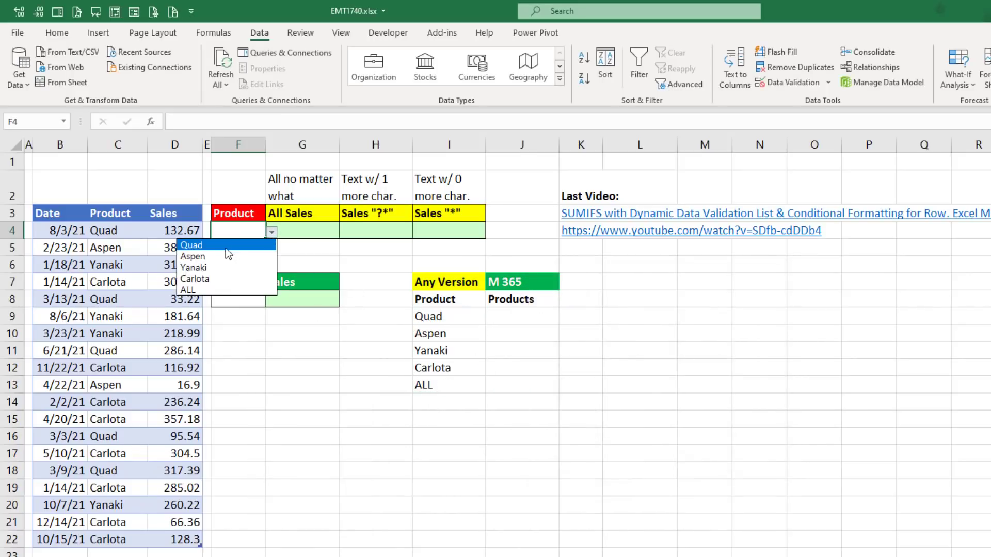
pyautogui.moveTo(200, 290)
pyautogui.write('=')
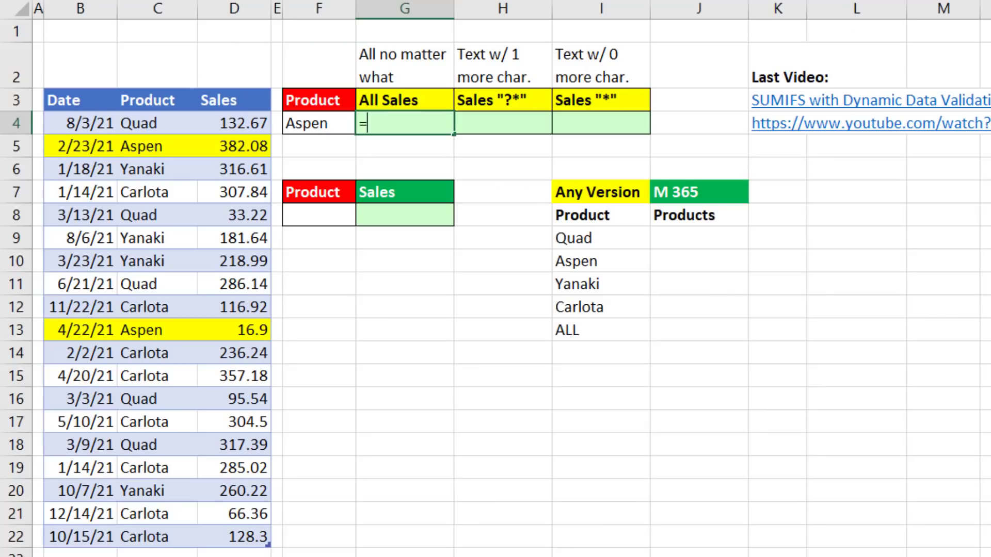
# Step: Enter a SUMIFS in G4 totaling sales for the F4 product, giving Aspen's 398.98
pyautogui.write('SUMIFS(')
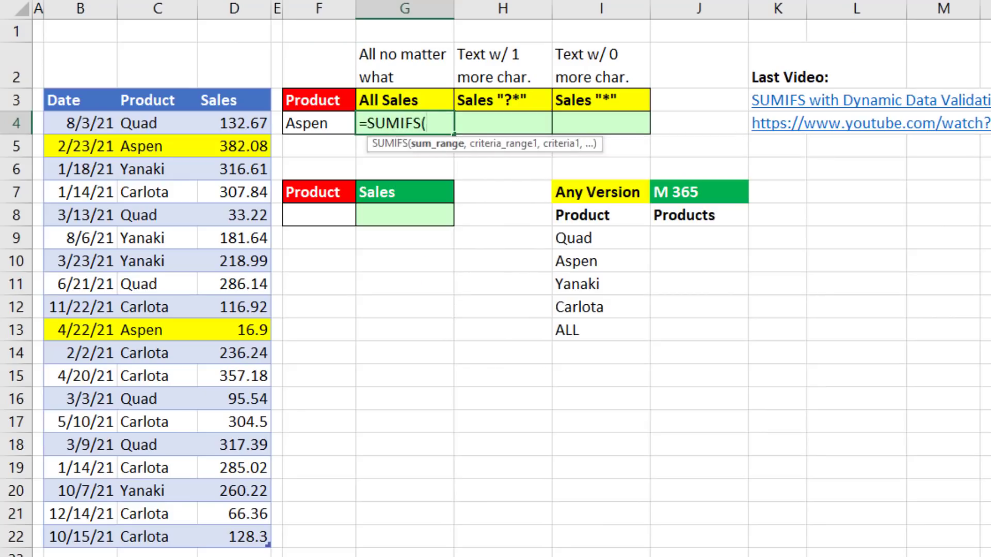
pyautogui.moveTo(440, 160)
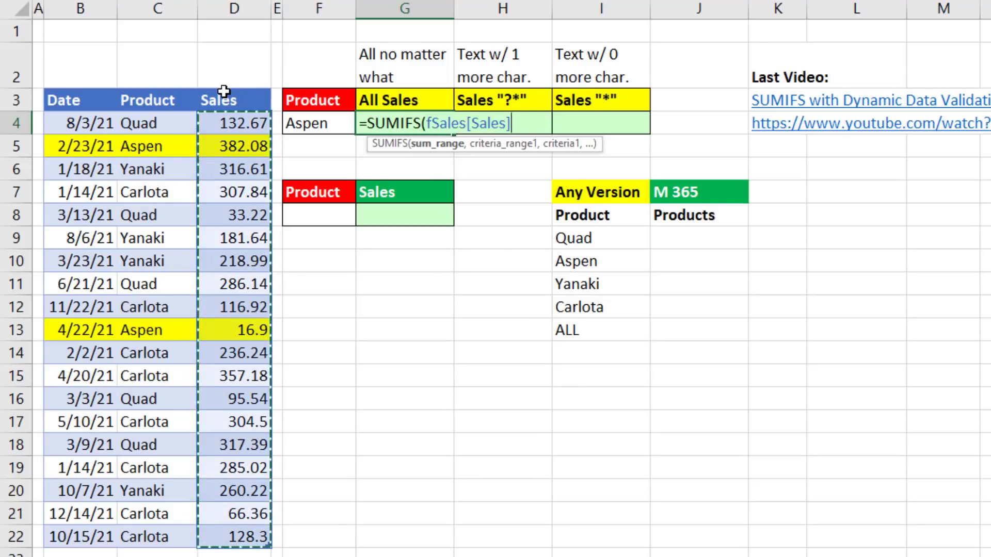
pyautogui.write(',fSales[Product')
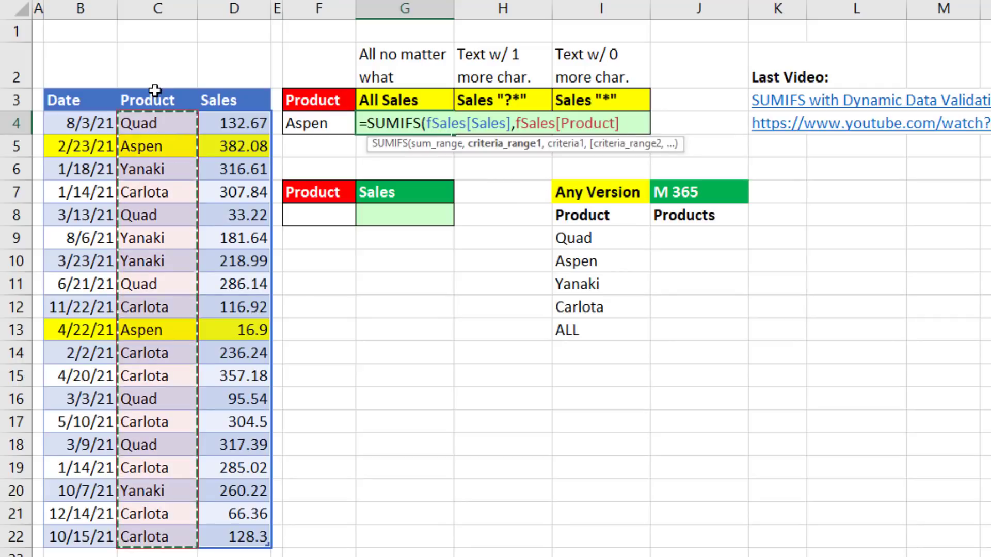
pyautogui.write(',')
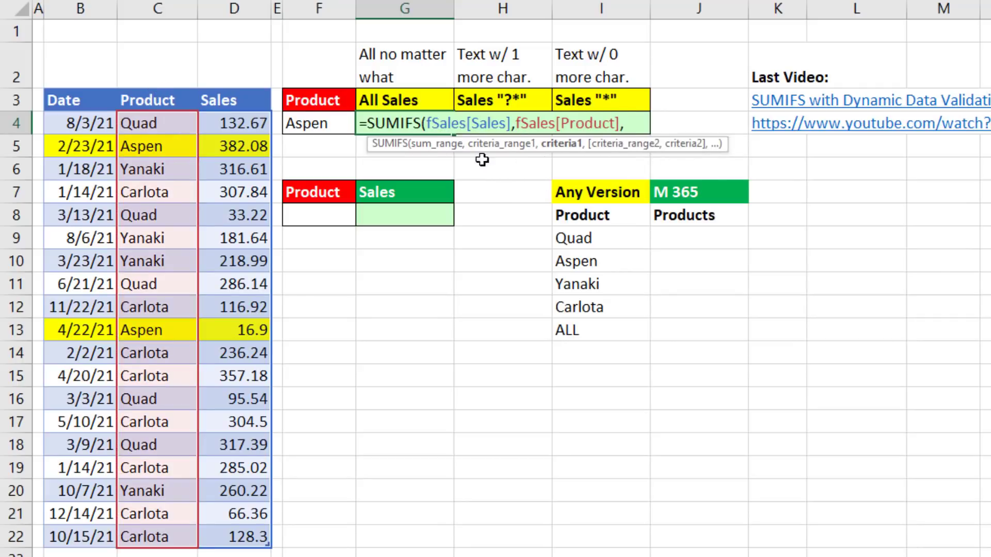
pyautogui.click(318, 124)
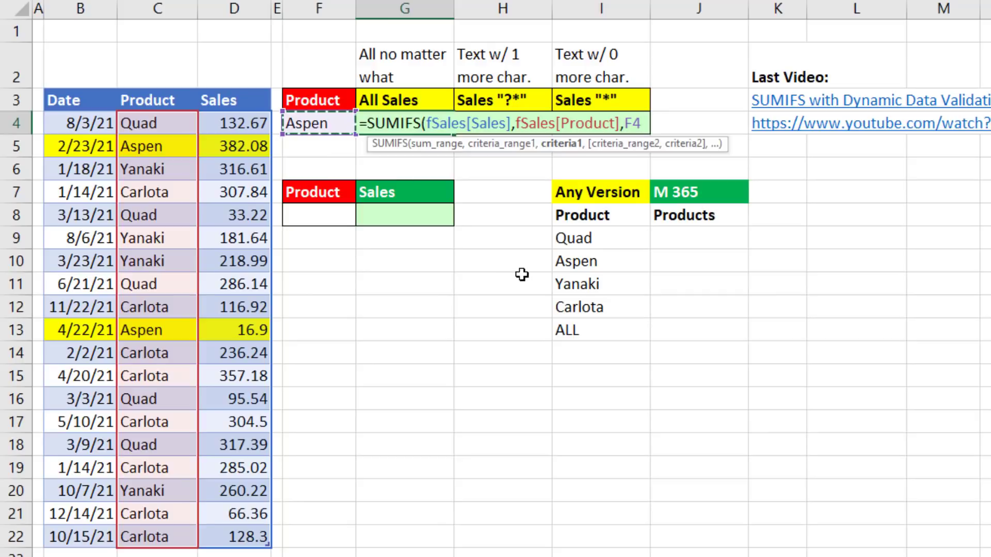
pyautogui.press('Return')
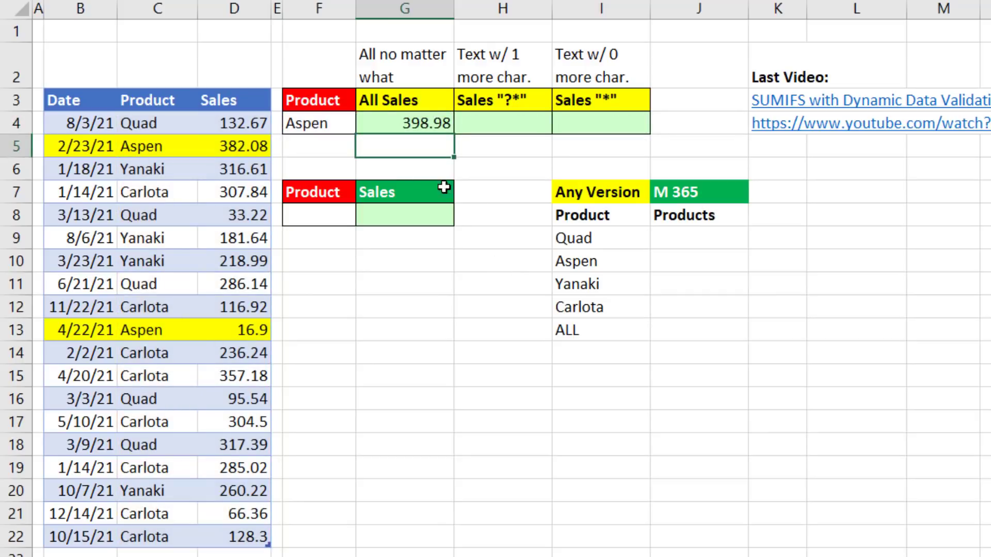
# Step: Switch the product to Carlota, then check G4's total of 0 for ALL
pyautogui.click(363, 124)
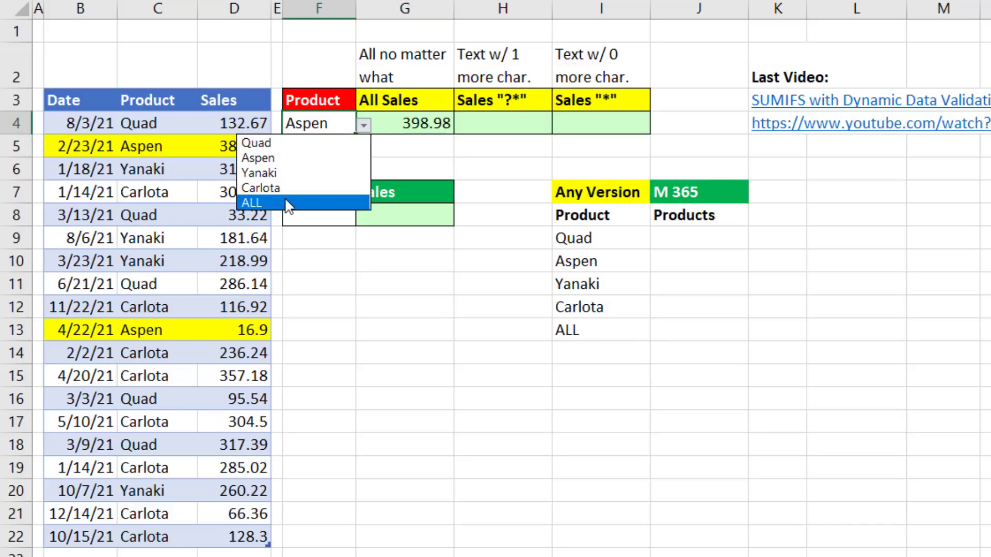
pyautogui.click(259, 188)
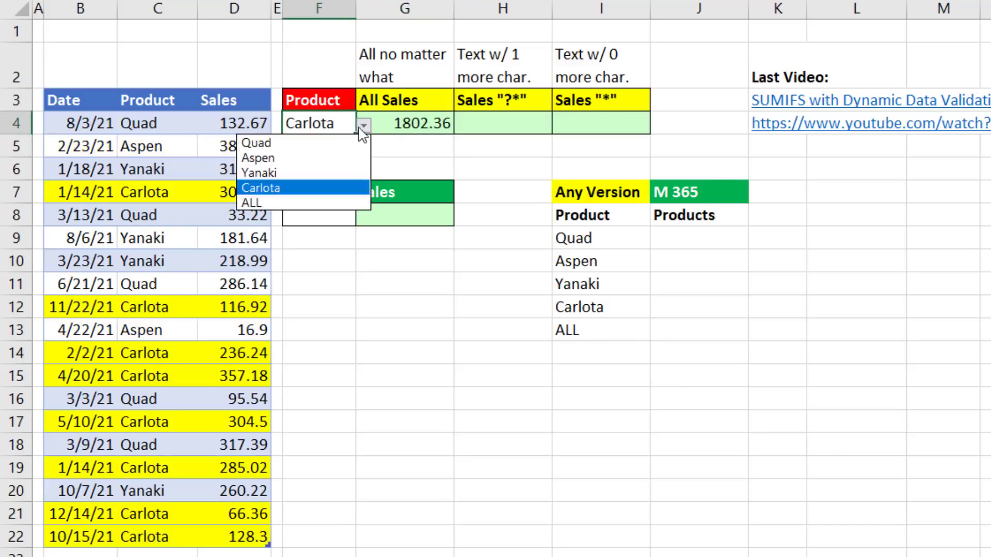
pyautogui.click(251, 202)
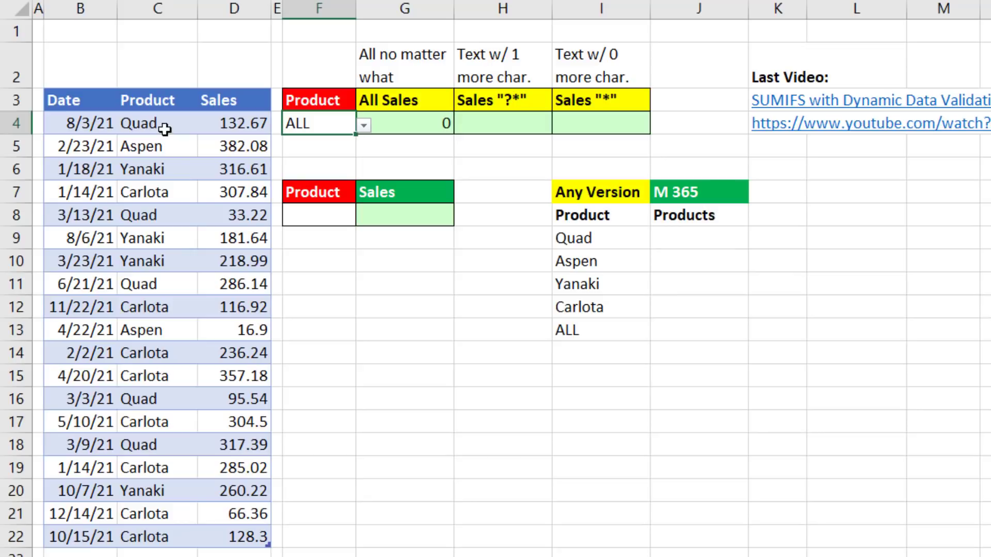
pyautogui.moveTo(437, 122)
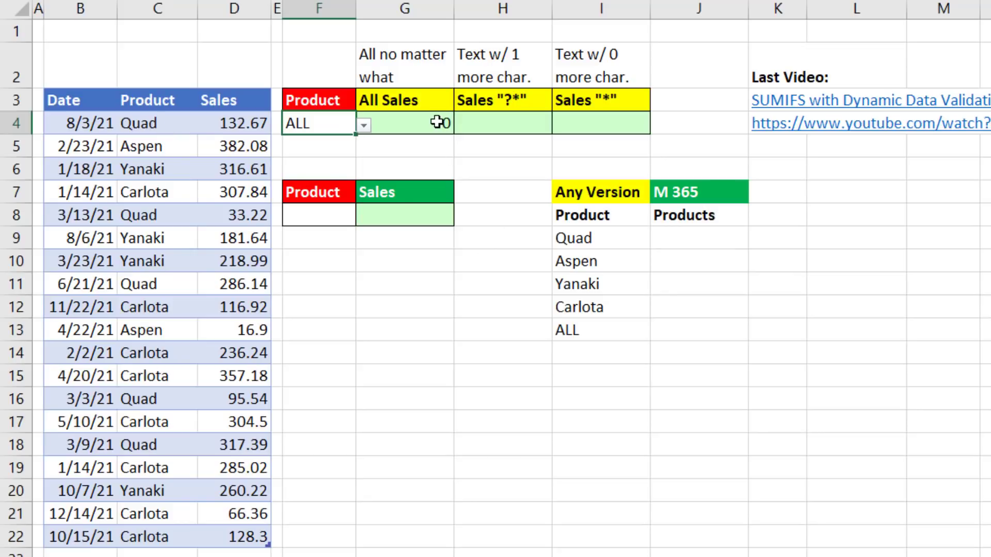
pyautogui.click(405, 124)
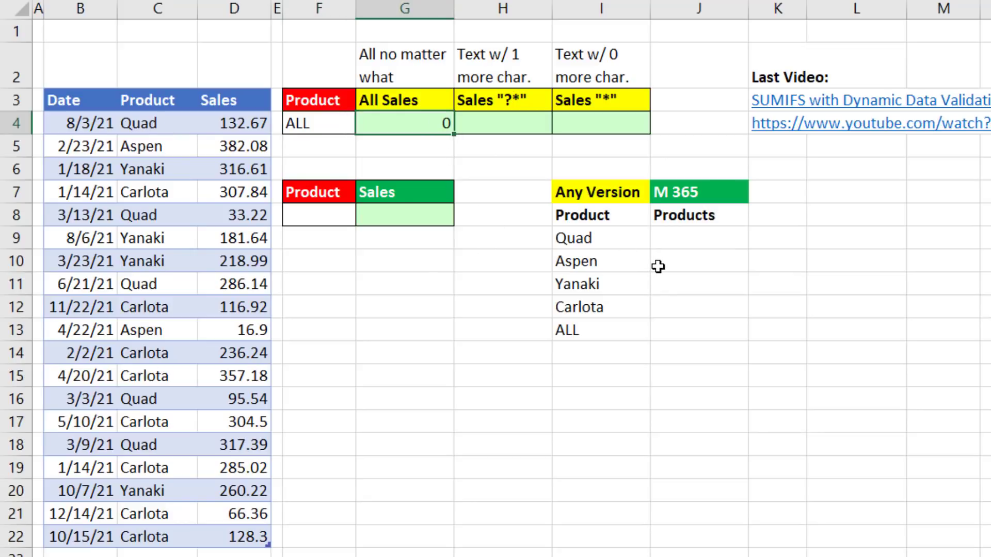
# Step: Begin wrapping G4's formula as IF(F4="ALL",SUM(fSales[Sales]),SUMIFS(...))
pyautogui.press('f2')
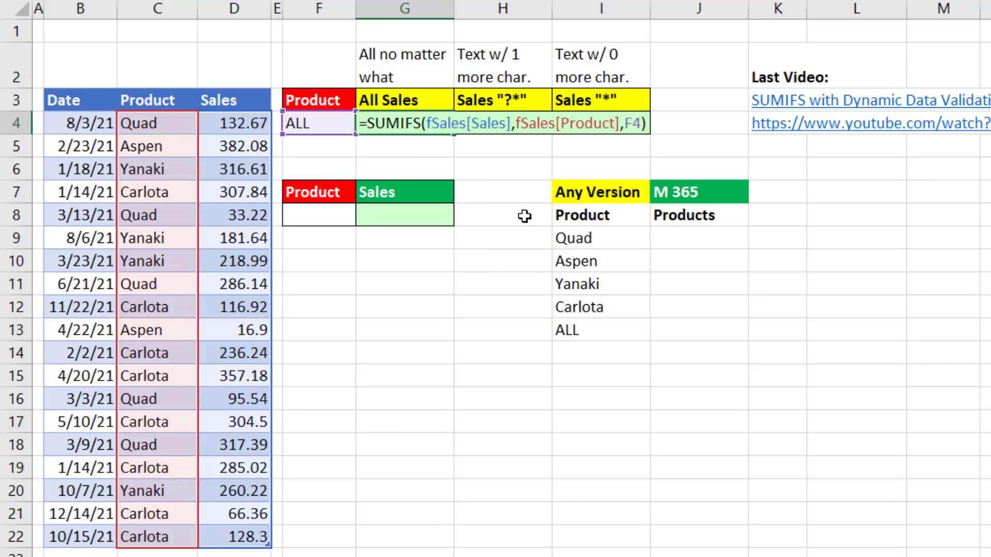
pyautogui.write('if')
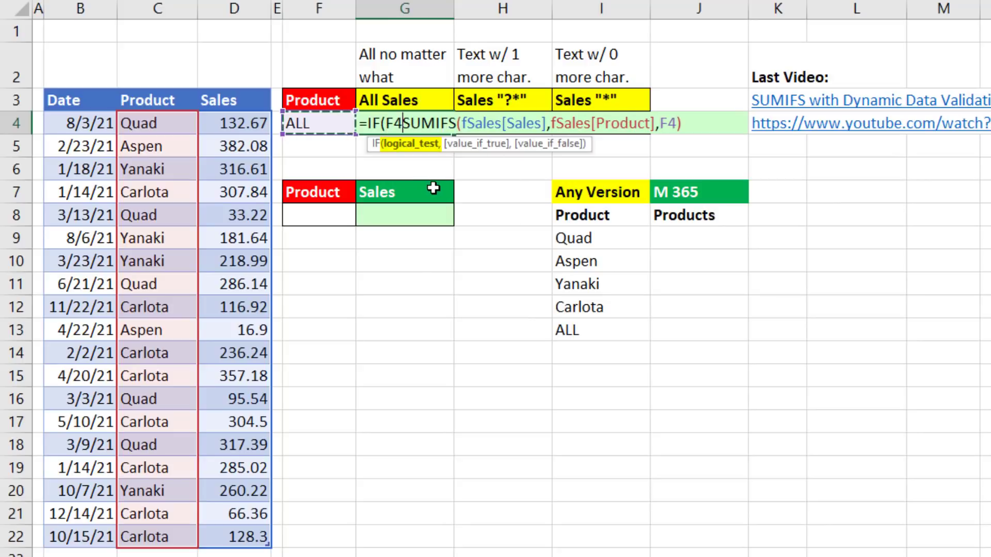
pyautogui.write('="ALL",')
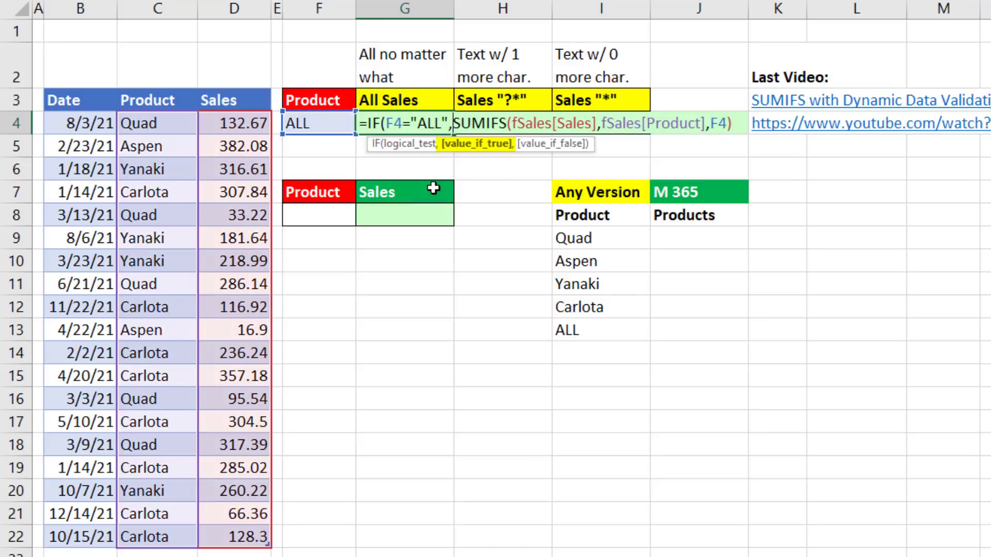
pyautogui.write('su')
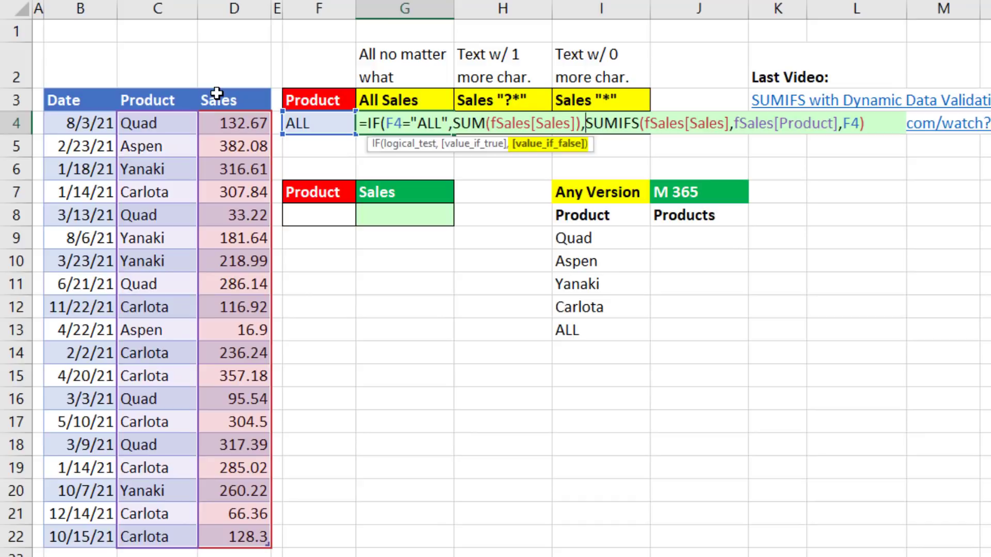
pyautogui.moveTo(906, 177)
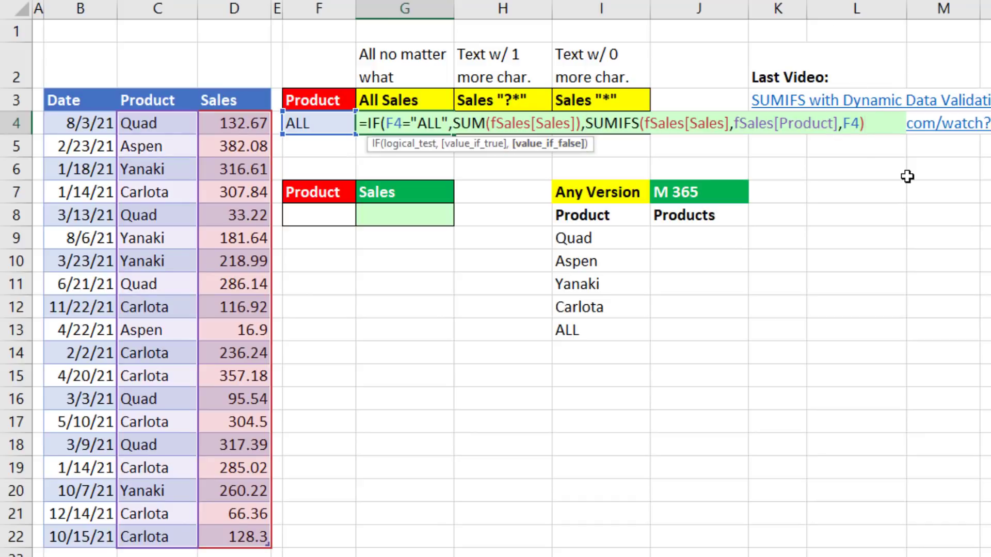
# Step: Commit the IF formula (4043.76 for ALL), test Aspen at 398.98, then return to ALL
pyautogui.press('Return')
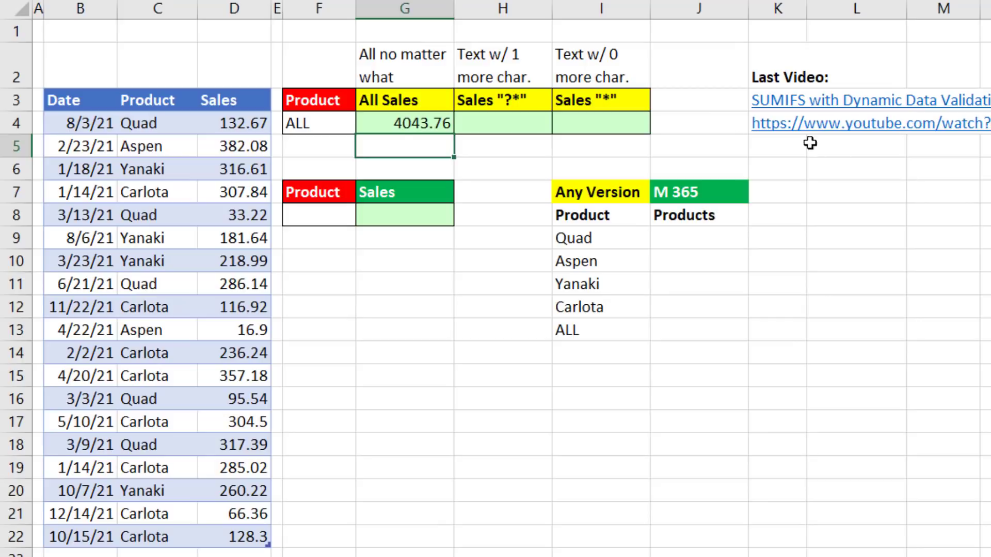
pyautogui.click(364, 123)
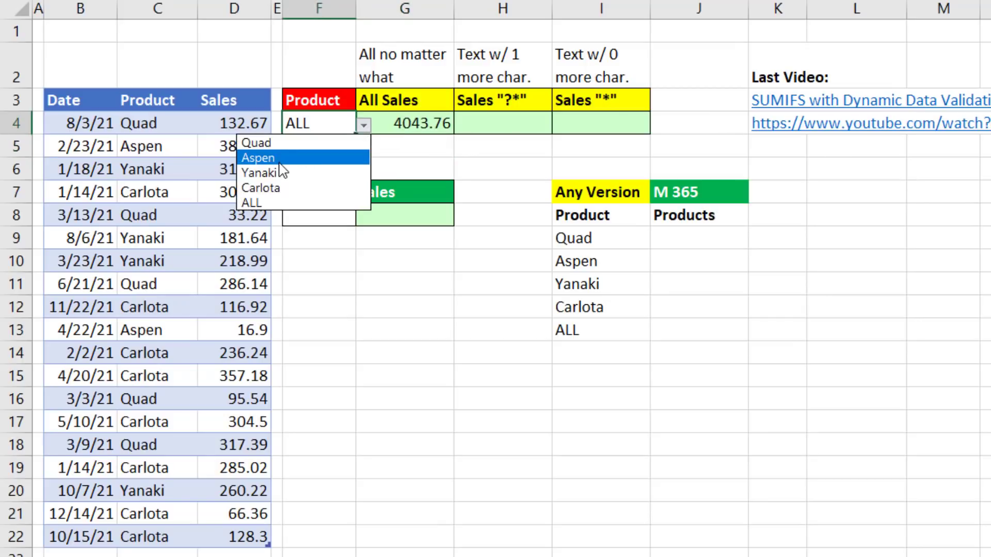
pyautogui.click(257, 158)
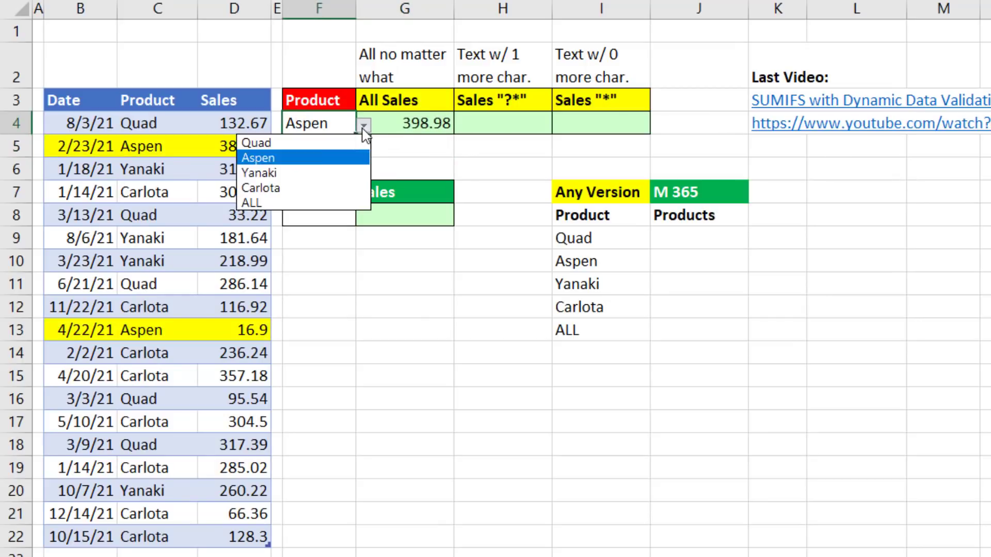
pyautogui.click(251, 202)
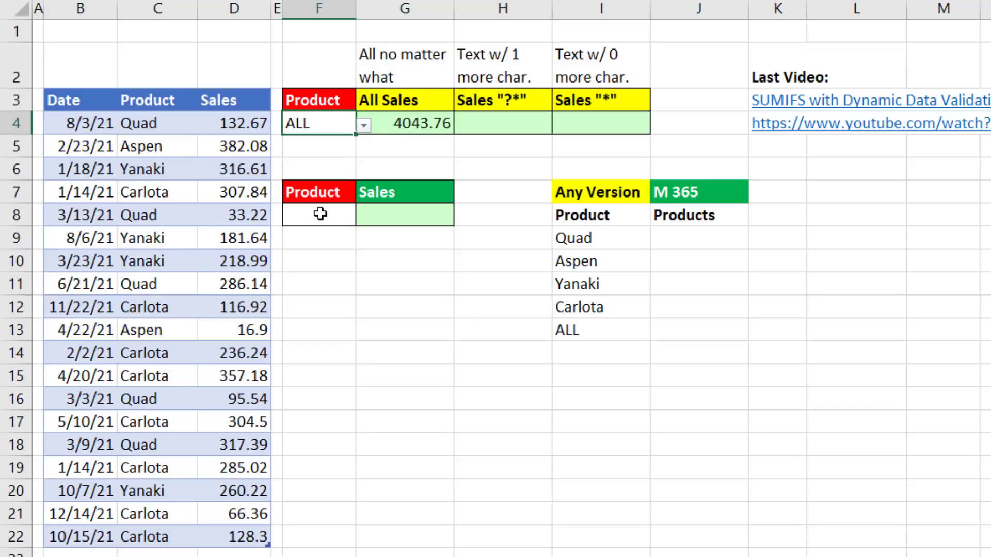
pyautogui.moveTo(179, 218)
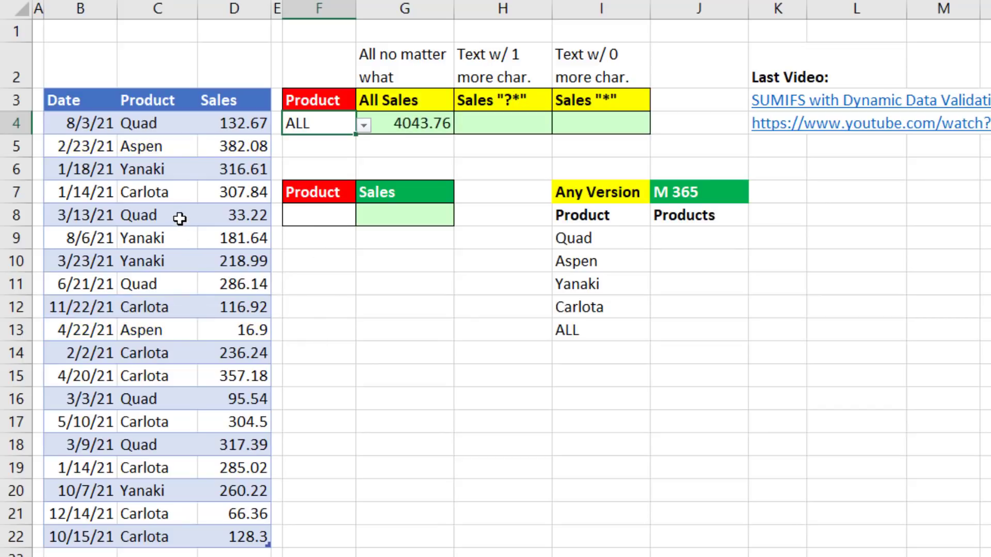
# Step: Clear the Carlota entry in C7 and enter ="" in C8
pyautogui.click(145, 215)
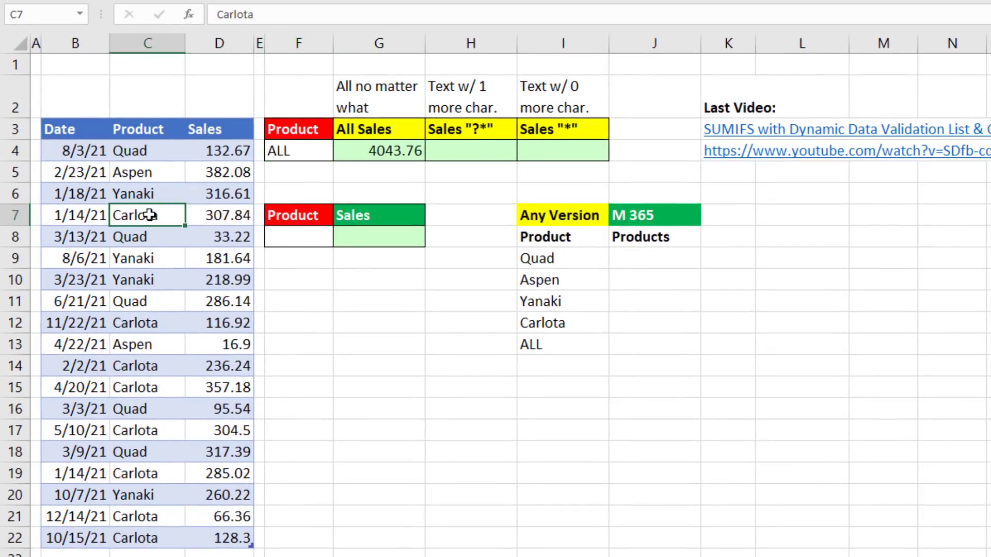
pyautogui.press('Delete')
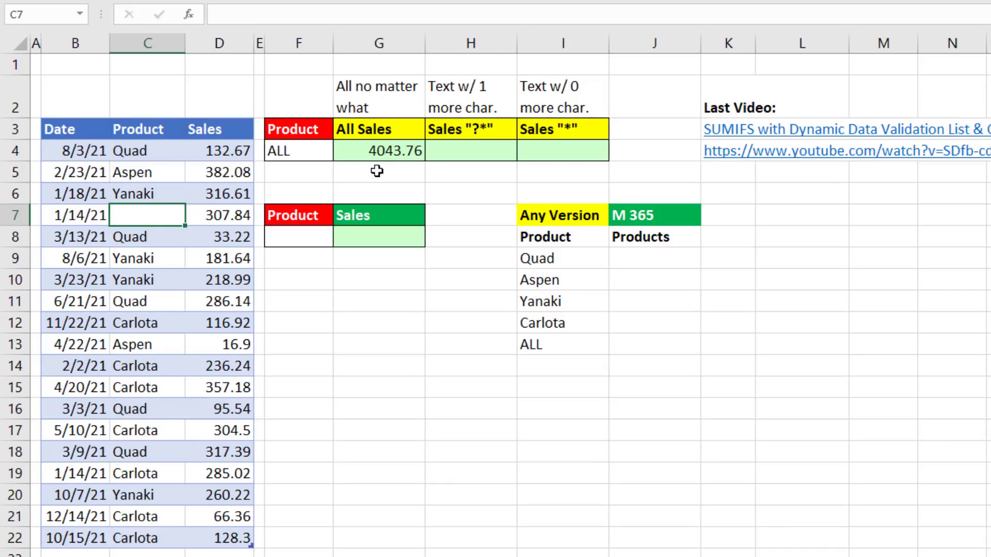
pyautogui.moveTo(199, 488)
pyautogui.write('=')
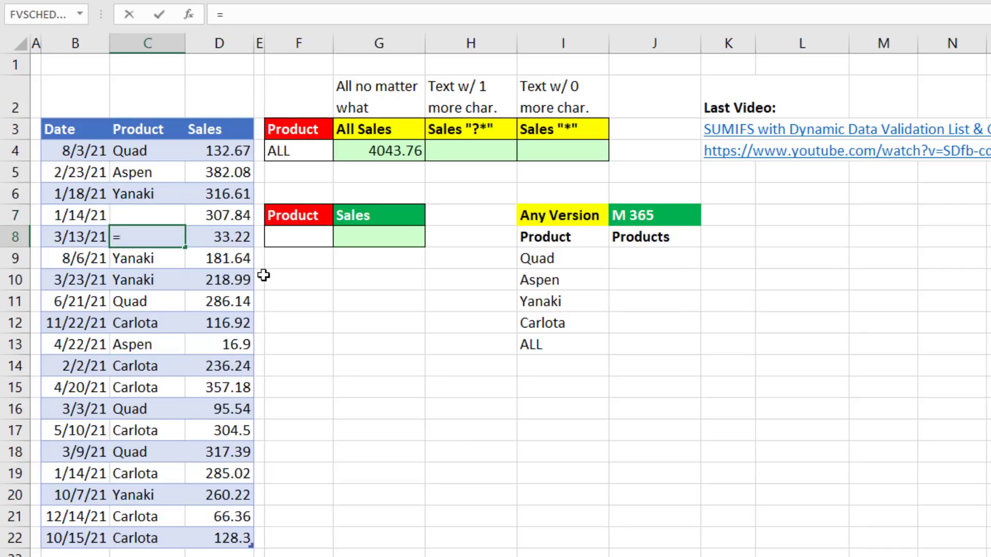
pyautogui.write('""')
pyautogui.click(471, 151)
pyautogui.write('=SUMIFS(fSales[Sales],fSales[Product],F4))')
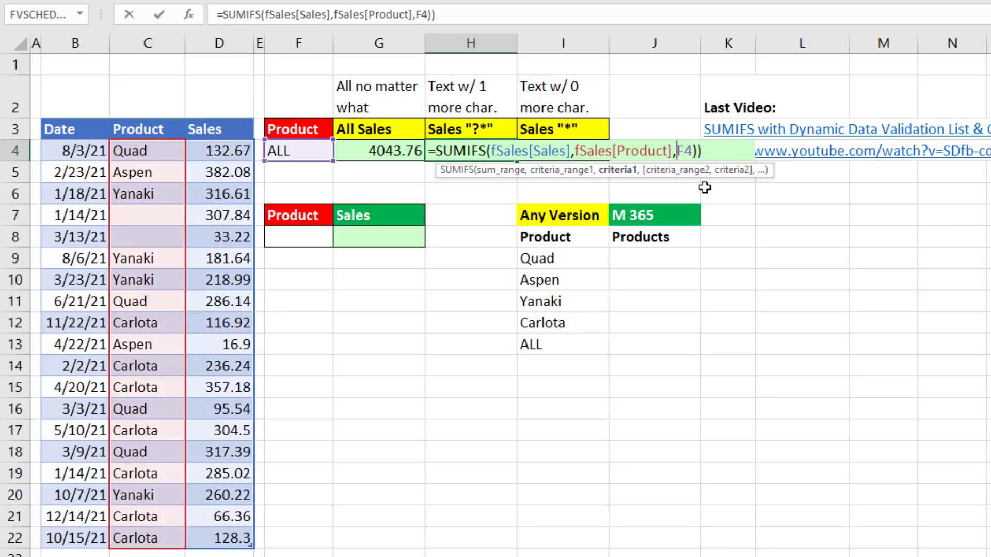
pyautogui.moveTo(586, 184)
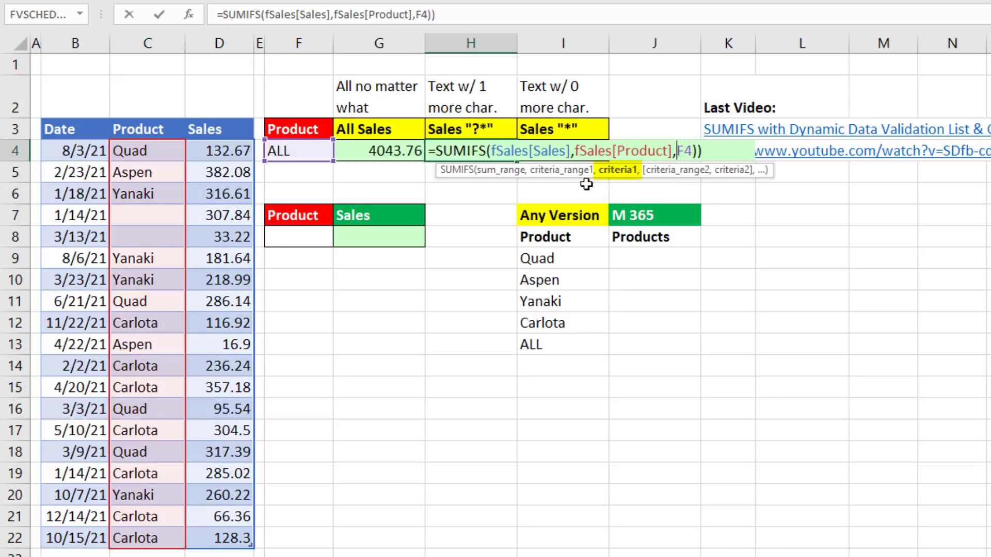
pyautogui.moveTo(645, 215)
pyautogui.write('IF(F4="ALL')
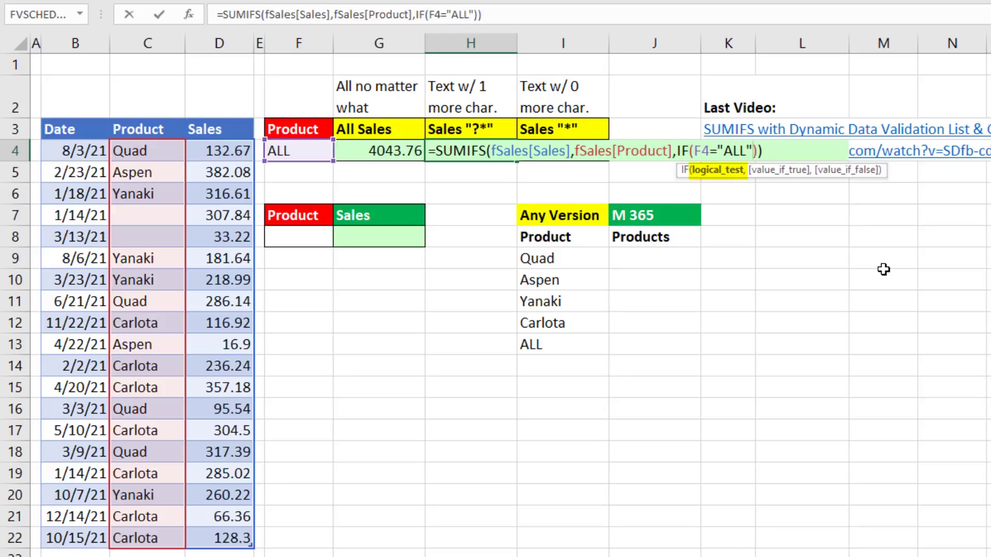
# Step: In H4, total sales using criterion IF(F4="ALL","?*",F4), giving 3702.7
pyautogui.write(',')
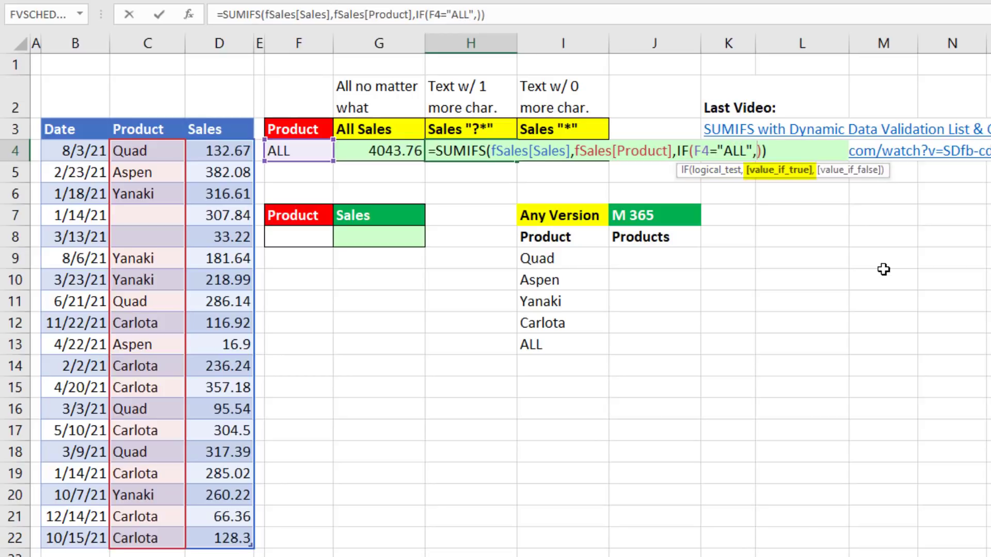
pyautogui.moveTo(629, 183)
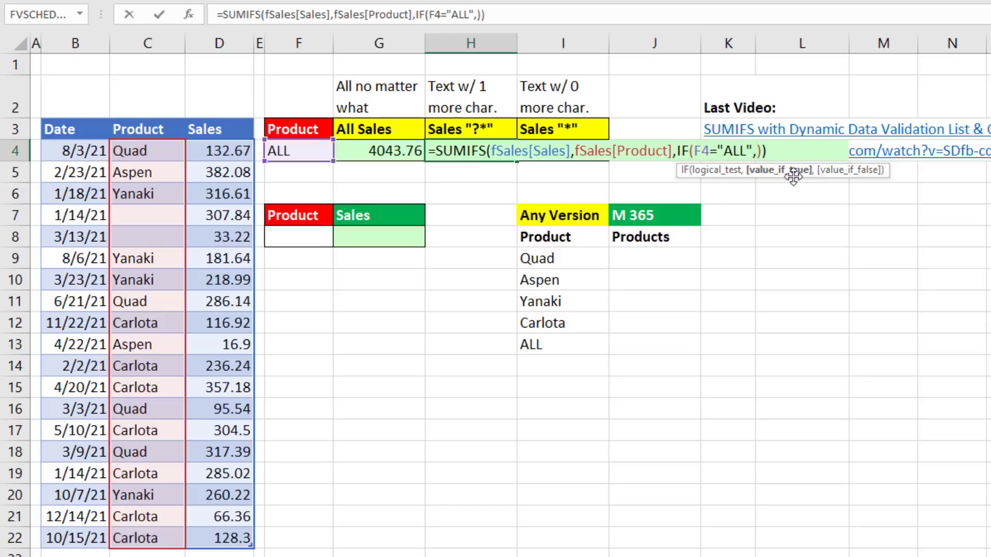
pyautogui.write('"')
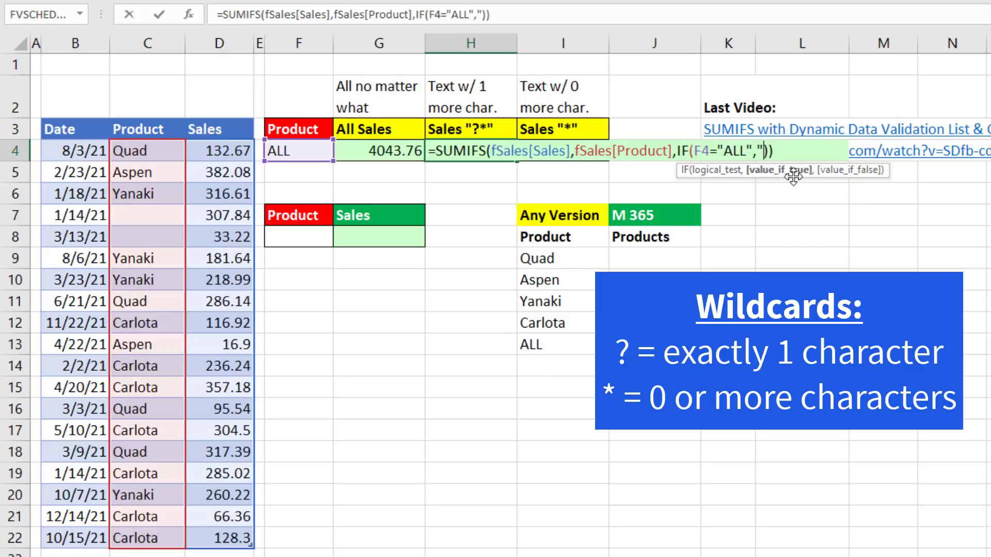
pyautogui.write('?')
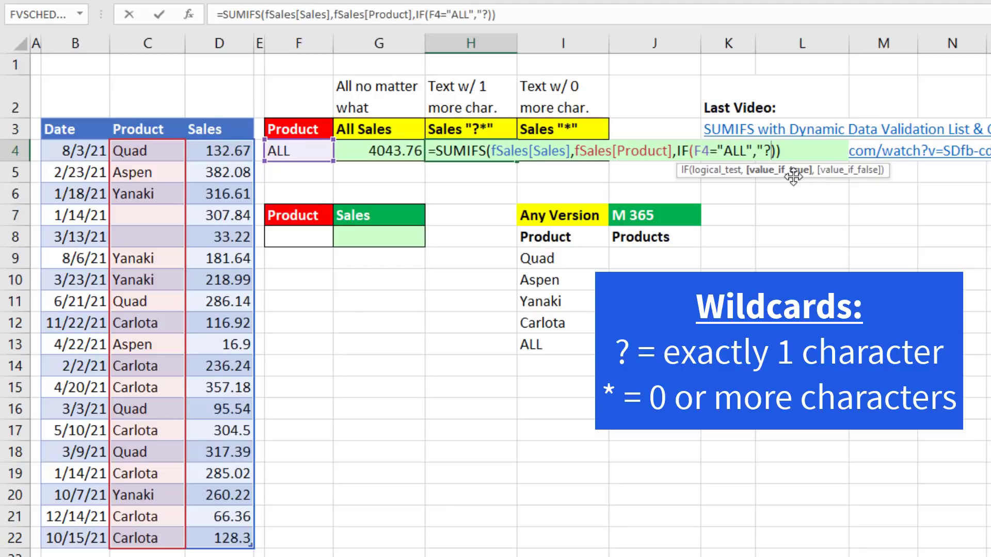
pyautogui.write('*')
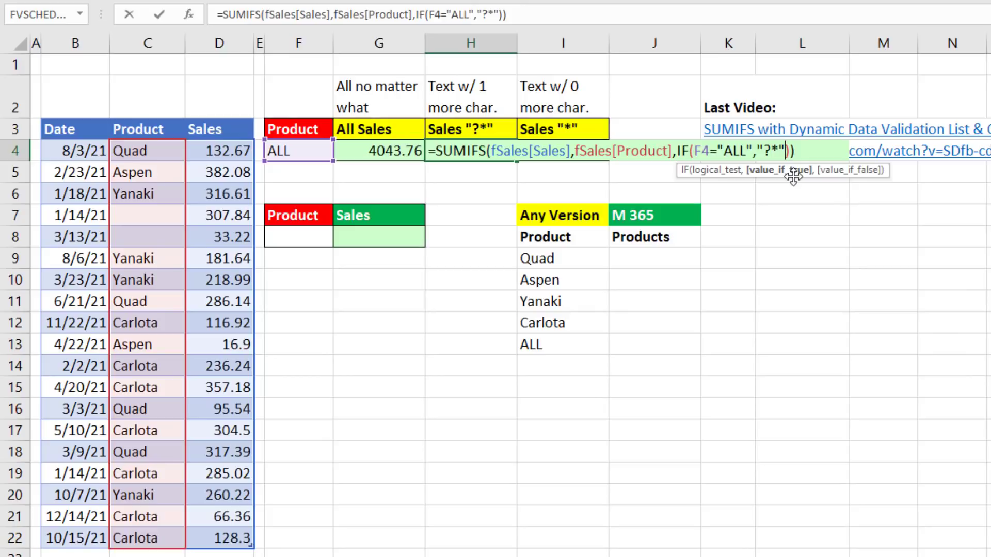
pyautogui.write(',')
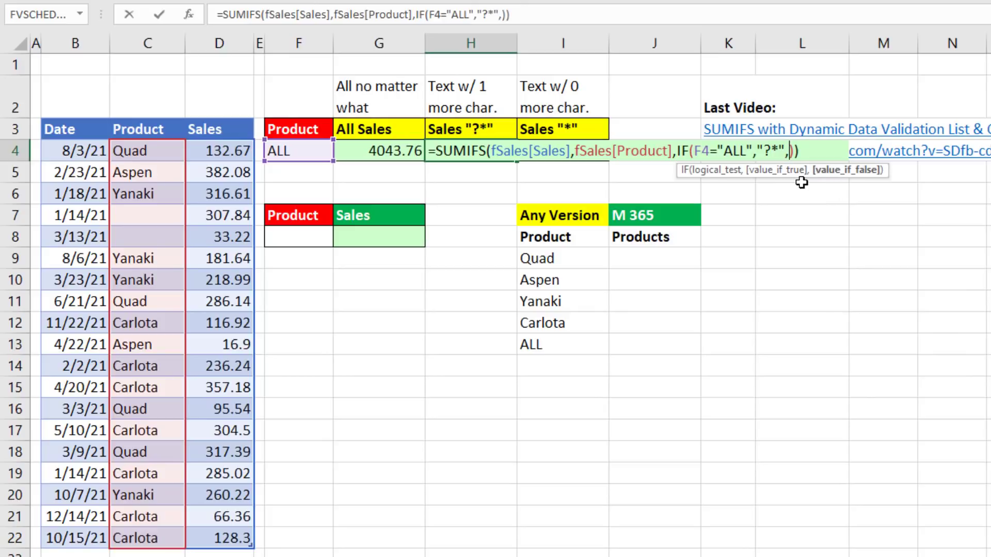
pyautogui.write('F4')
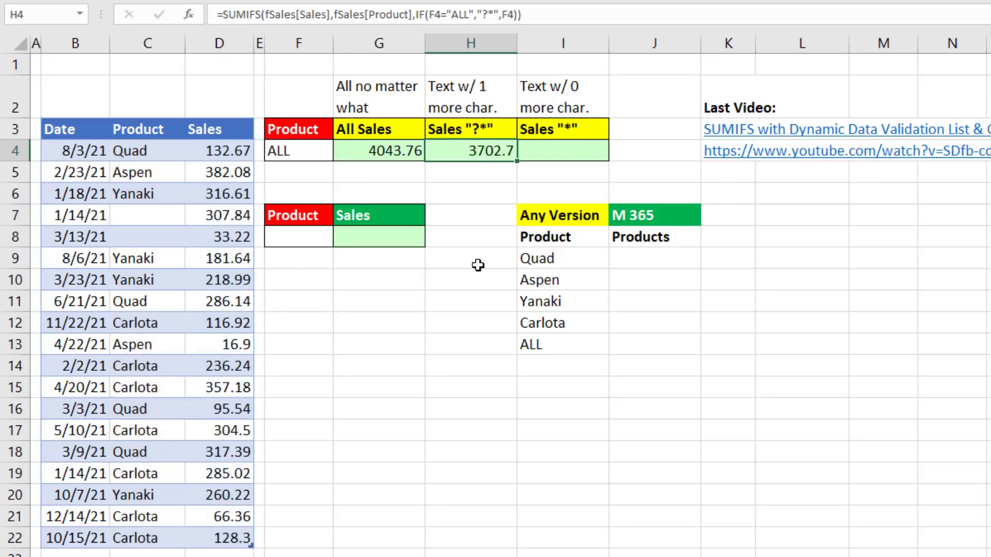
pyautogui.moveTo(205, 253)
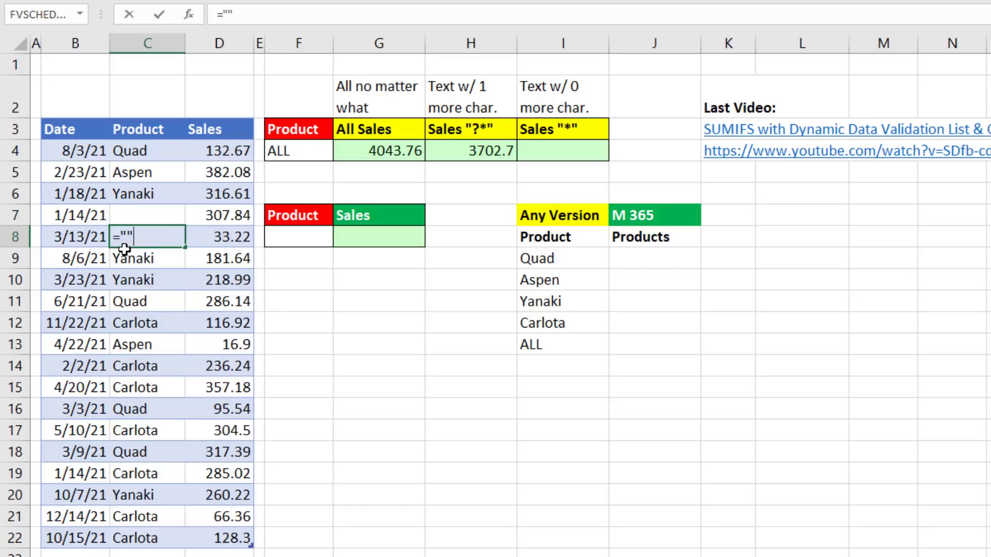
pyautogui.moveTo(496, 150)
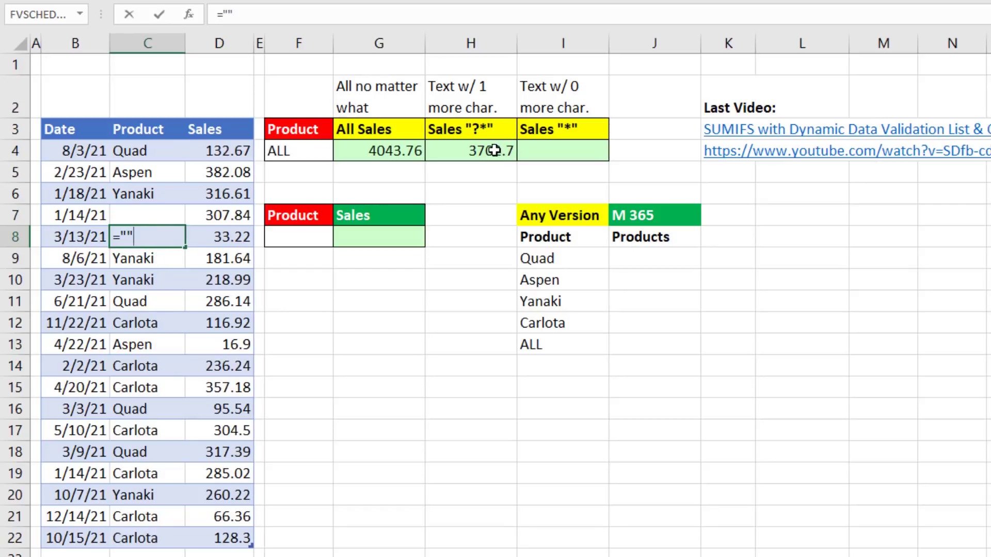
# Step: Enter =SUMIFS(fSales[Sales],fSales[Product],IF(F4="ALL","*",F4)) in I4, then select C7
pyautogui.write('=SUMIFS(fSales[Sales],fSales[Product],IF(F4="ALL","*",F4))')
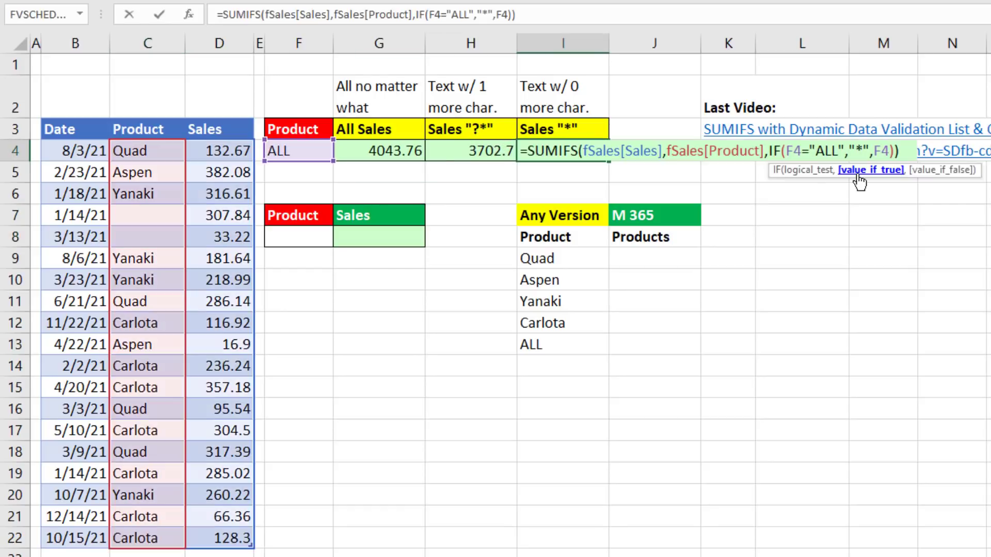
pyautogui.moveTo(856, 209)
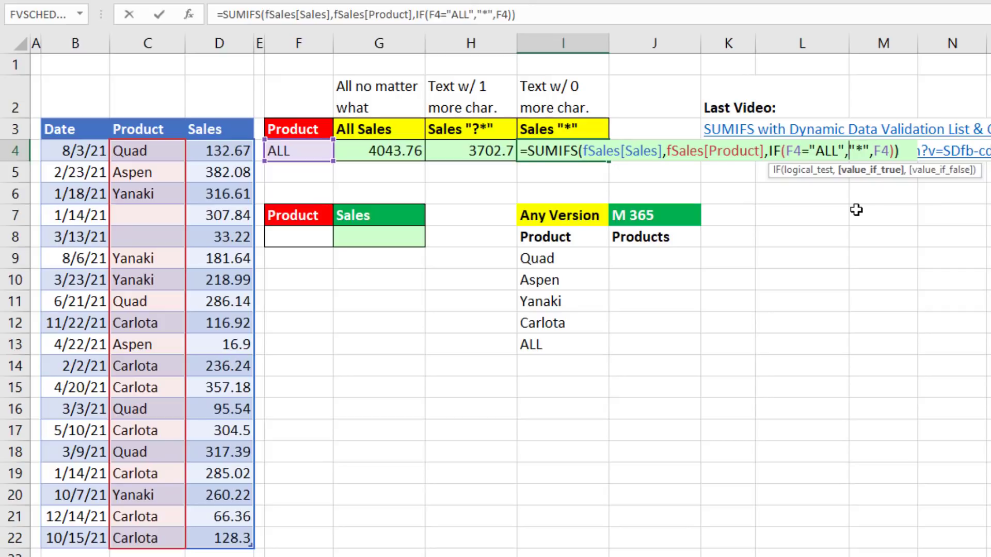
pyautogui.press('Return')
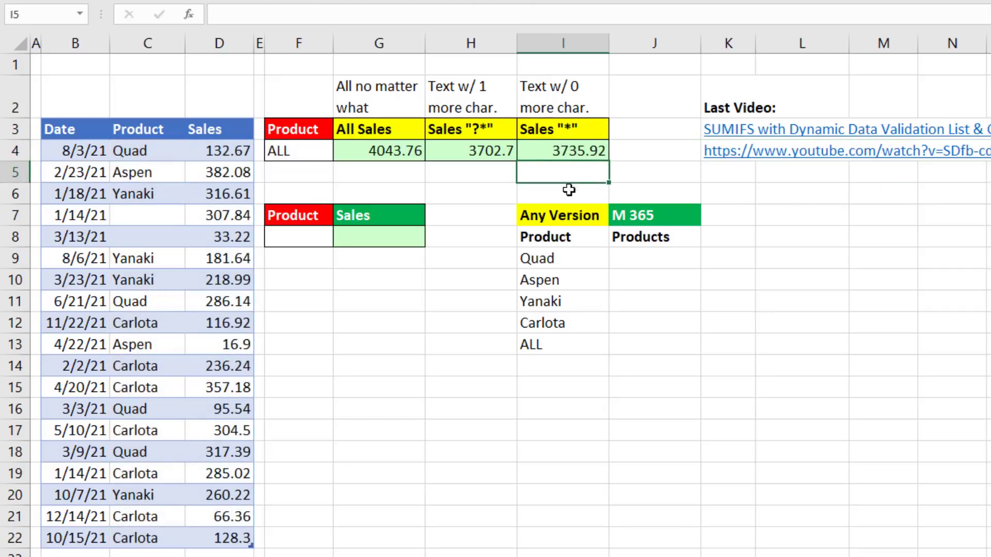
pyautogui.moveTo(135, 215)
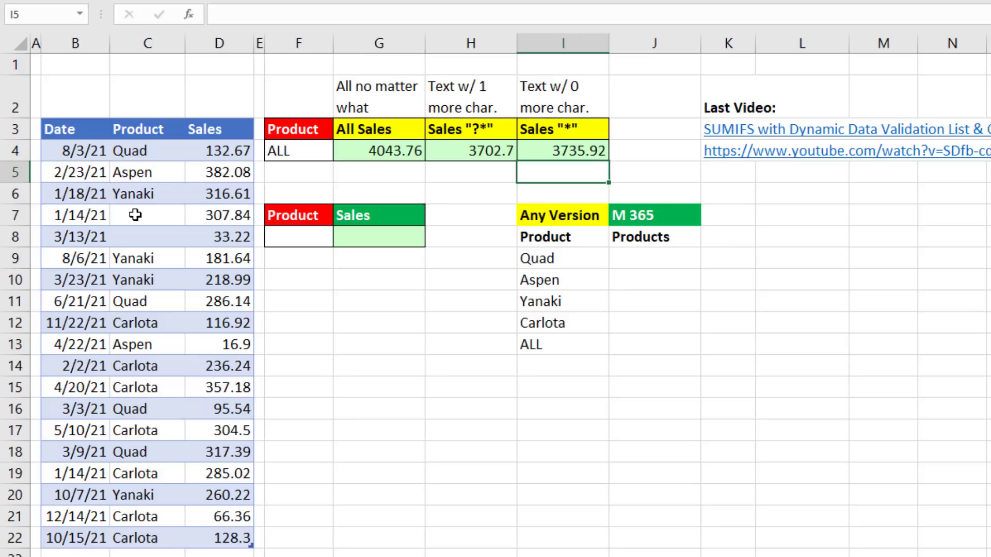
pyautogui.click(147, 215)
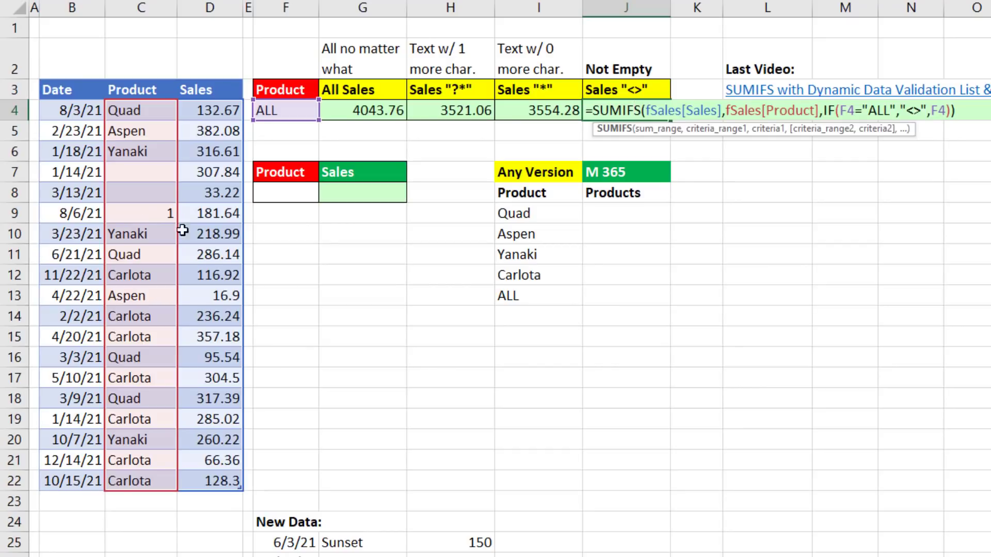
pyautogui.moveTo(222, 213)
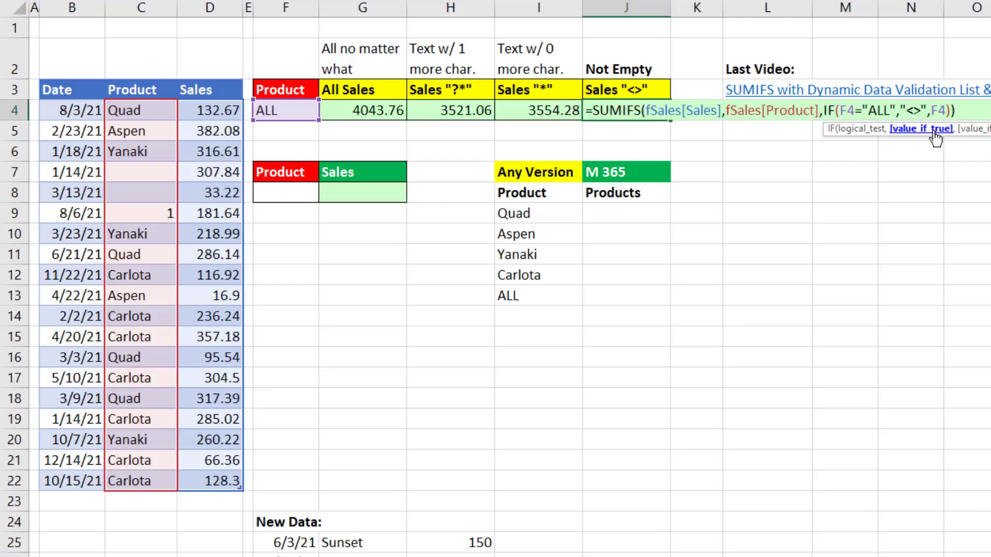
# Step: Confirm J4's SUMIFS with IF(F4="ALL","<>",F4), giving 4043.76
pyautogui.press('Return')
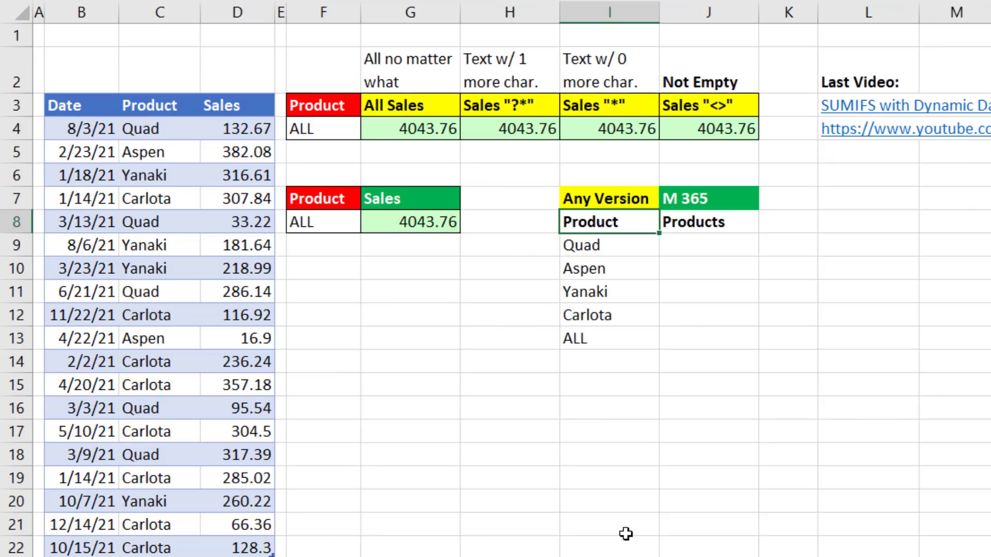
pyautogui.moveTo(708, 292)
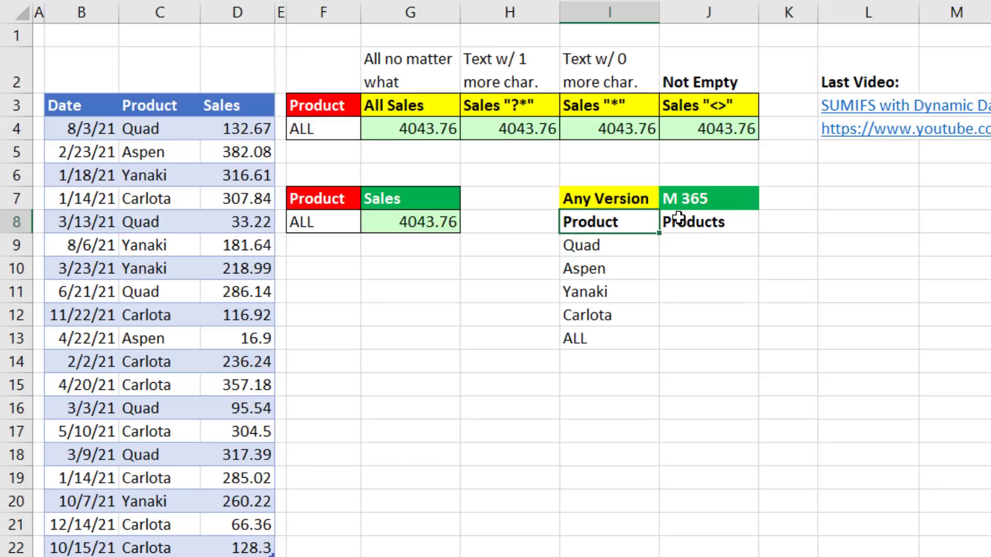
pyautogui.moveTo(620, 247)
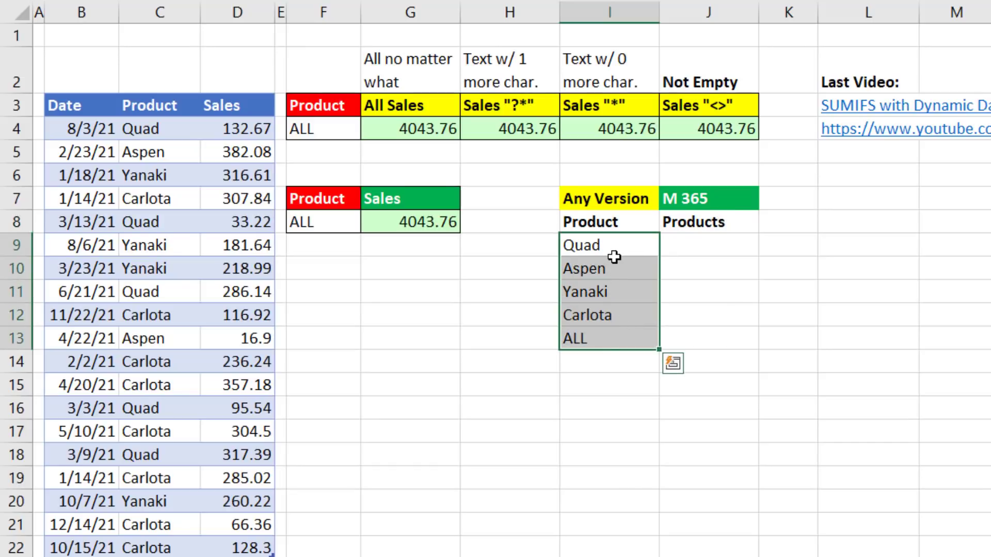
pyautogui.moveTo(628, 354)
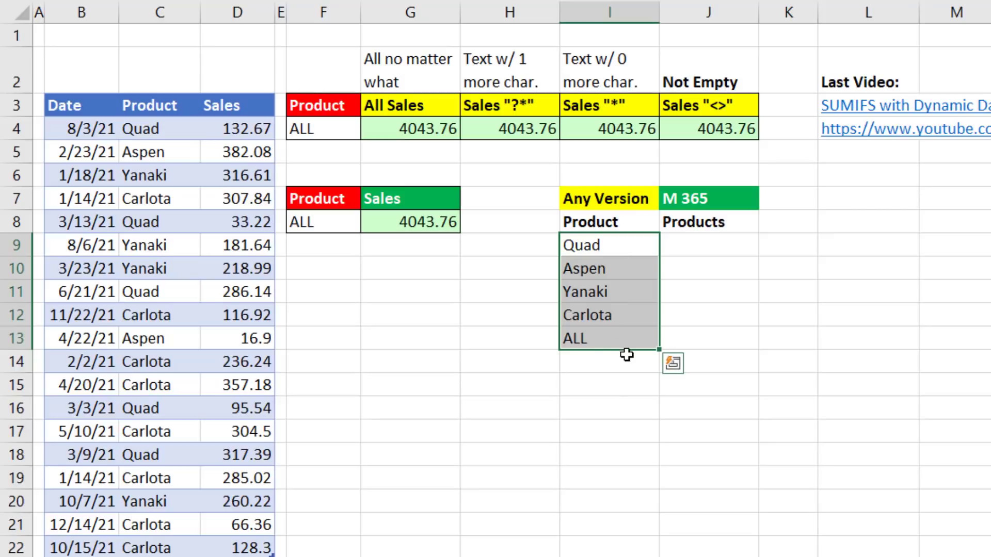
pyautogui.click(707, 245)
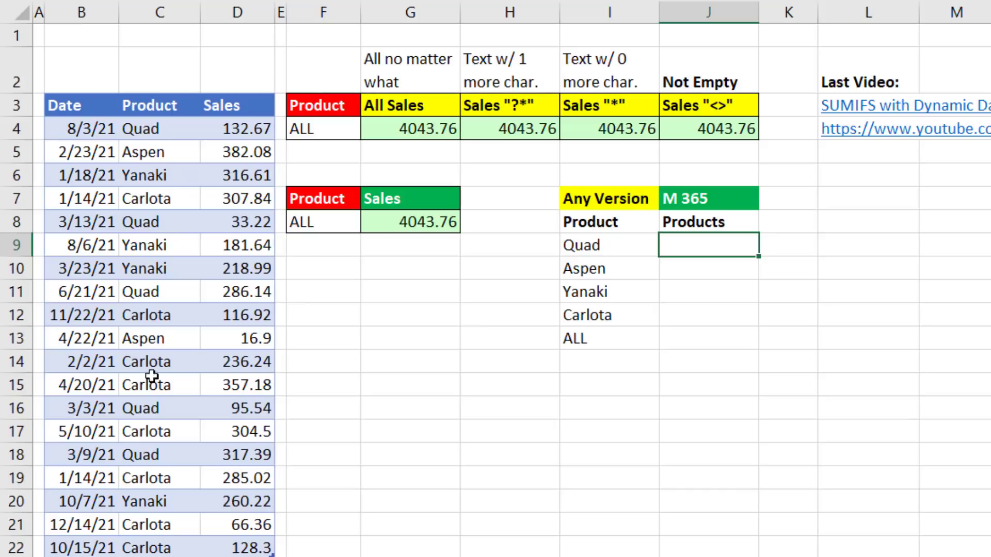
pyautogui.moveTo(147, 523)
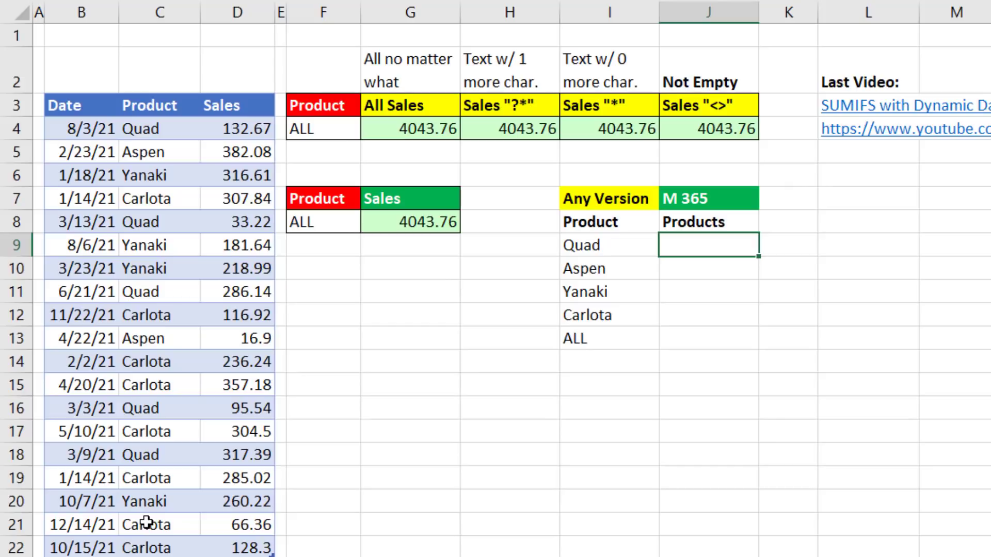
pyautogui.click(867, 244)
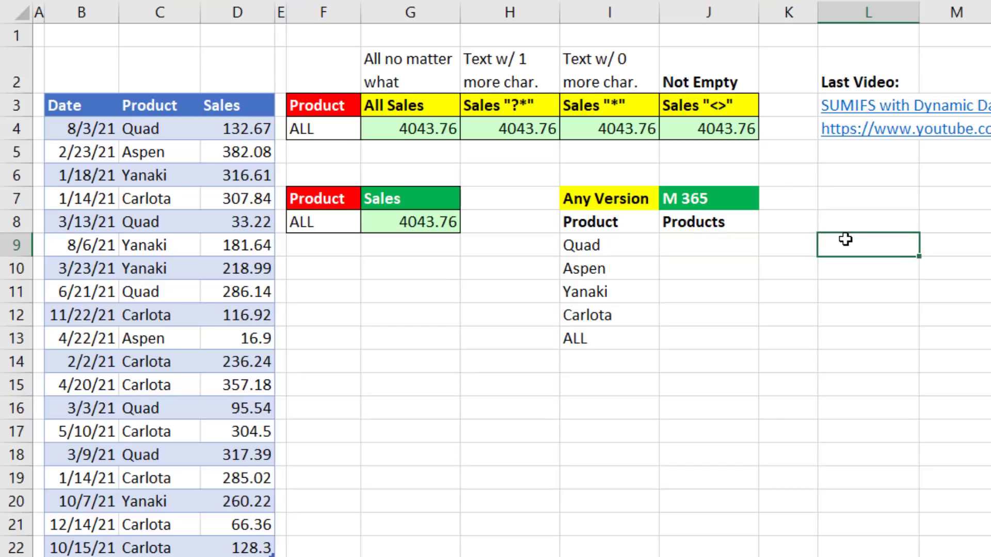
pyautogui.click(774, 245)
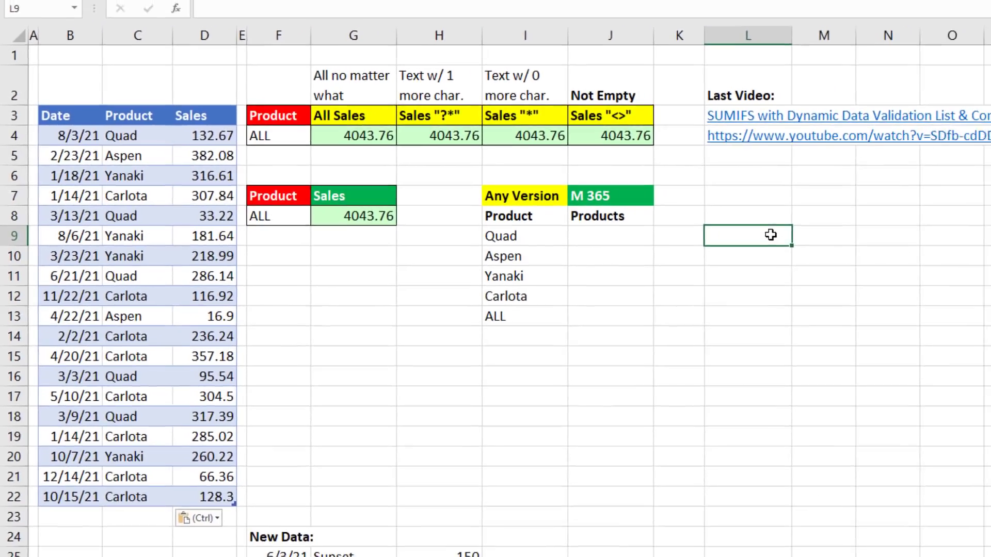
# Step: Enter =SORT(UNIQUE(fSales[Product])) in L9 to spill Aspen, Carlota, Quad, Yanaki
pyautogui.write('=so')
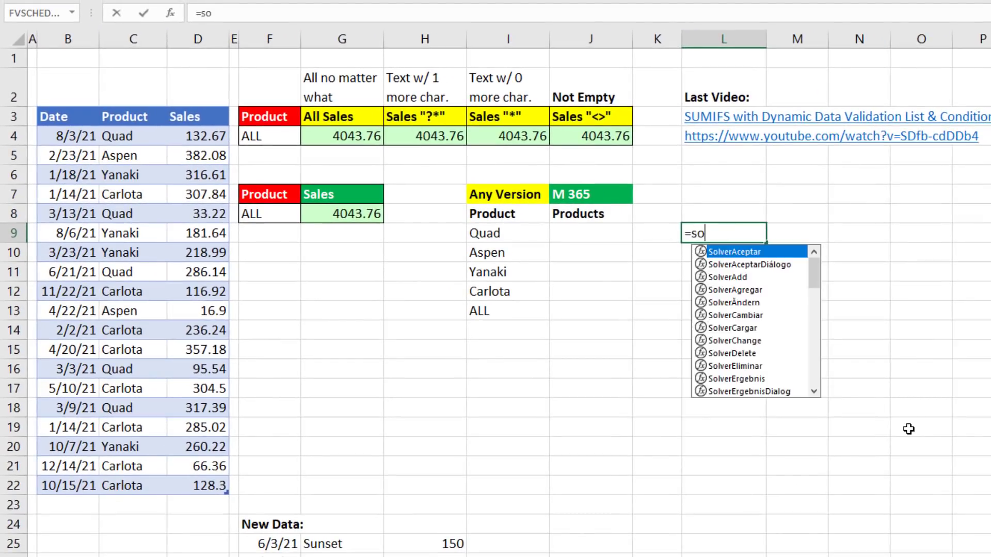
pyautogui.write('RT(')
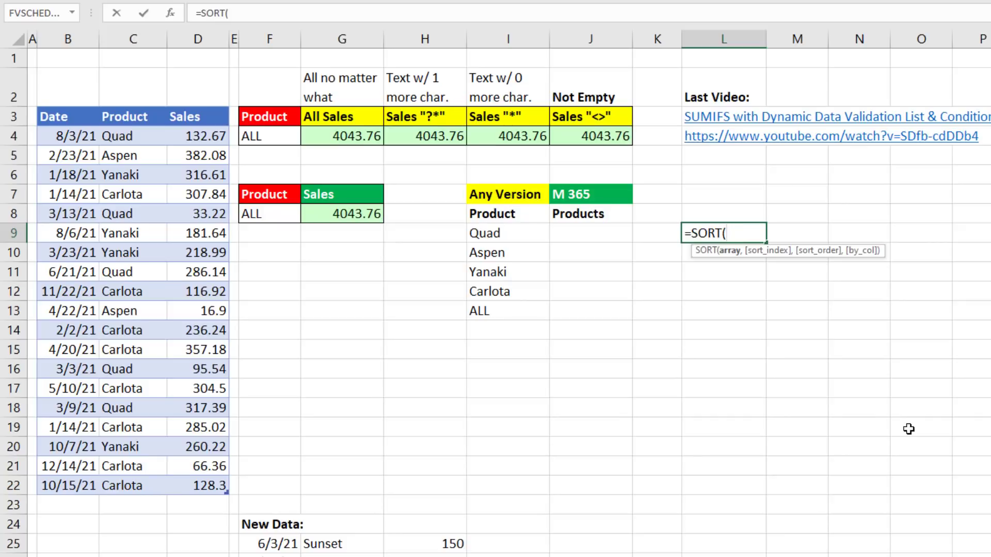
pyautogui.write('UNIQUE(fSales[Product')
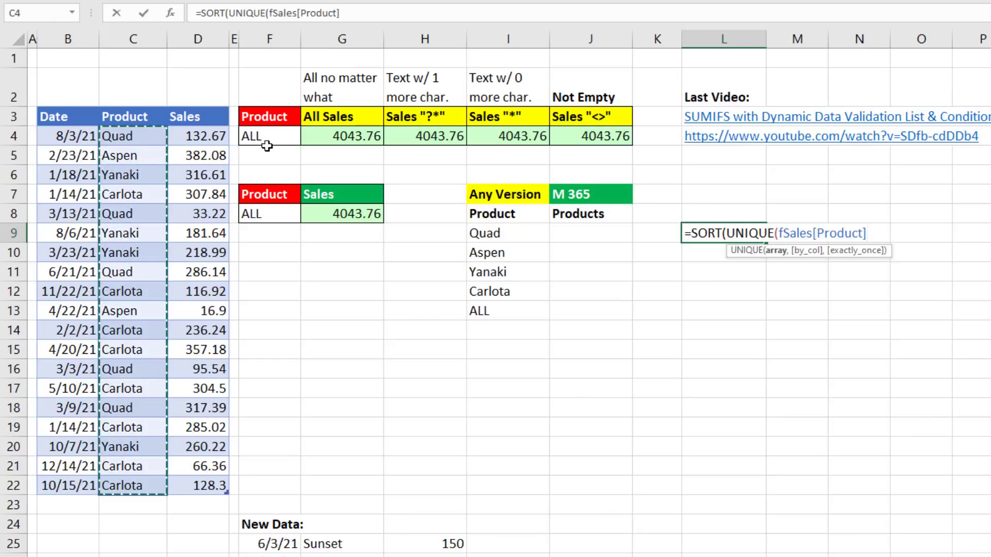
pyautogui.write('))')
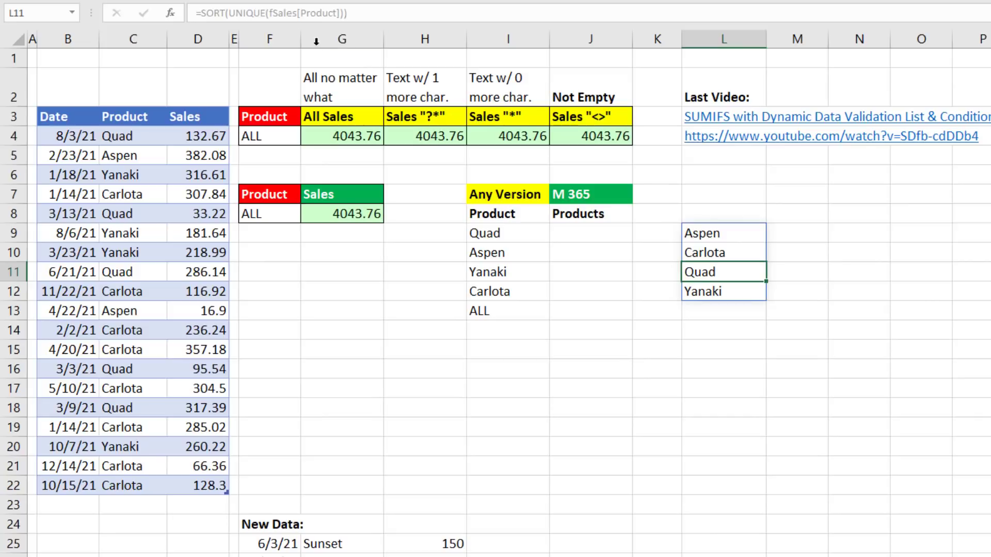
pyautogui.moveTo(739, 234)
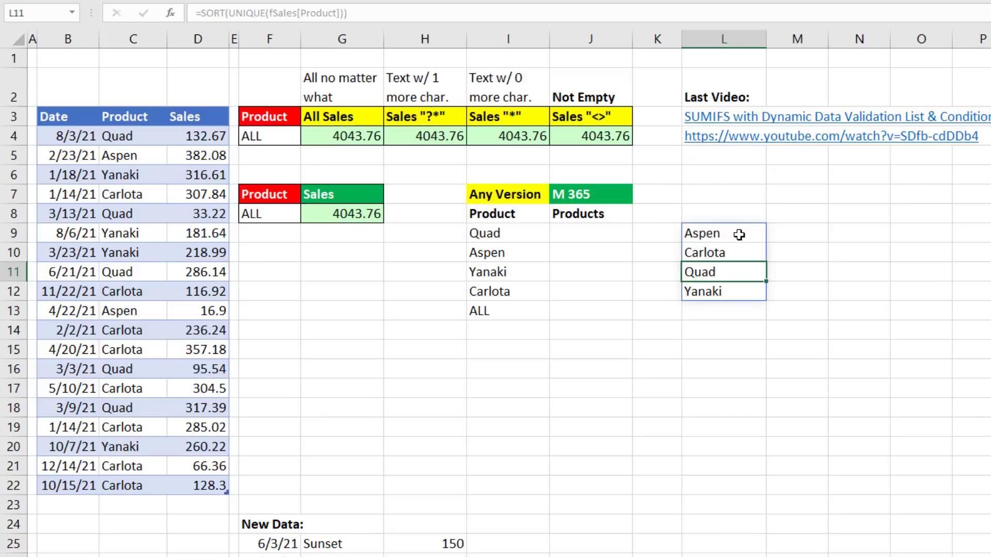
pyautogui.click(723, 233)
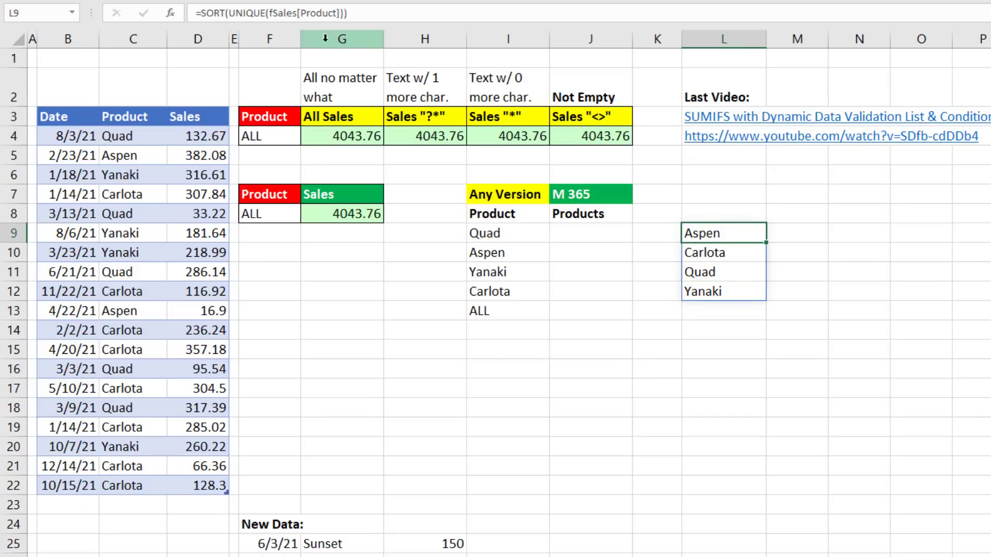
pyautogui.moveTo(850, 237)
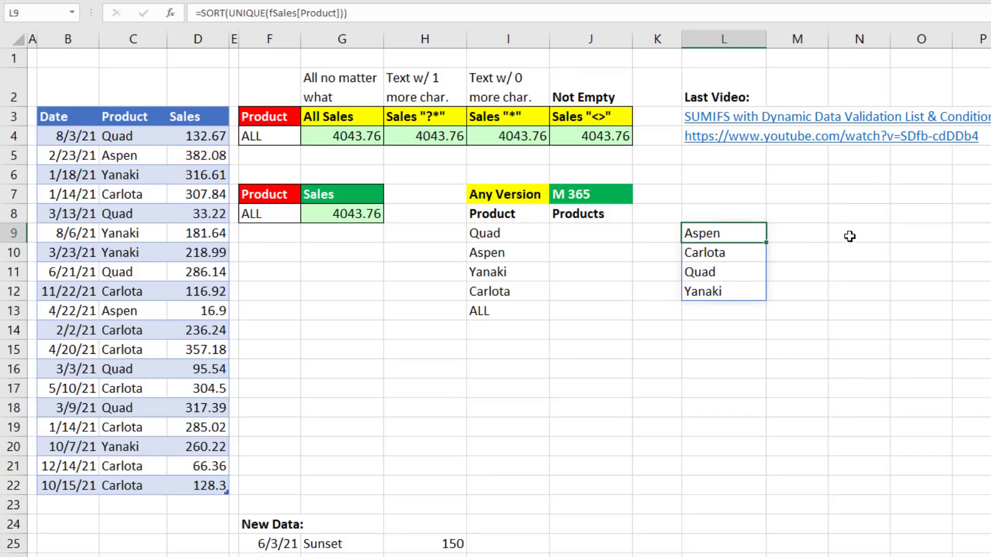
pyautogui.moveTo(703, 225)
pyautogui.write('=SEQUENCE(')
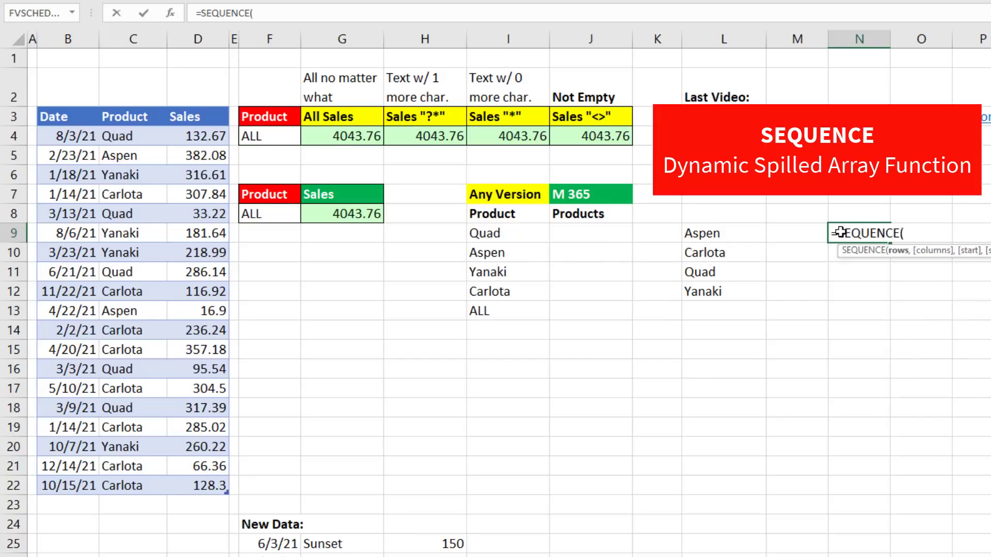
# Step: Enter =SEQUENCE(ROWS(L9#)+1,,0) in N9, spilling 0 through 4
pyautogui.write('r')
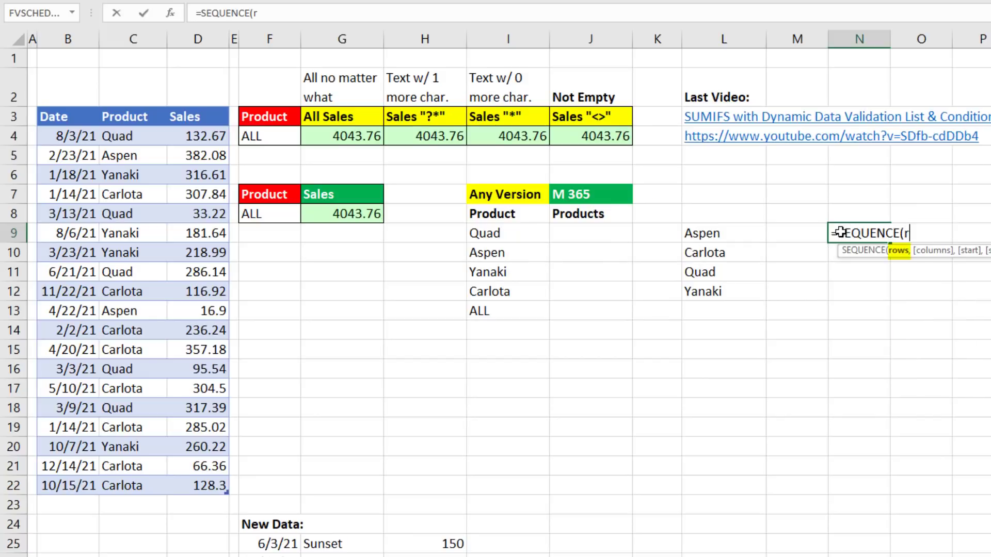
pyautogui.write('ROWS(L9:L11')
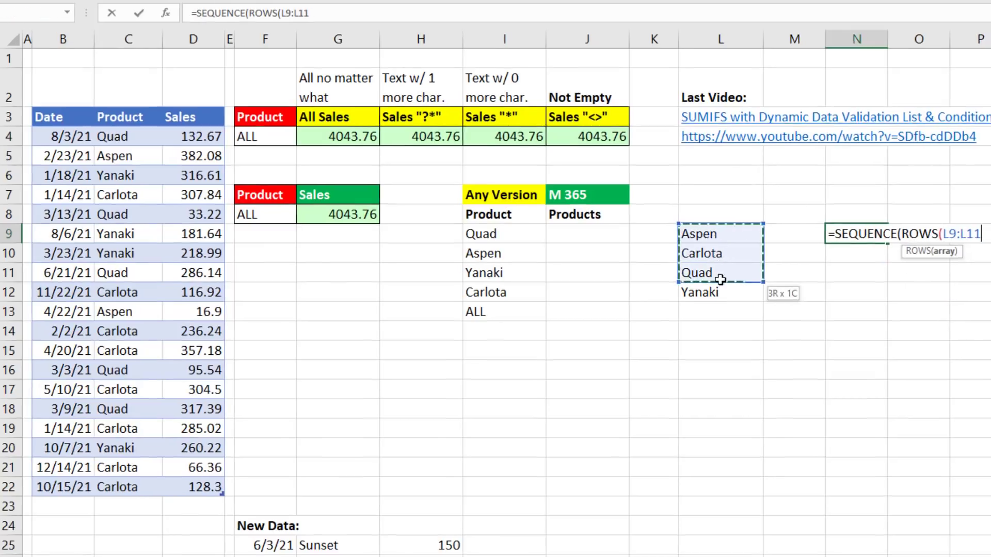
pyautogui.write('#')
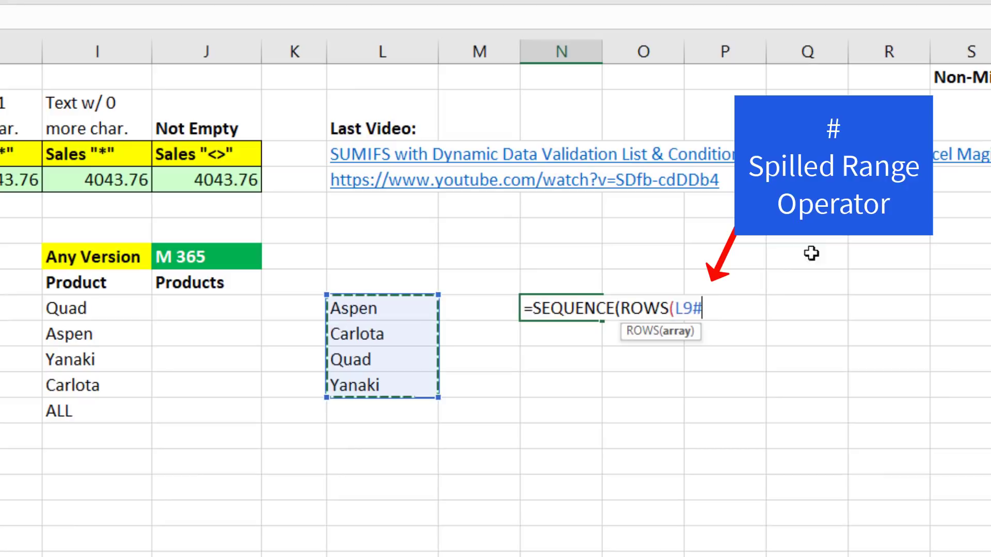
pyautogui.moveTo(734, 391)
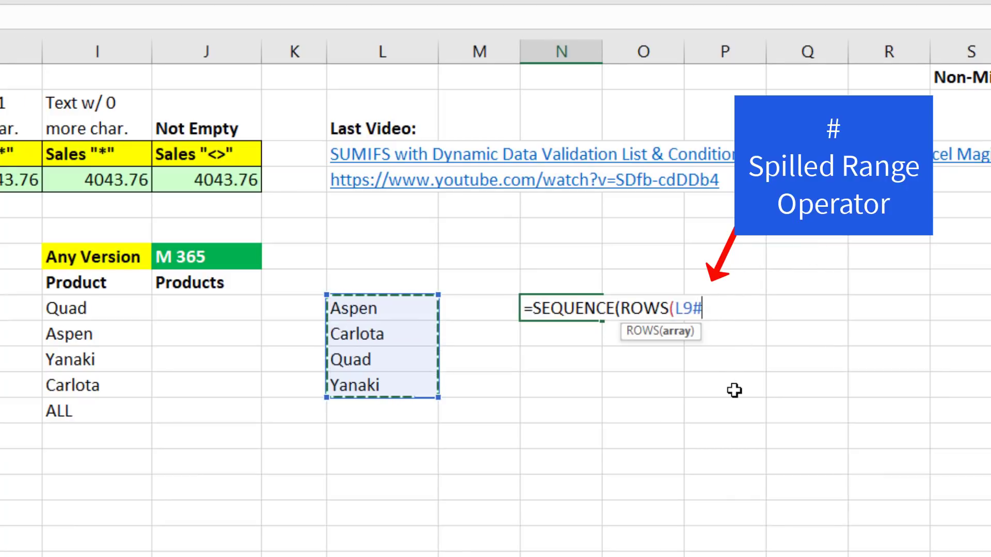
pyautogui.click(370, 308)
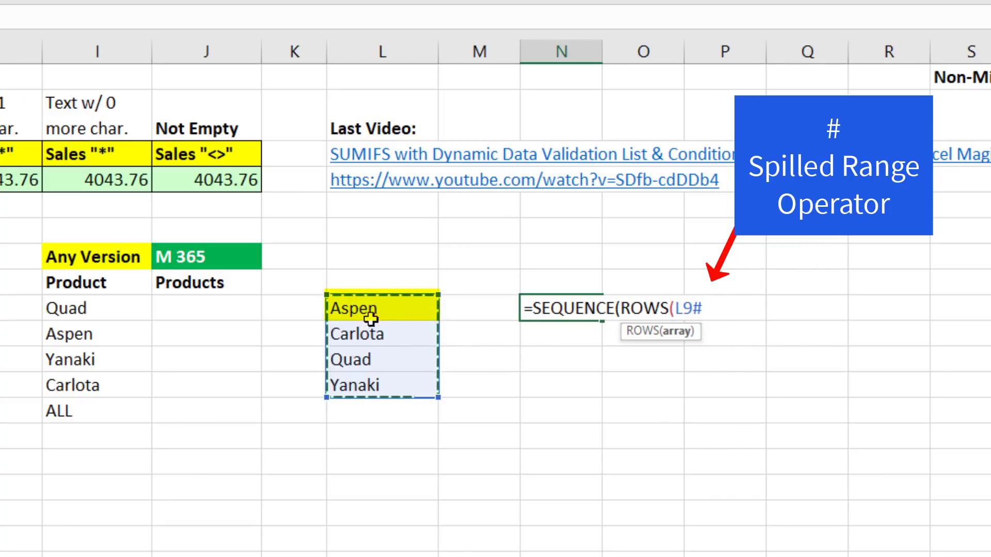
pyautogui.write(')')
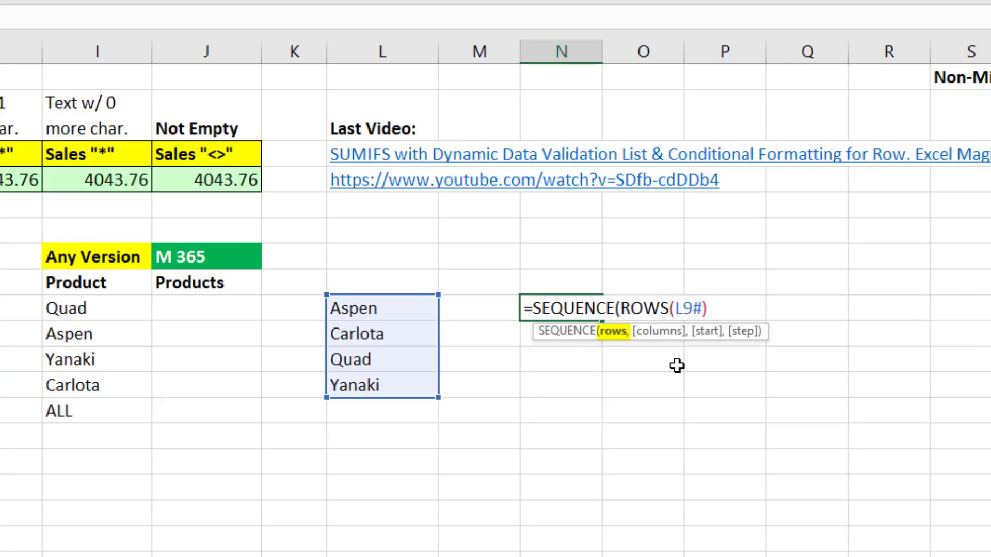
pyautogui.write('+1')
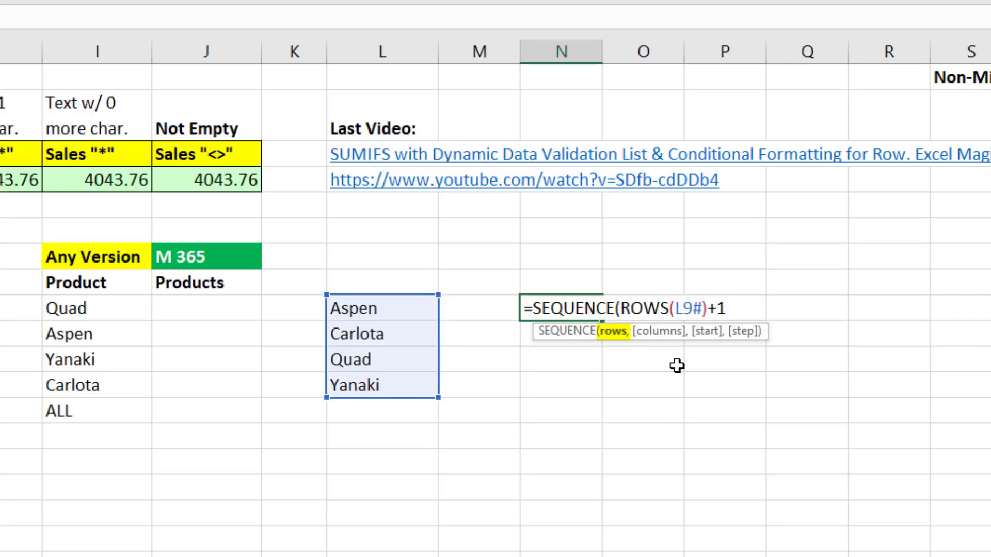
pyautogui.write(',,')
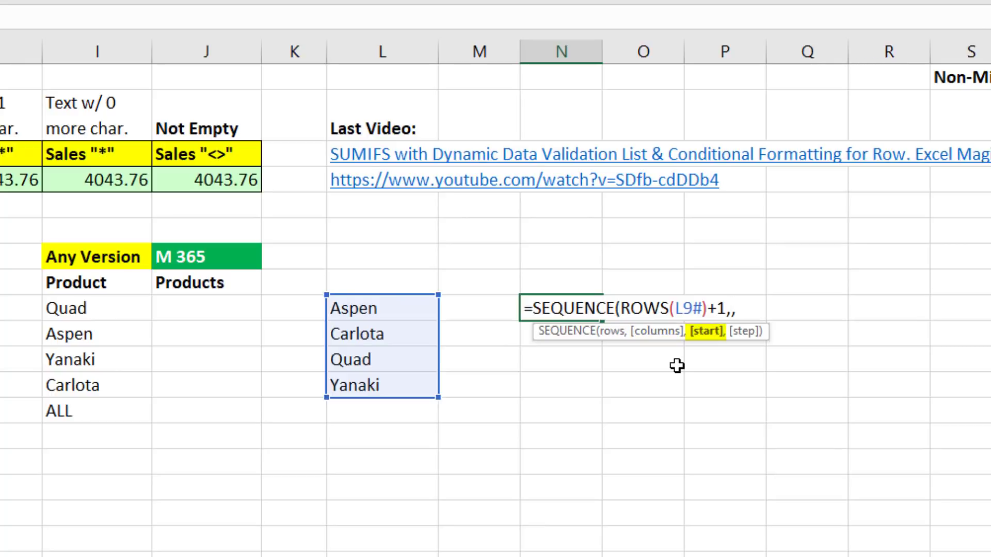
pyautogui.write('0')
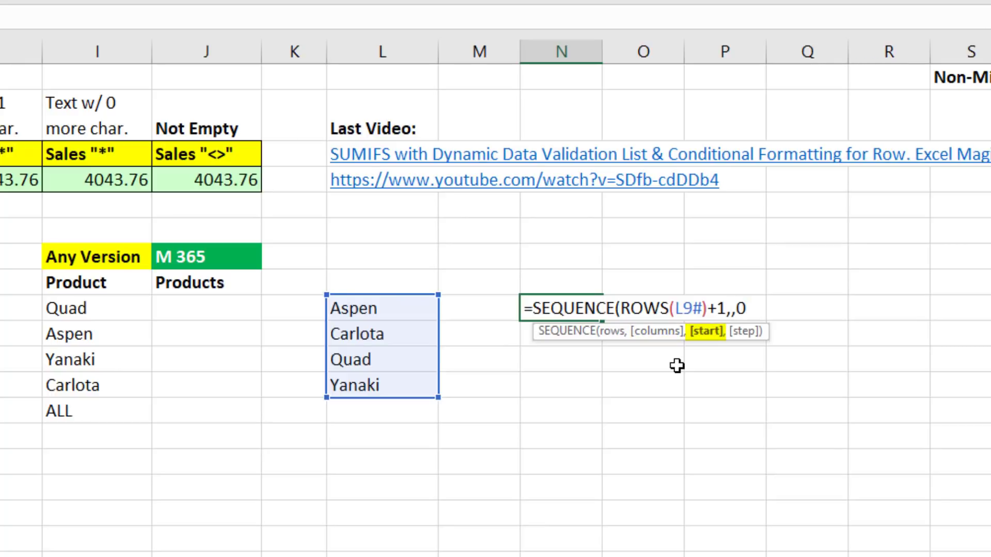
pyautogui.write(')')
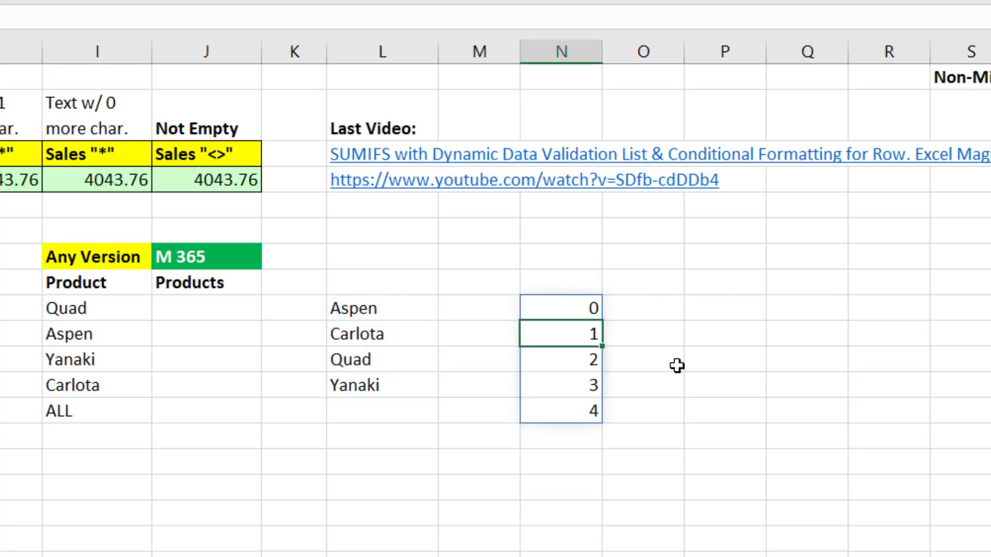
pyautogui.moveTo(574, 308)
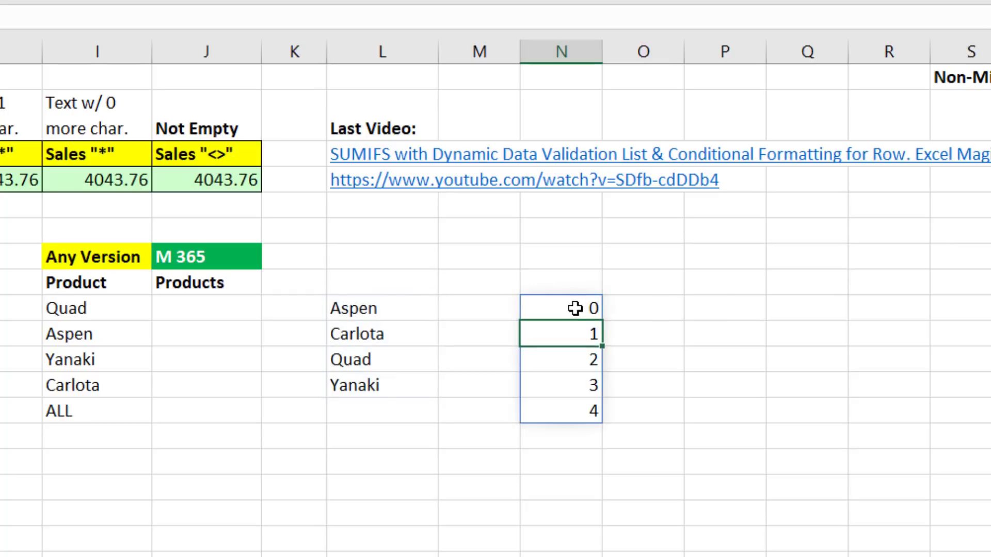
pyautogui.click(644, 309)
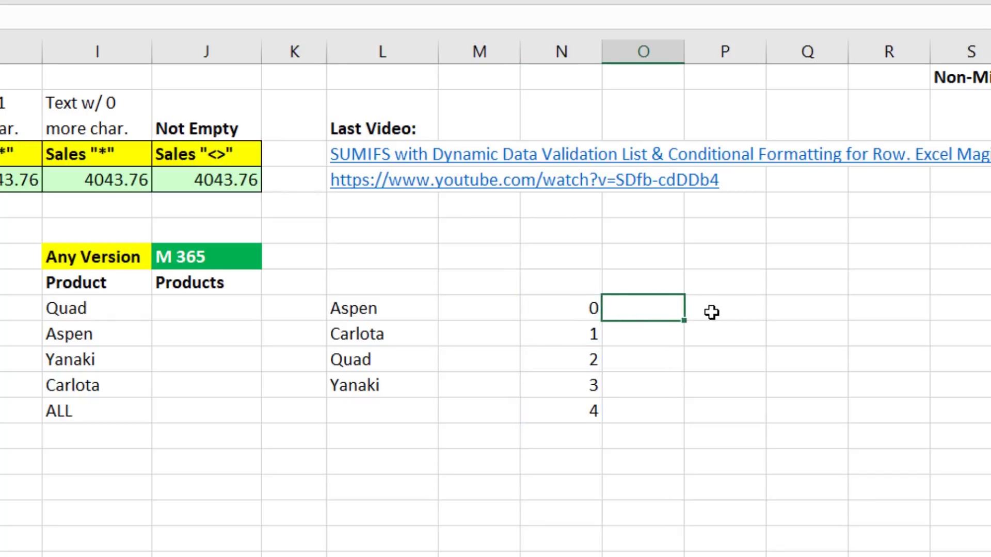
# Step: Enter =INDEX(L9#,0) in P9 to return the whole sorted product array
pyautogui.write('=i')
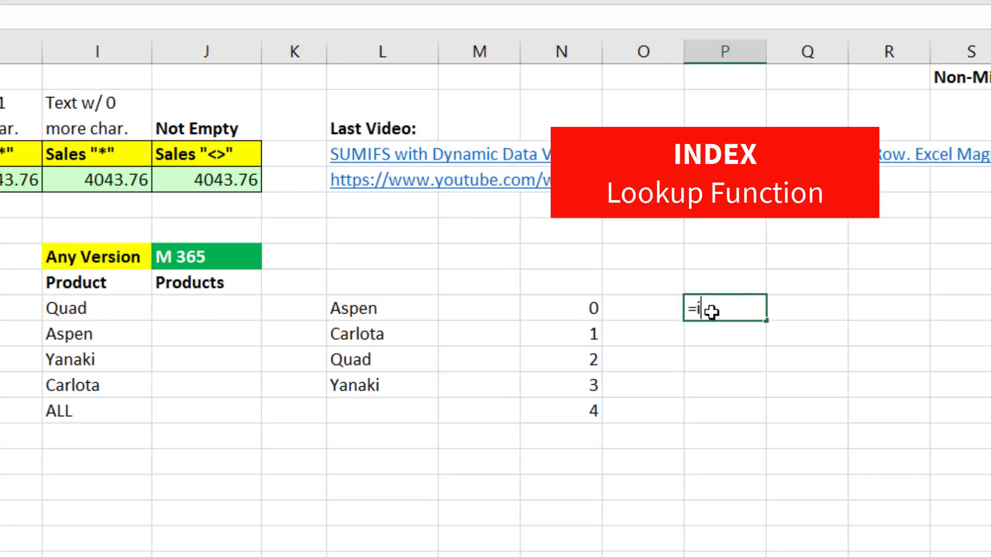
pyautogui.write('NDEX(L9')
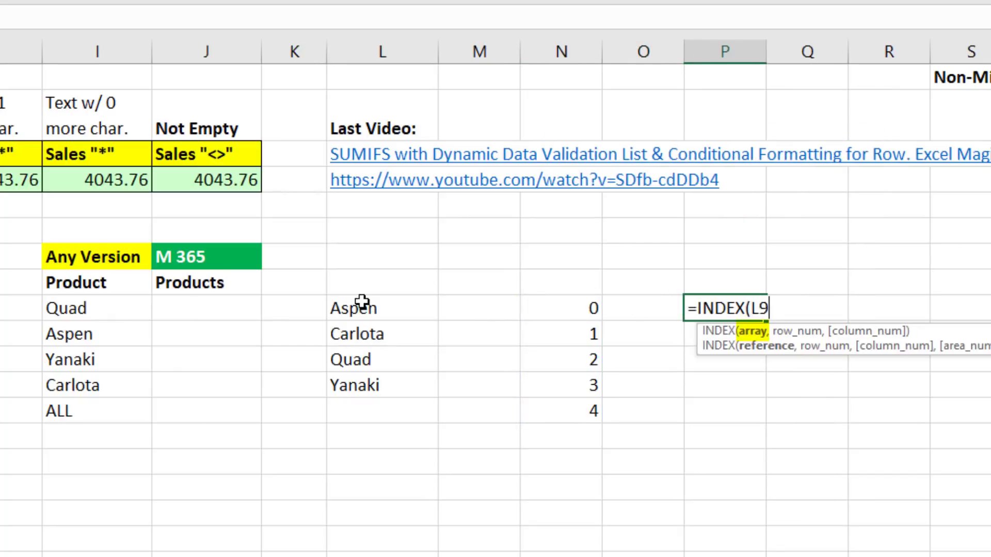
pyautogui.write('#,')
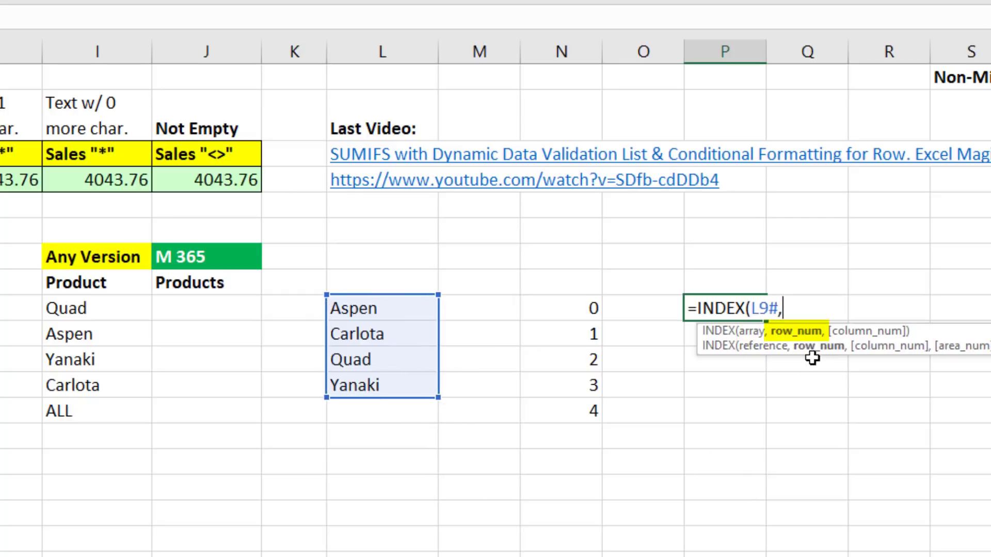
pyautogui.moveTo(847, 449)
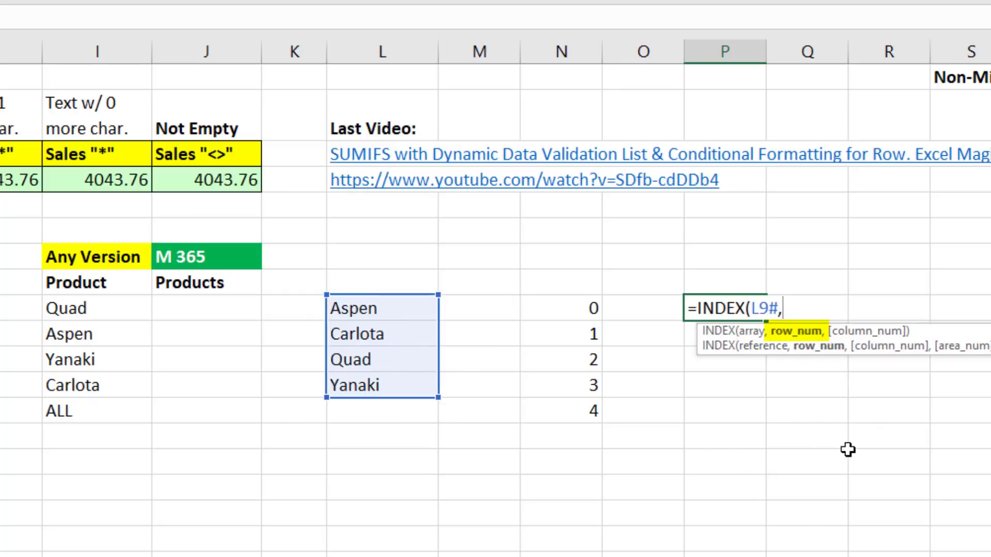
pyautogui.write('0')
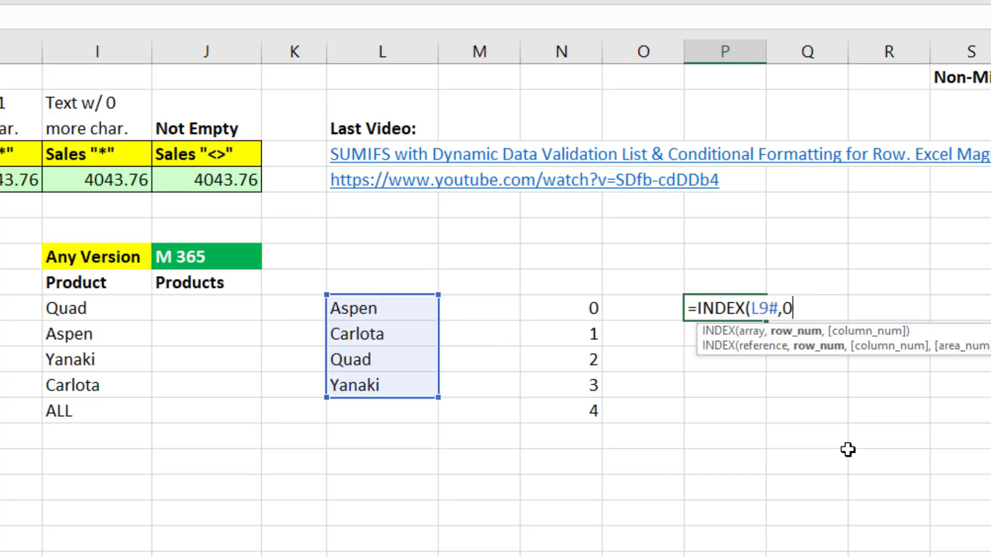
pyautogui.write(')')
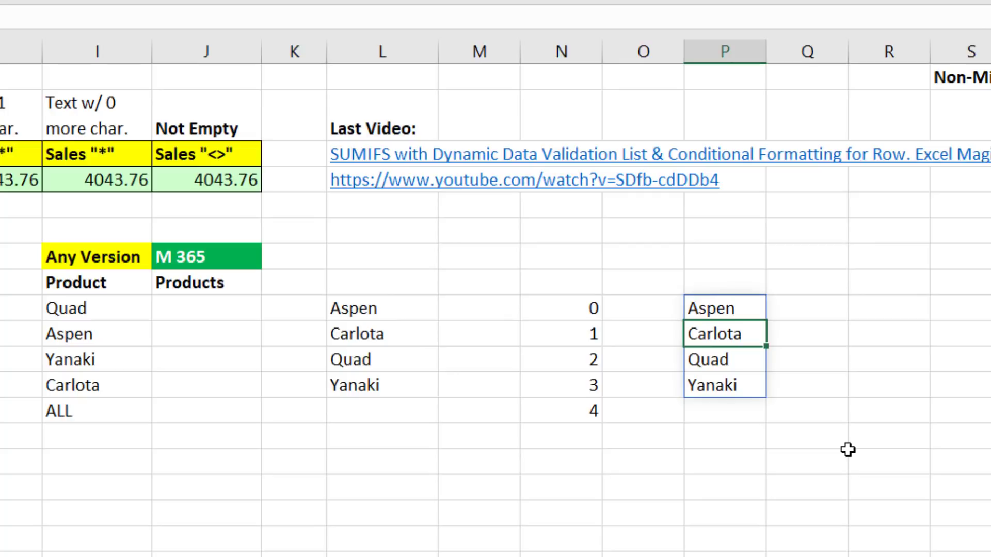
pyautogui.moveTo(600, 434)
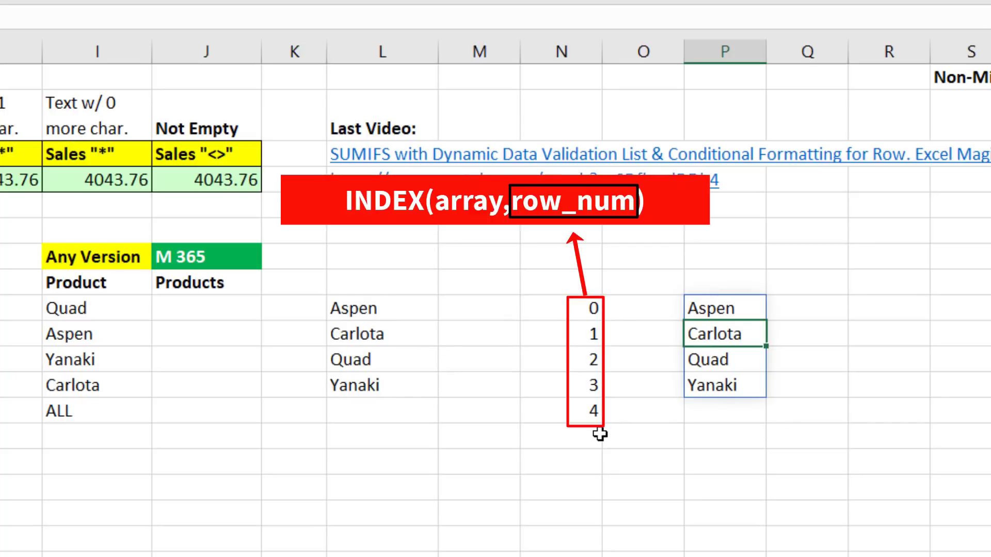
pyautogui.moveTo(663, 314)
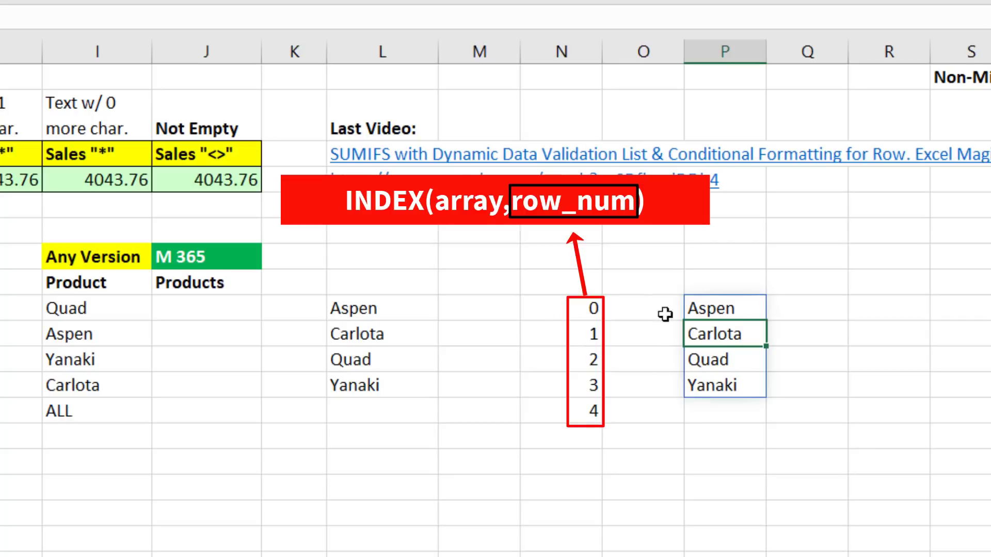
pyautogui.moveTo(586, 344)
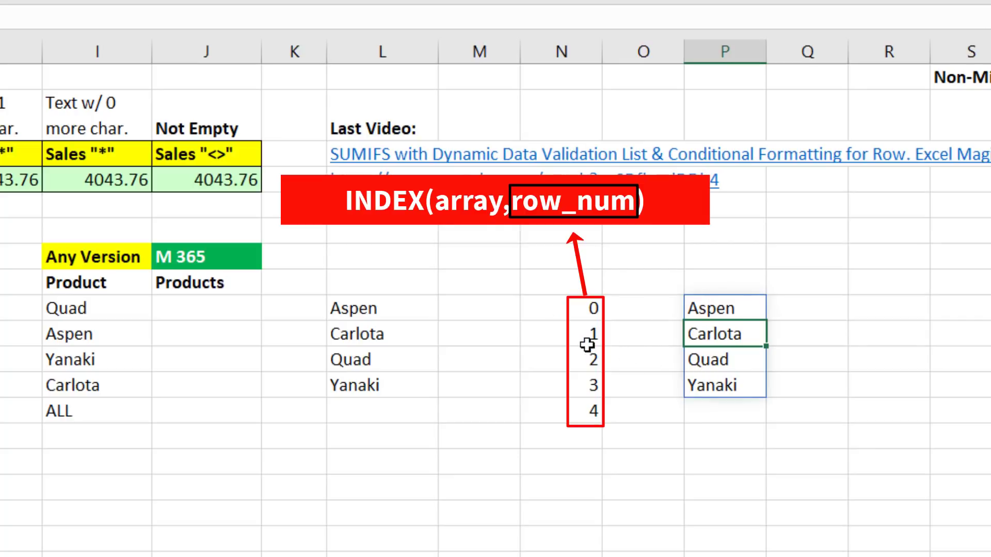
pyautogui.moveTo(557, 340)
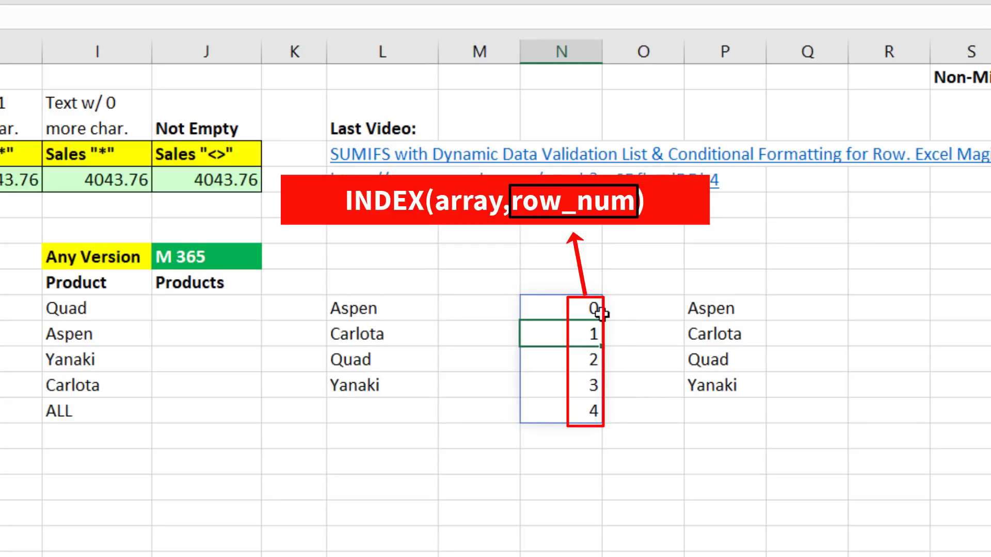
pyautogui.moveTo(737, 333)
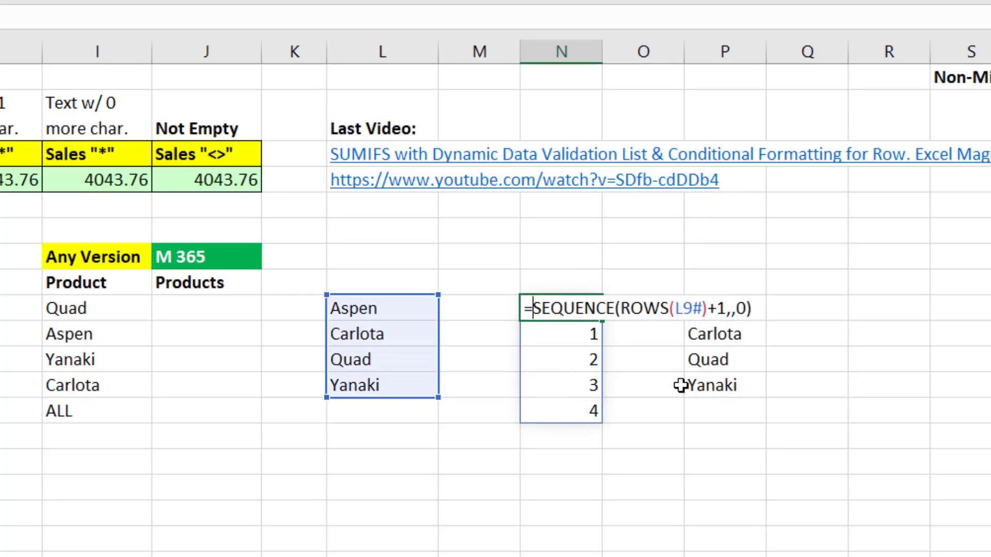
# Step: Wrap N9's SEQUENCE formula in INDEX(L9#, …) to return product names
pyautogui.write('INDEX(L9#')
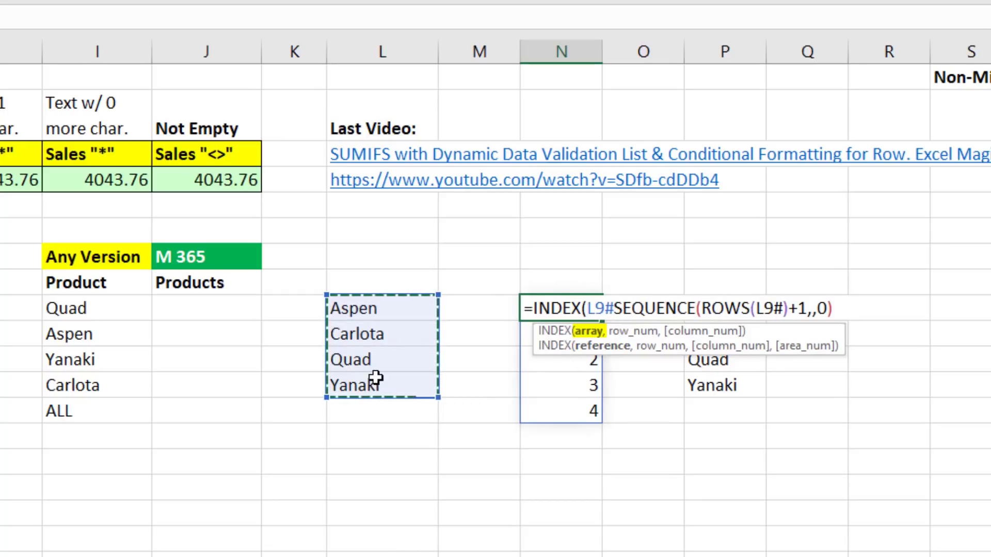
pyautogui.write(',')
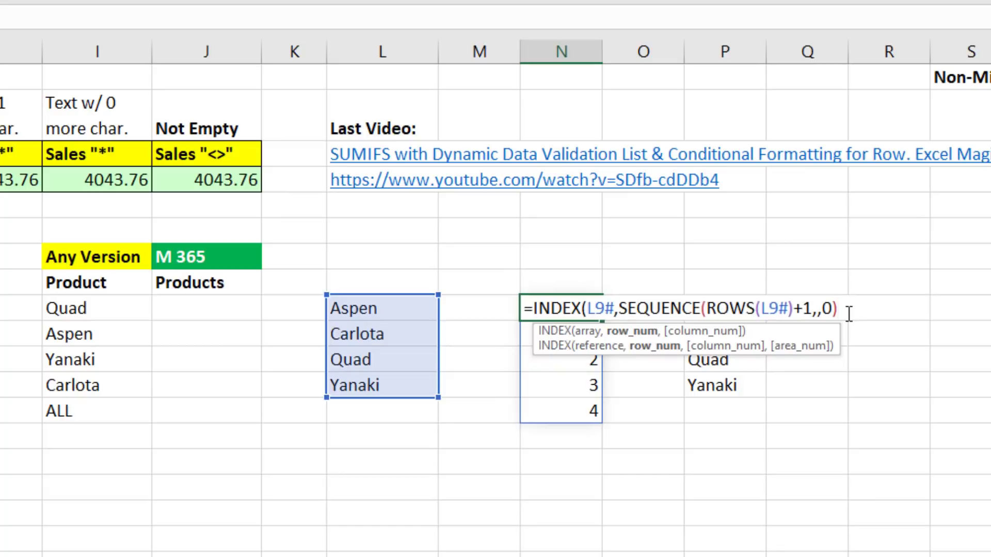
pyautogui.write(')')
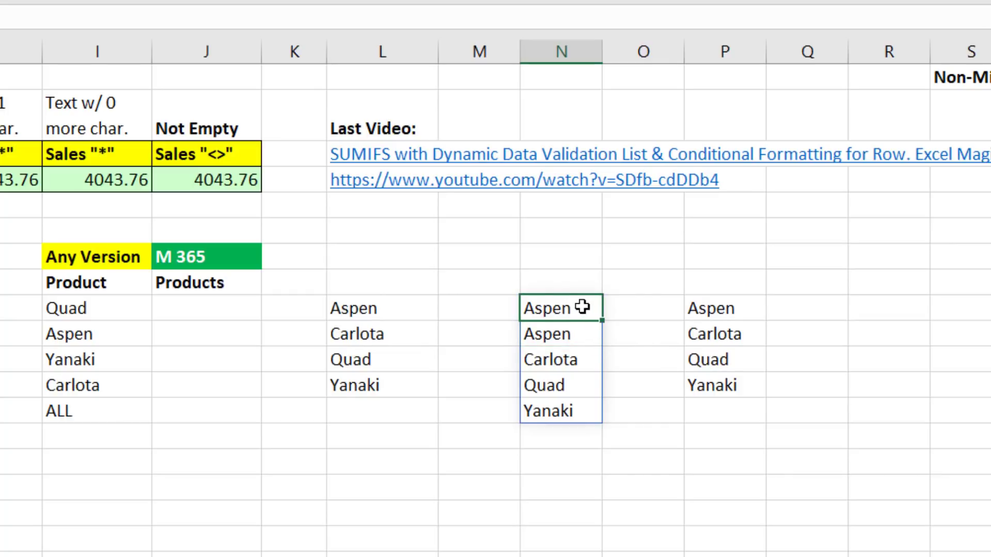
pyautogui.moveTo(568, 439)
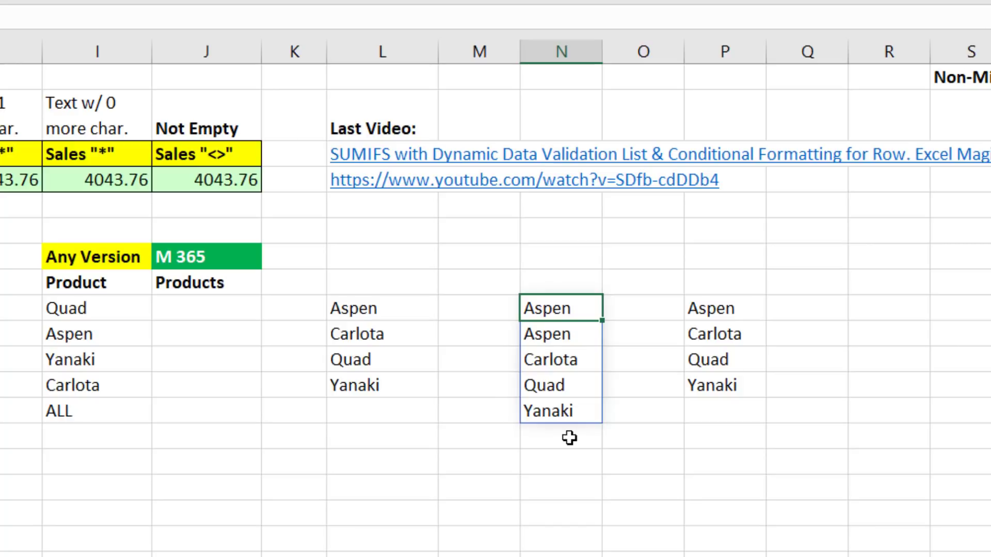
pyautogui.moveTo(558, 329)
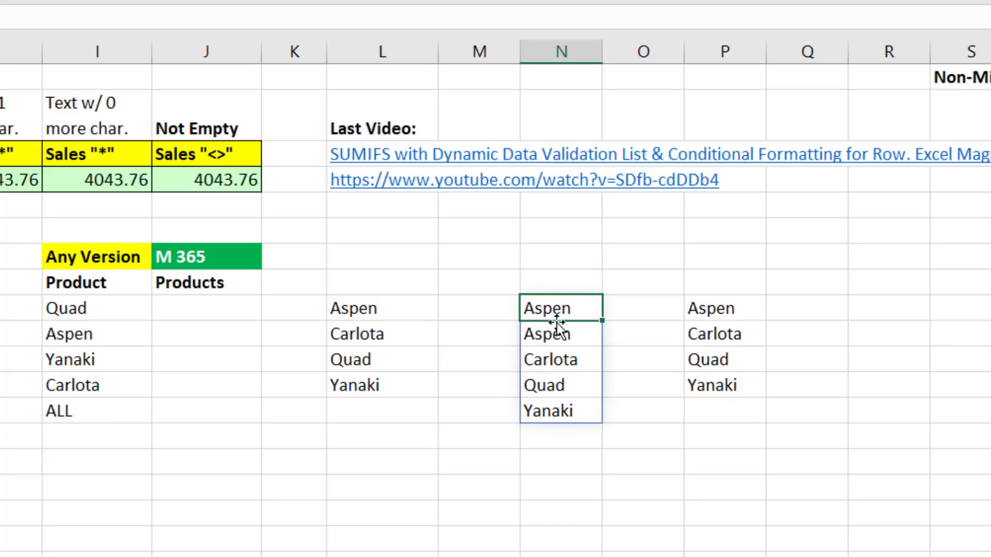
pyautogui.moveTo(637, 312)
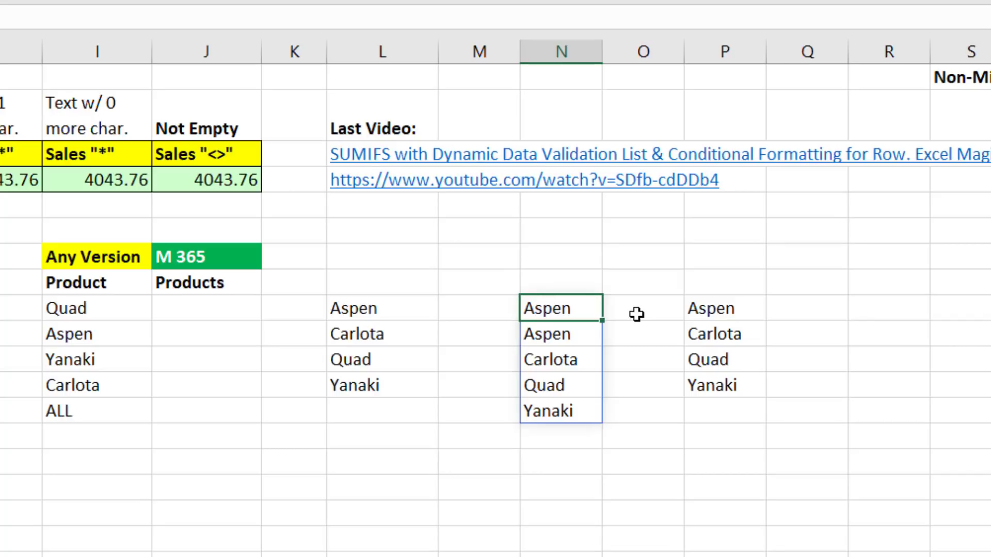
pyautogui.moveTo(540, 322)
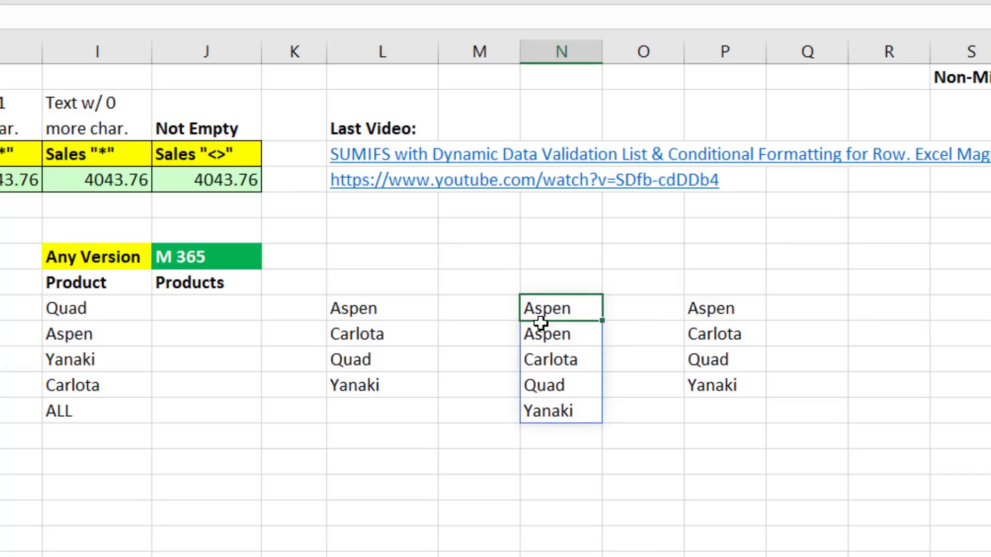
pyautogui.moveTo(543, 333)
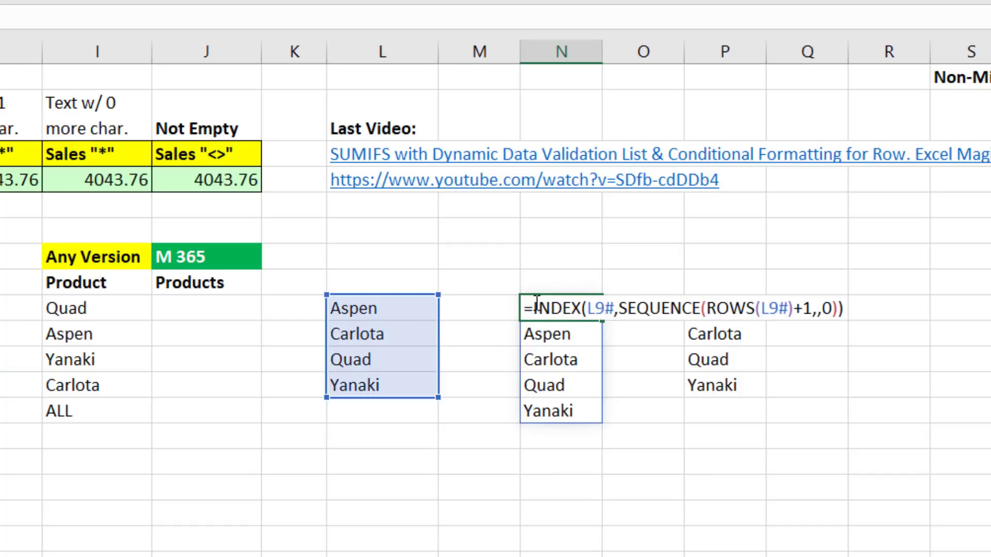
# Step: Wrap N9 in IF(SEQUENCE(...)=0,"ALL",…), then test a new product entry and undo it
pyautogui.write('IF(')
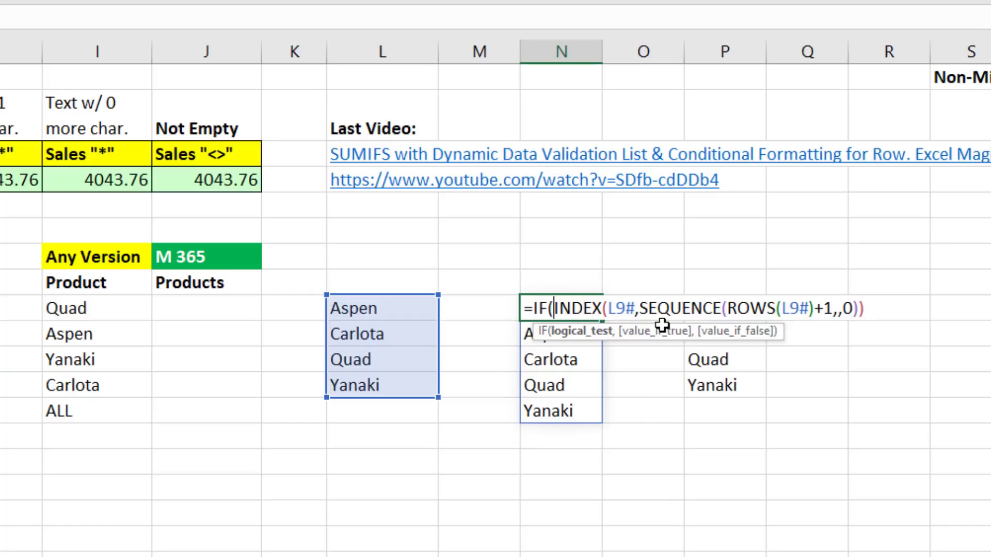
pyautogui.press('ctrl+c')
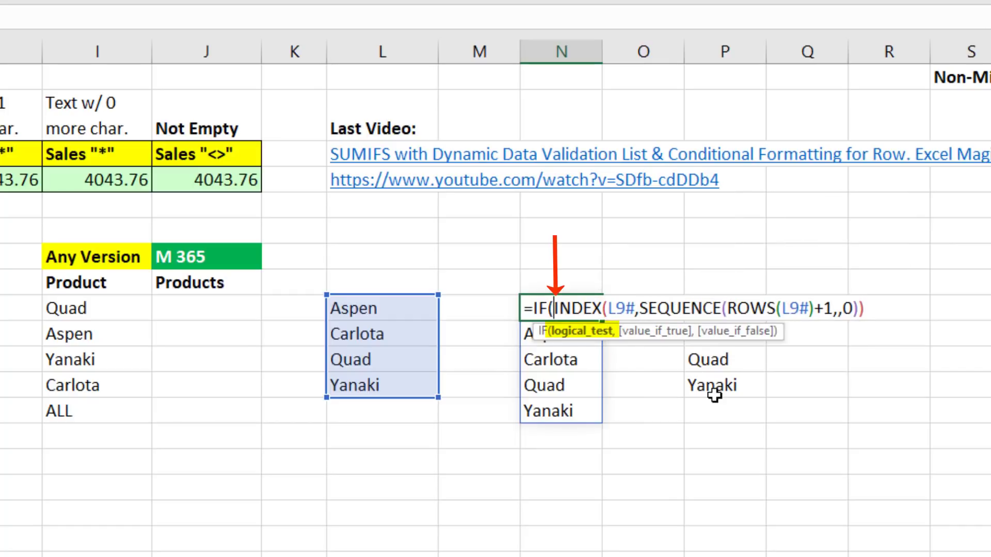
pyautogui.press('ctrl+v')
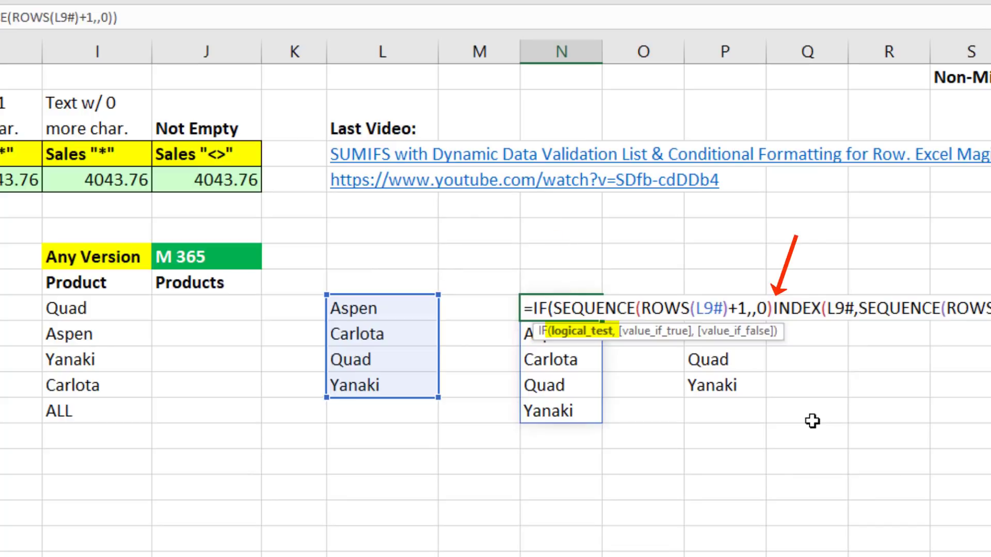
pyautogui.write('=0')
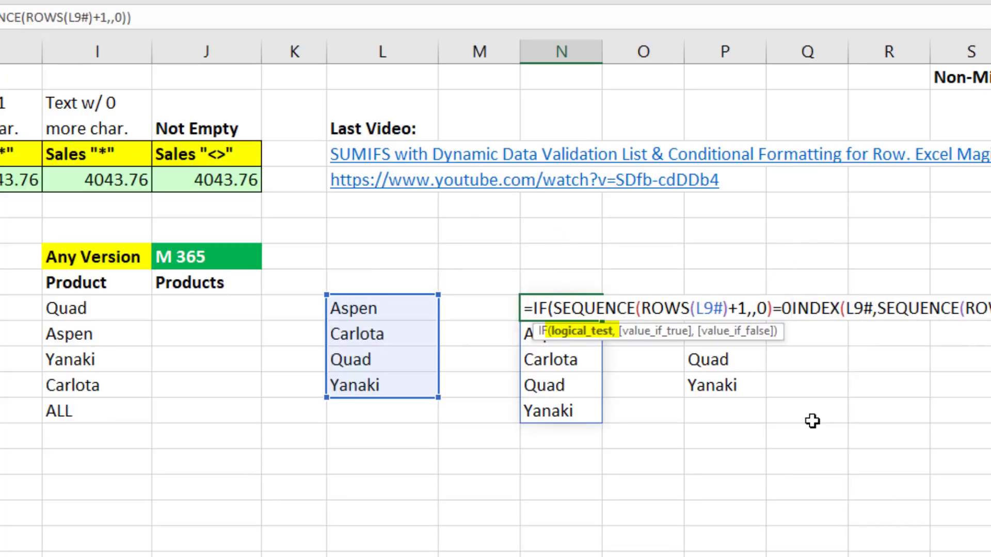
pyautogui.write(',"')
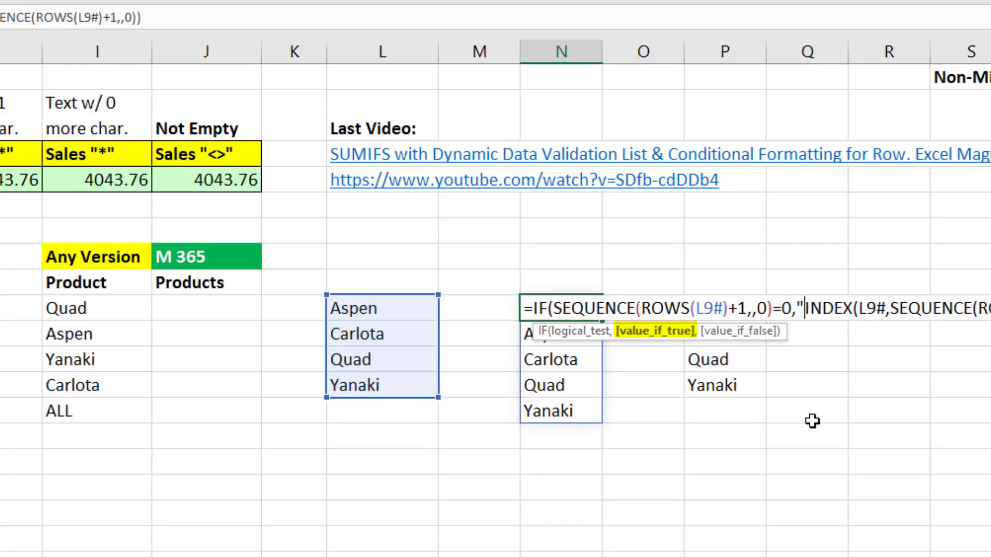
pyautogui.write('ALL",')
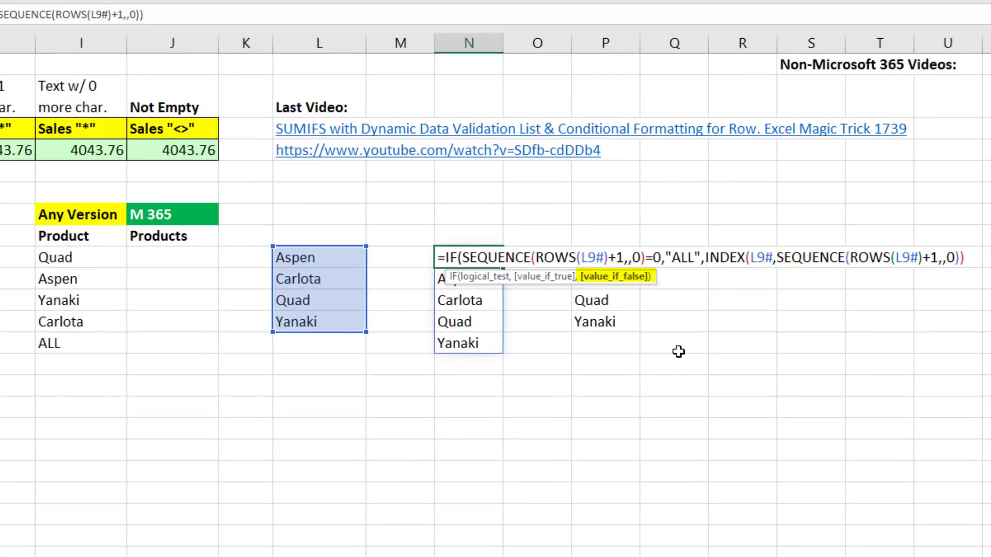
pyautogui.moveTo(626, 277)
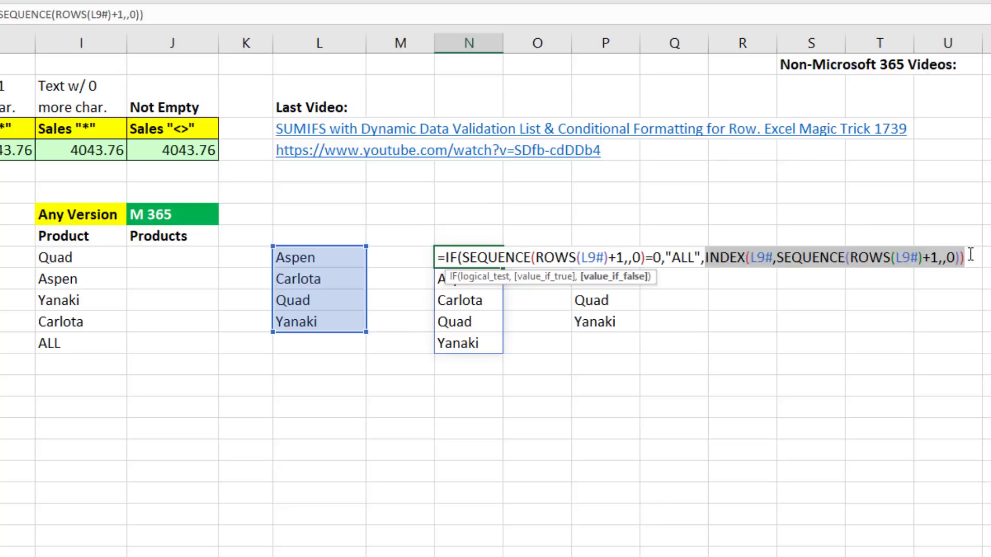
pyautogui.moveTo(974, 260)
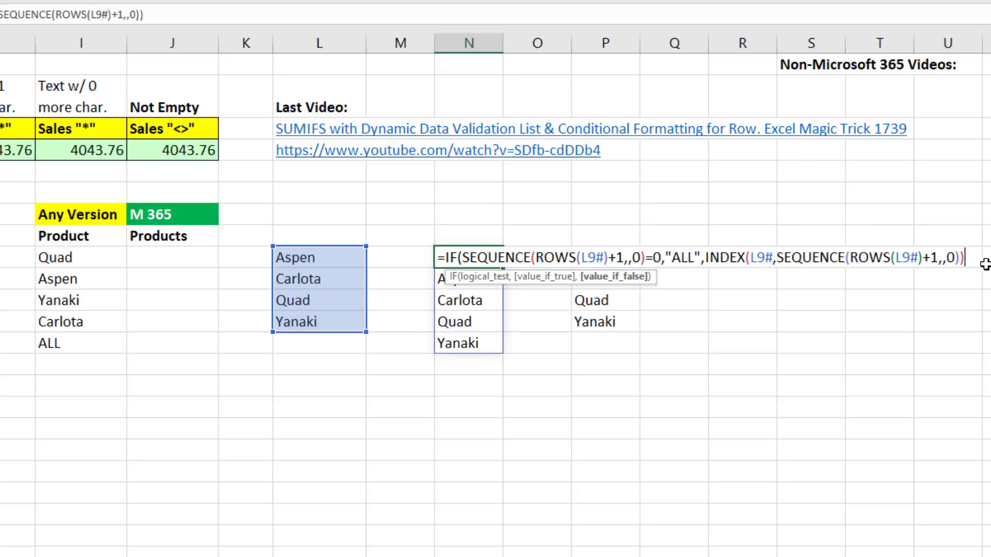
pyautogui.write(')')
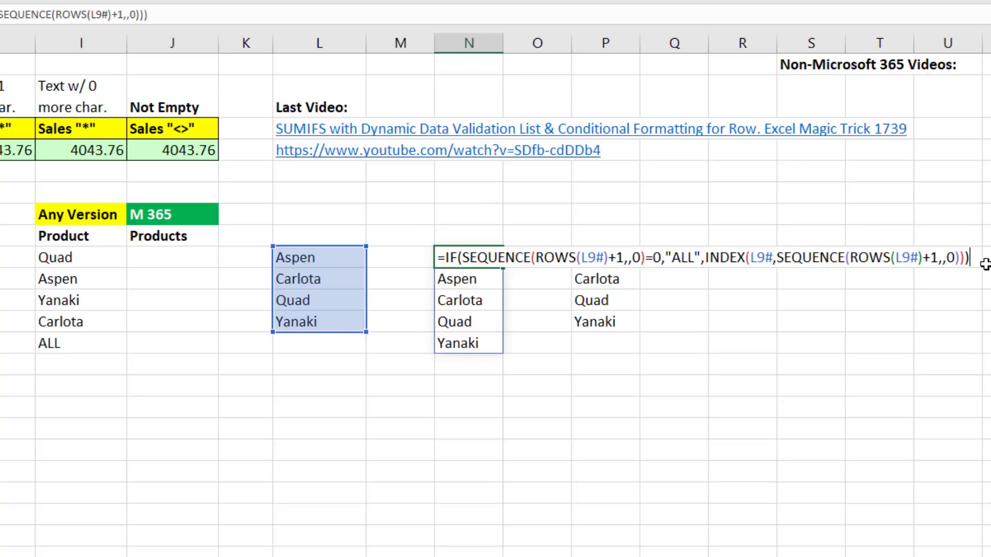
pyautogui.press('Return')
pyautogui.write('s')
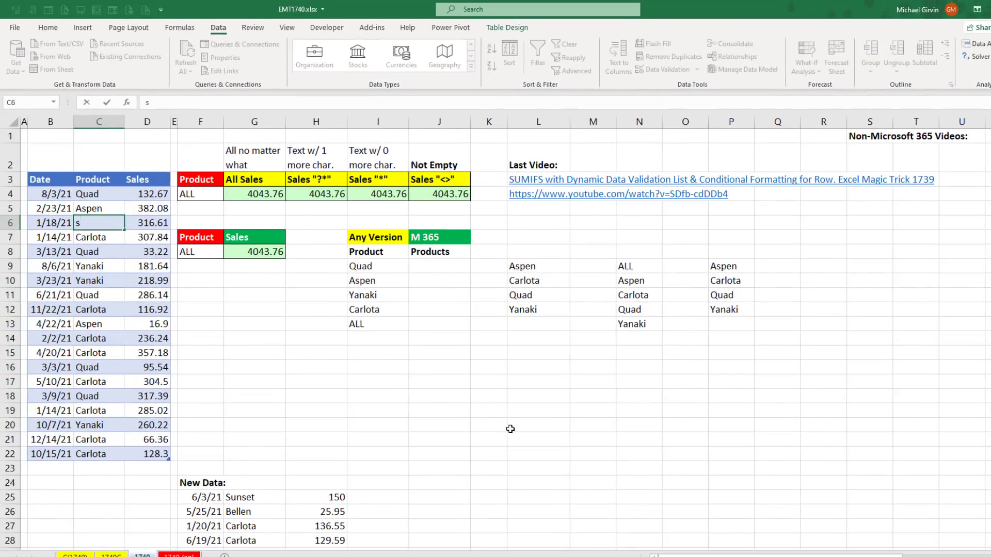
pyautogui.click(538, 425)
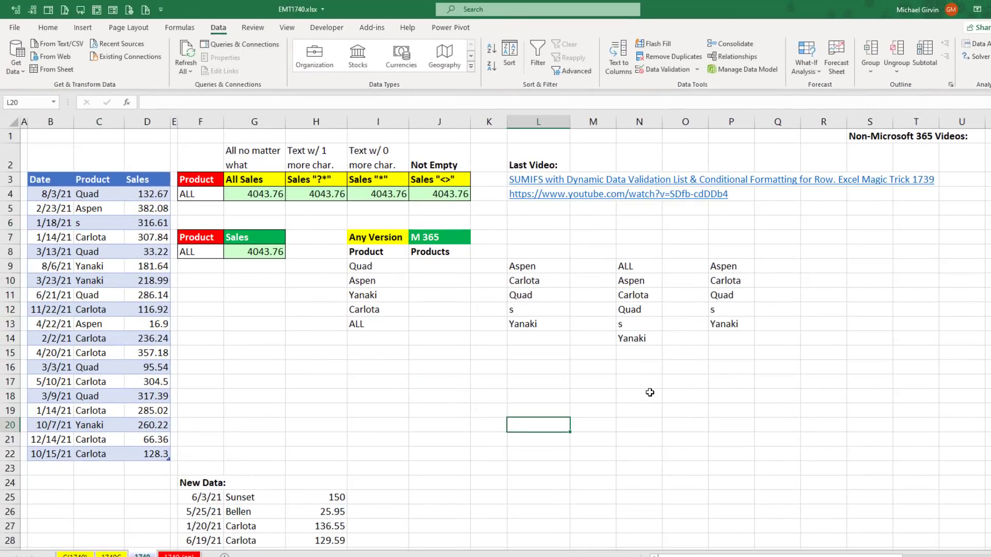
pyautogui.press('ctrl+z')
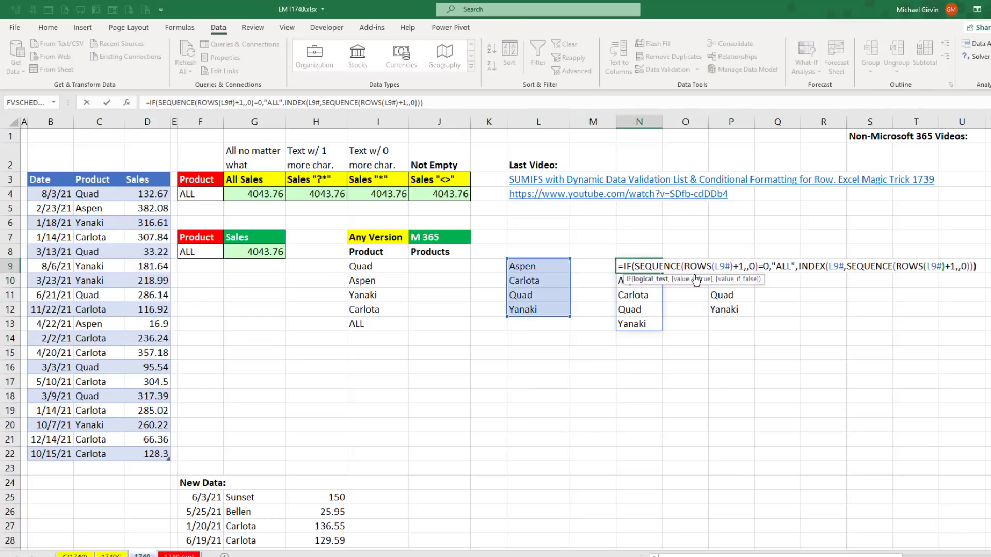
pyautogui.moveTo(910, 298)
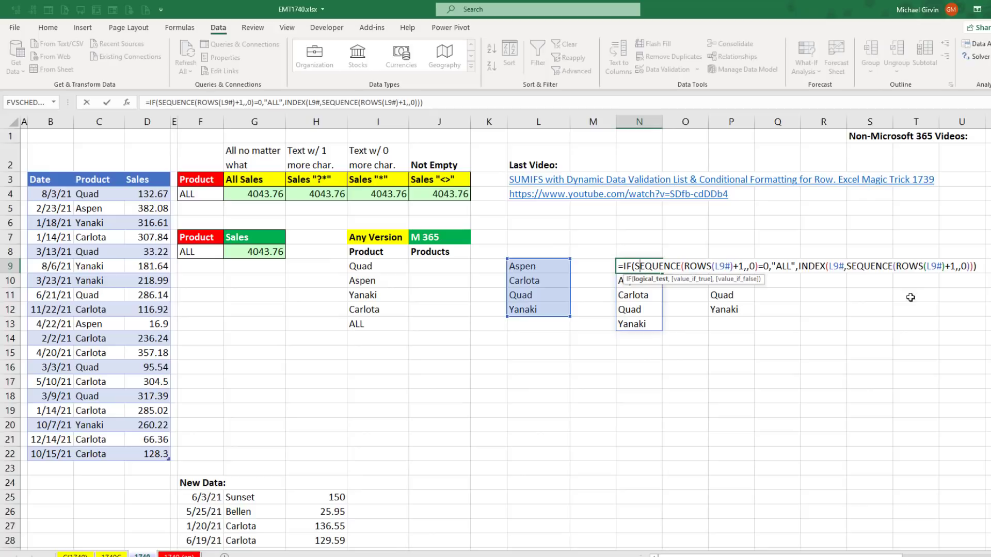
pyautogui.moveTo(537, 266)
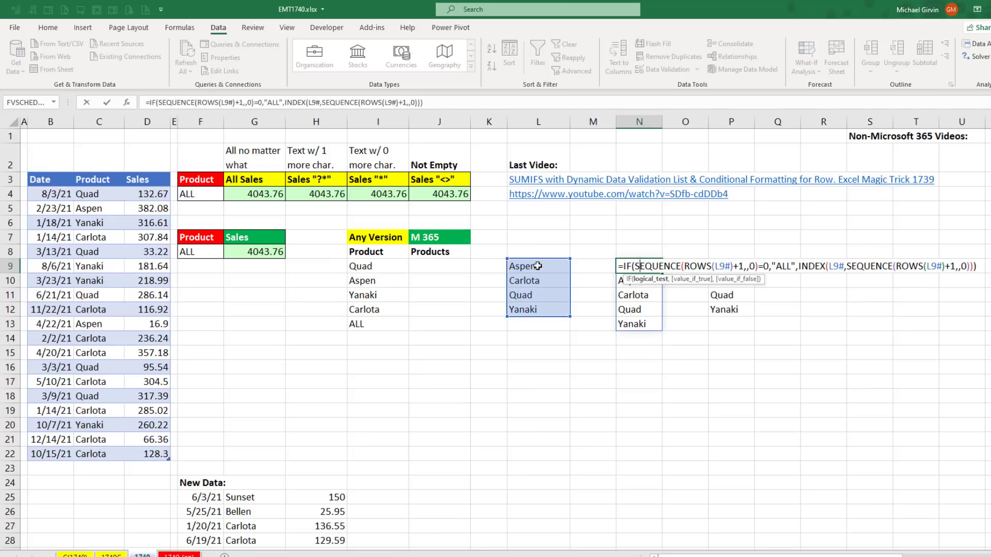
pyautogui.moveTo(683, 253)
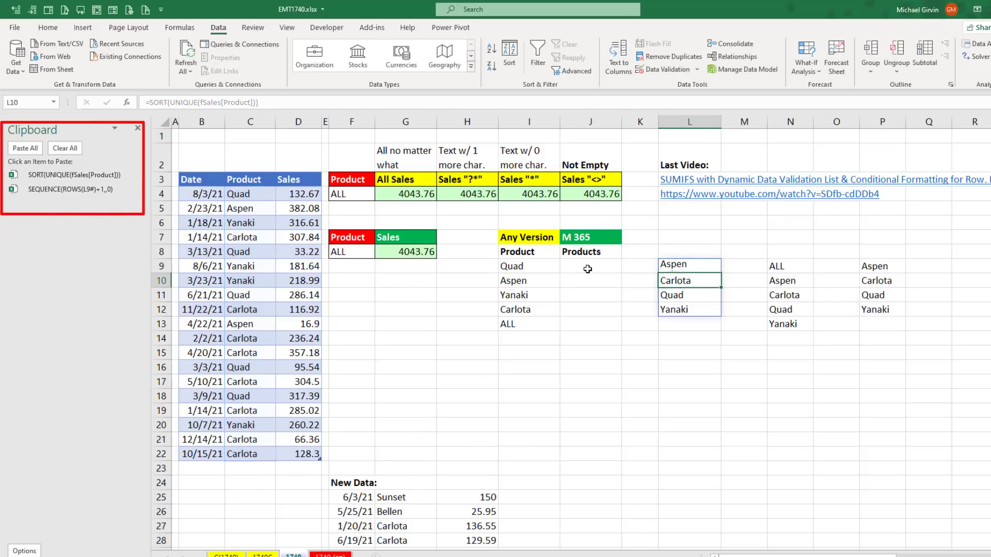
# Step: Start a LET in J9 defining SUL as sorted unique products and Rows as SEQUENCE(ROWS(SUL)+1,,0)
pyautogui.write('=let')
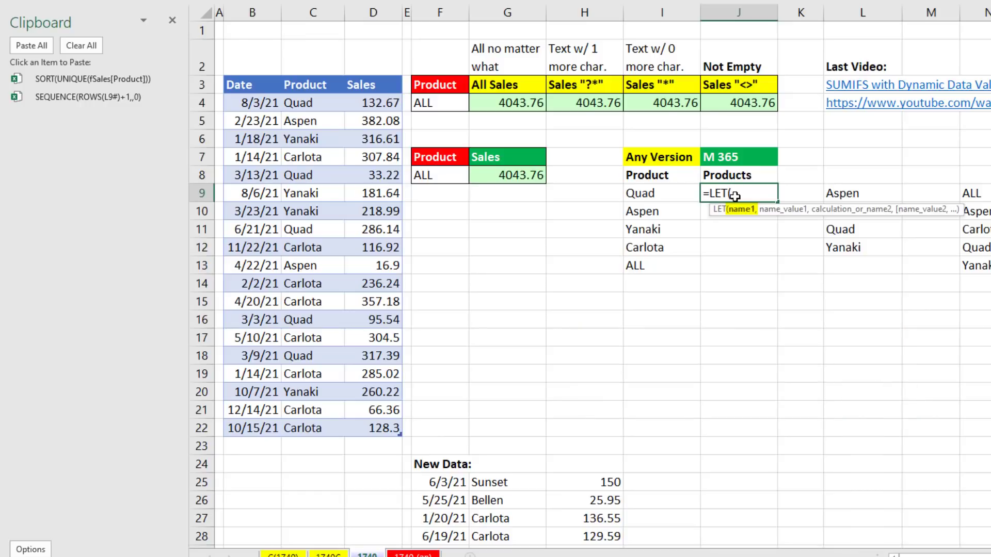
pyautogui.write('GUL')
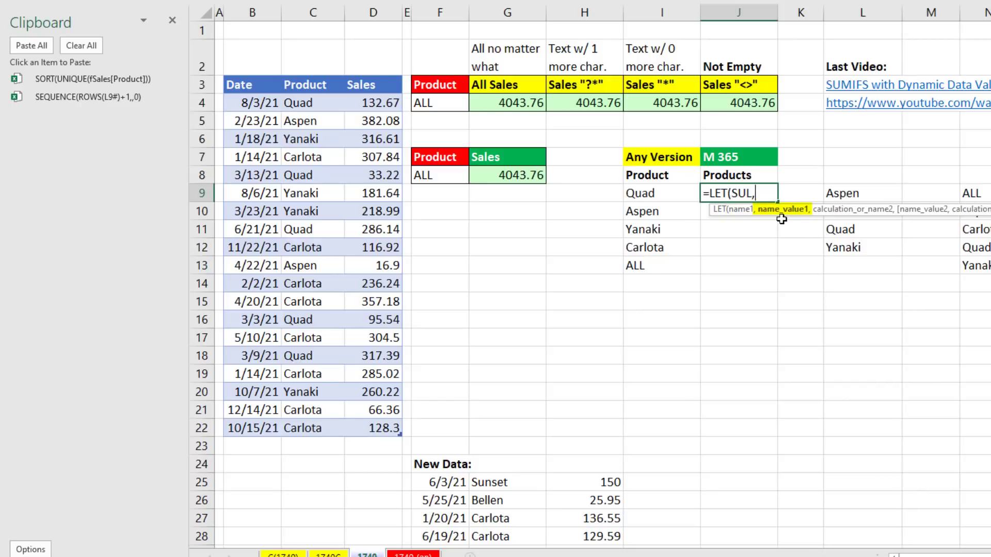
pyautogui.moveTo(753, 218)
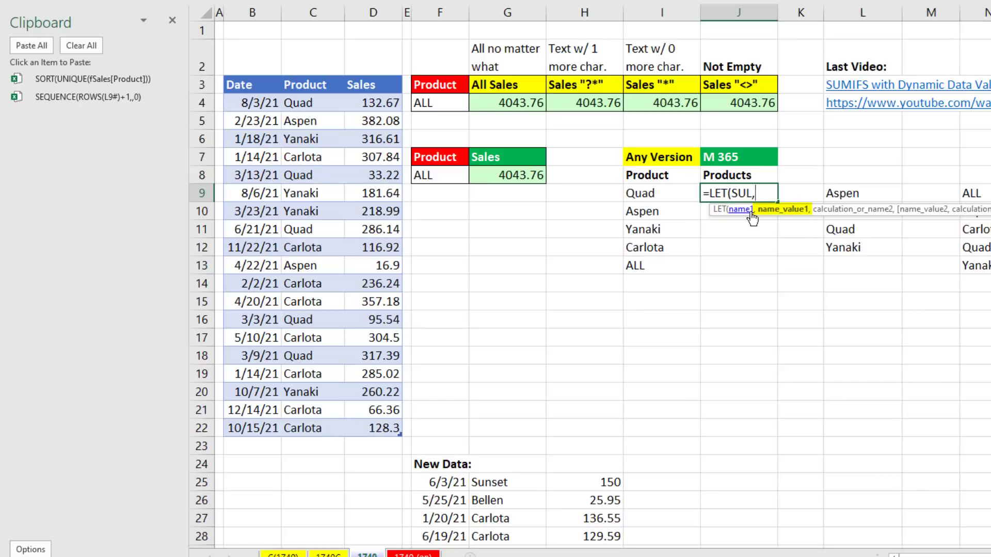
pyautogui.click(82, 79)
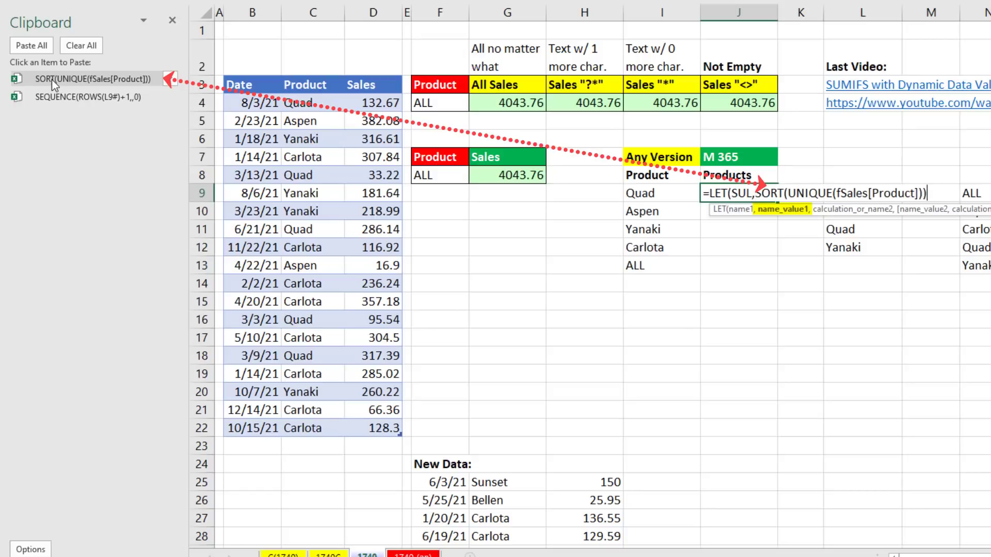
pyautogui.write(',')
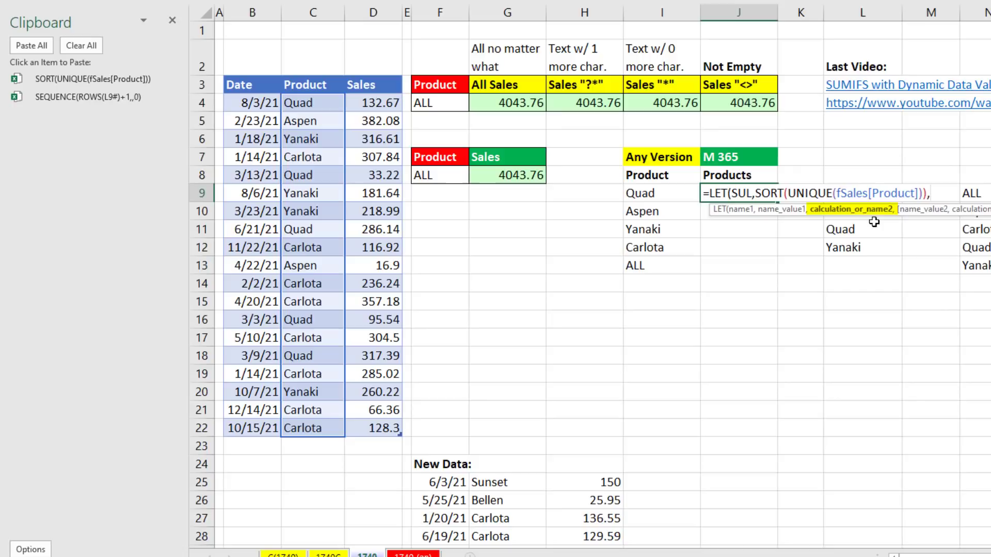
pyautogui.write('R')
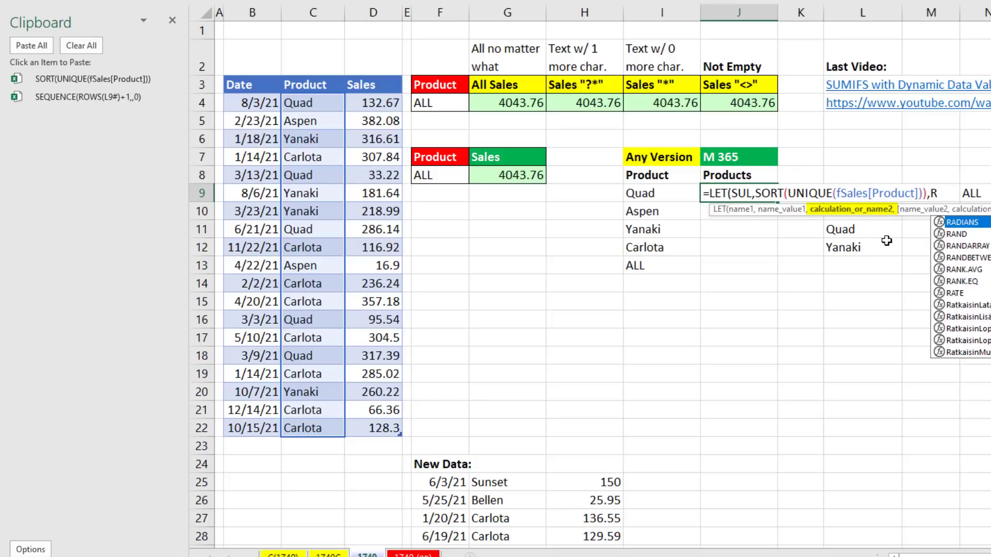
pyautogui.write('Rows,SEQUENCE(ROWS(L9#)+1,,0')
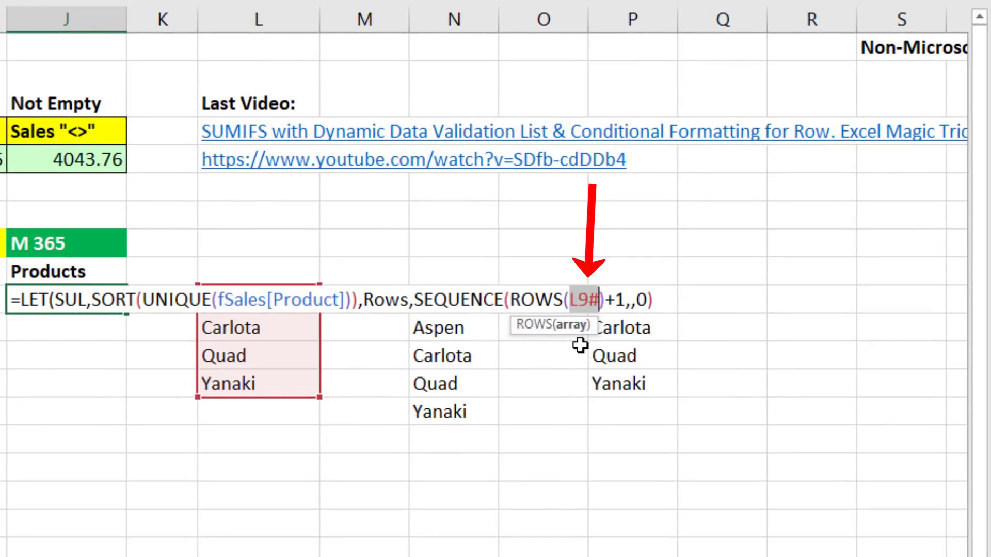
pyautogui.write('SU')
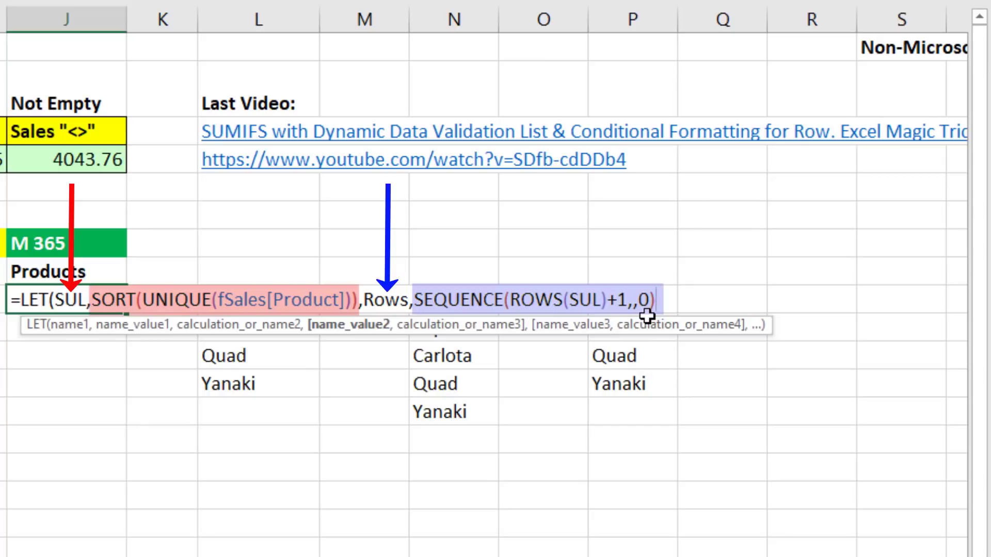
pyautogui.write(',')
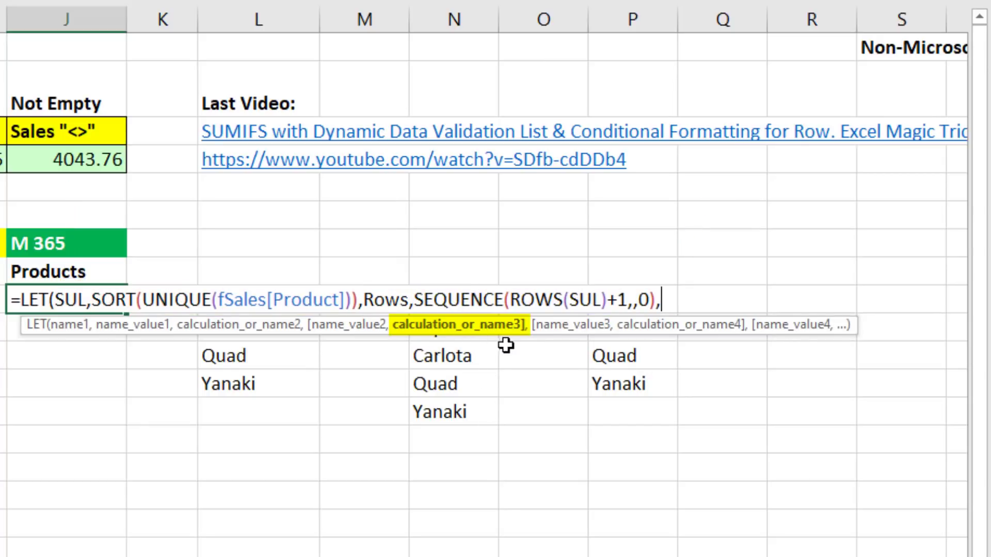
# Step: Finish the LET with the calculation IF(Rows=0,"ALL",INDEX(SUL,Rows))
pyautogui.write('IF(')
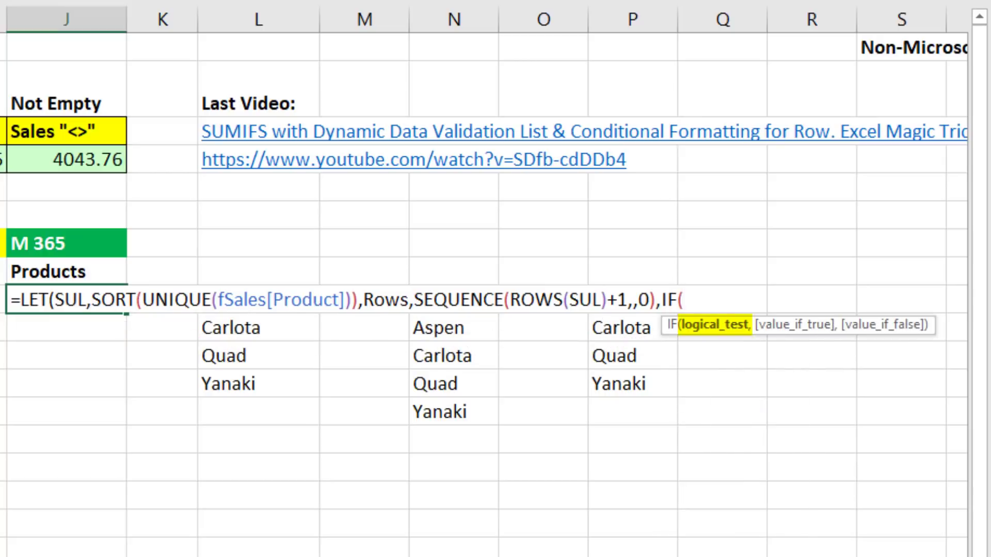
pyautogui.write('rows')
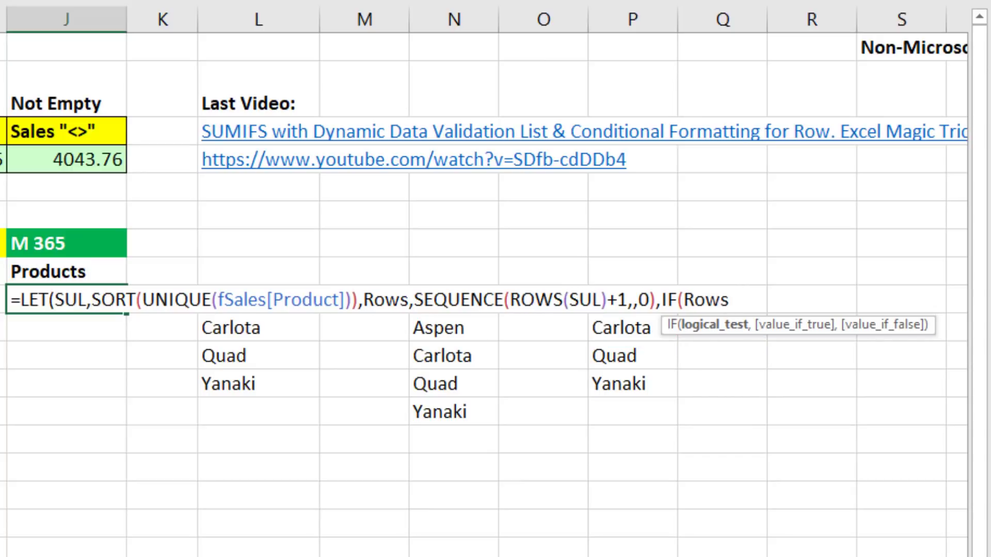
pyautogui.write('=0')
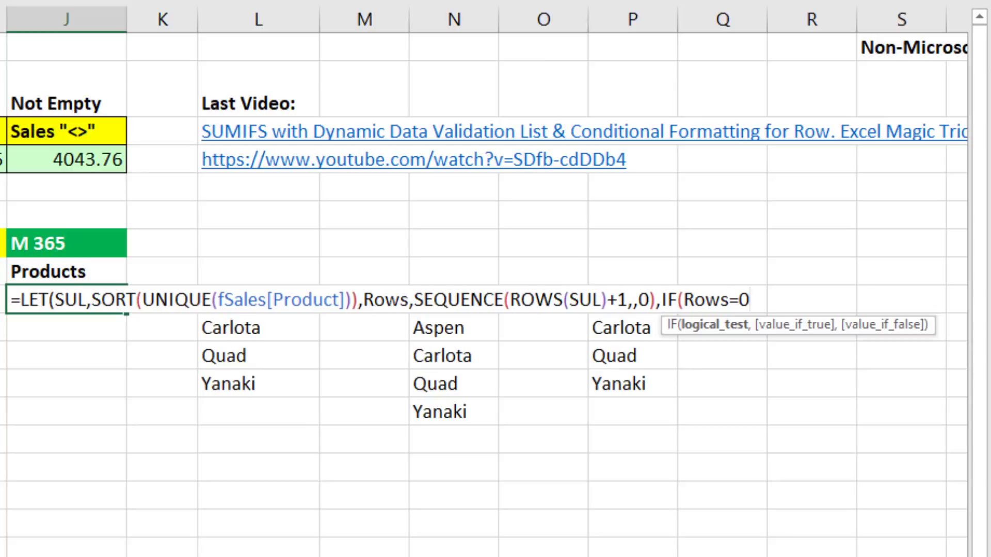
pyautogui.write(',"ALL",')
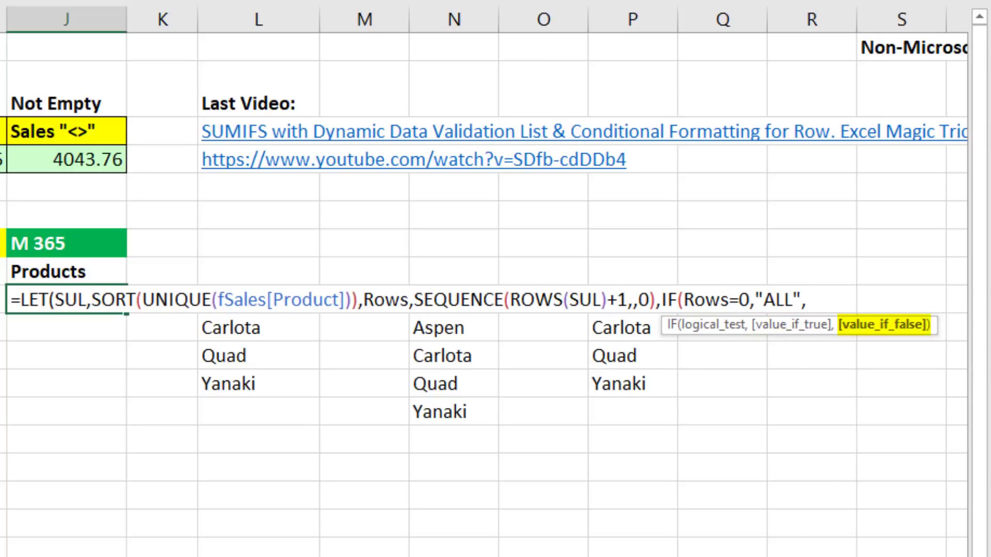
pyautogui.write('INDEX(')
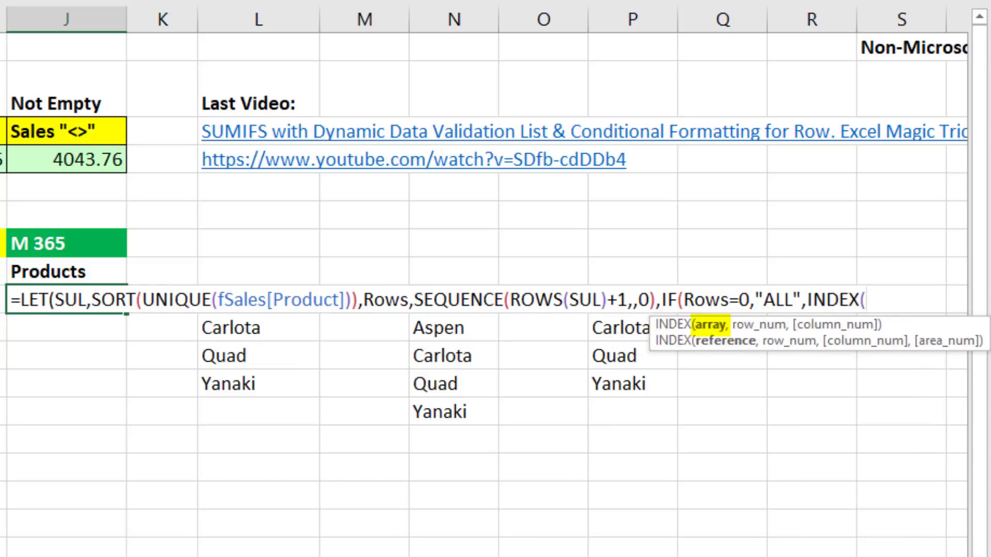
pyautogui.write('sul')
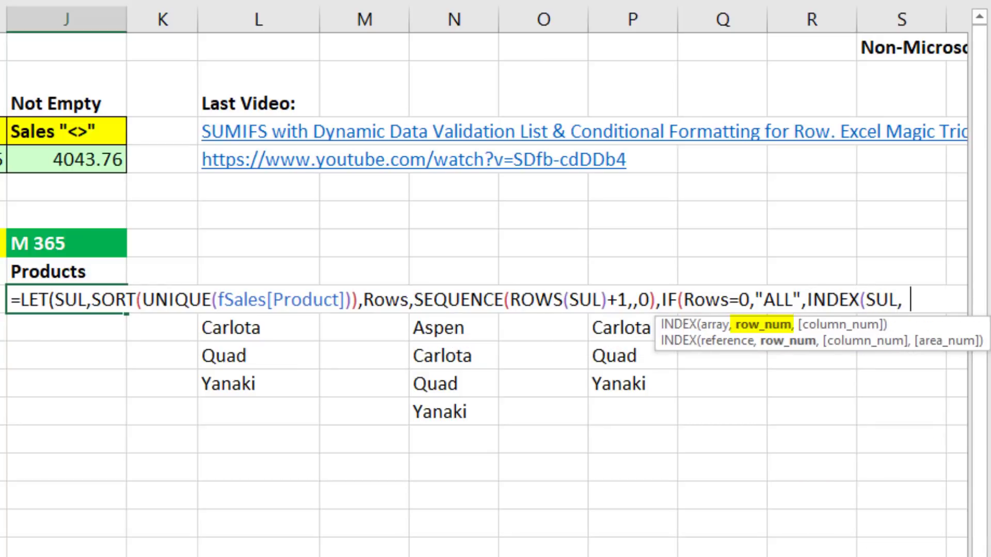
pyautogui.write('Rows')
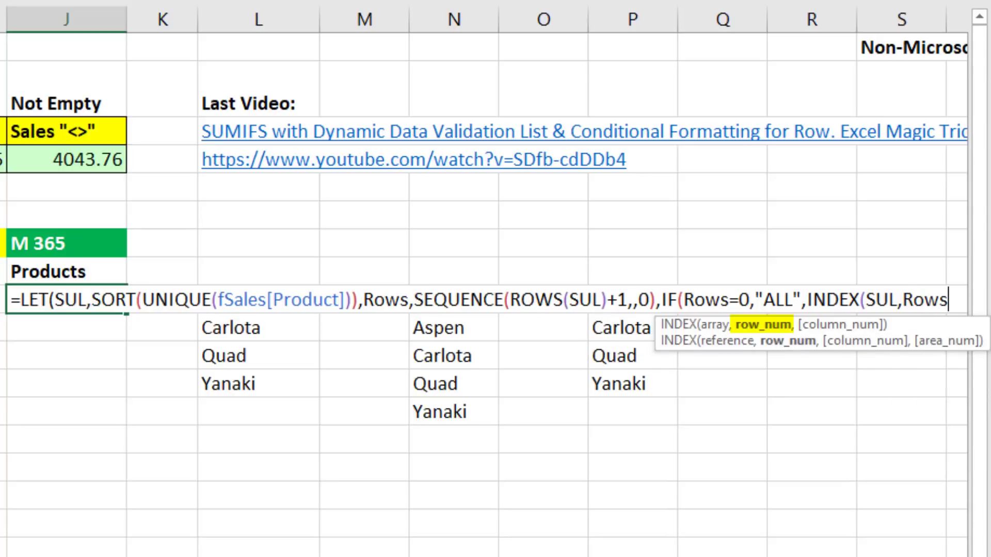
pyautogui.write(')))')
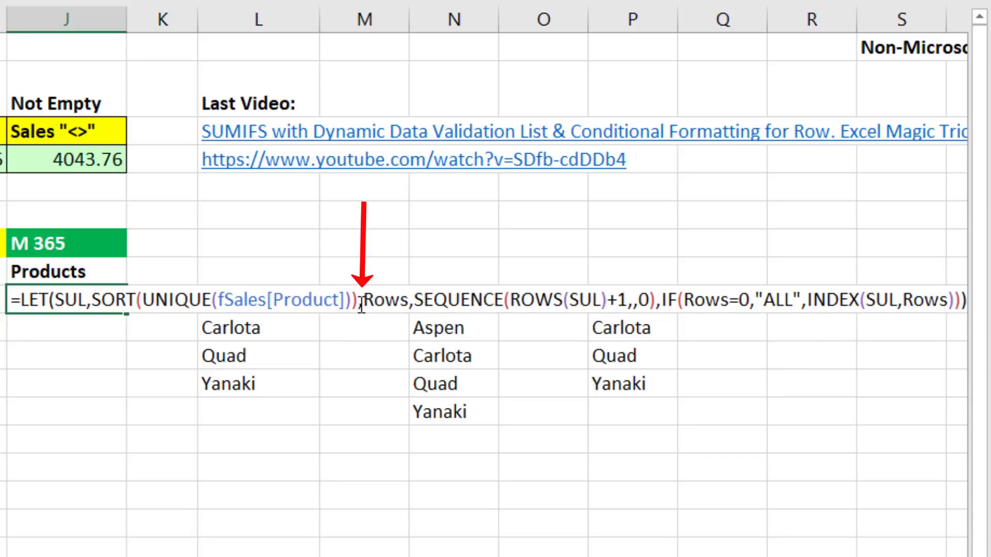
# Step: Insert a line break before Rows in J9's LET formula with Alt+Enter
pyautogui.press('Alt+Enter')
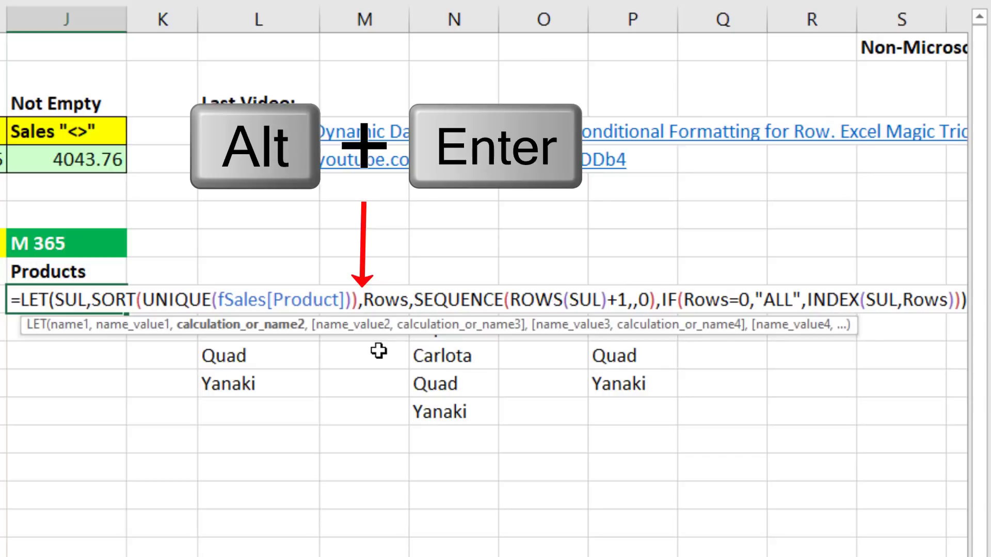
pyautogui.press('alt+enter')
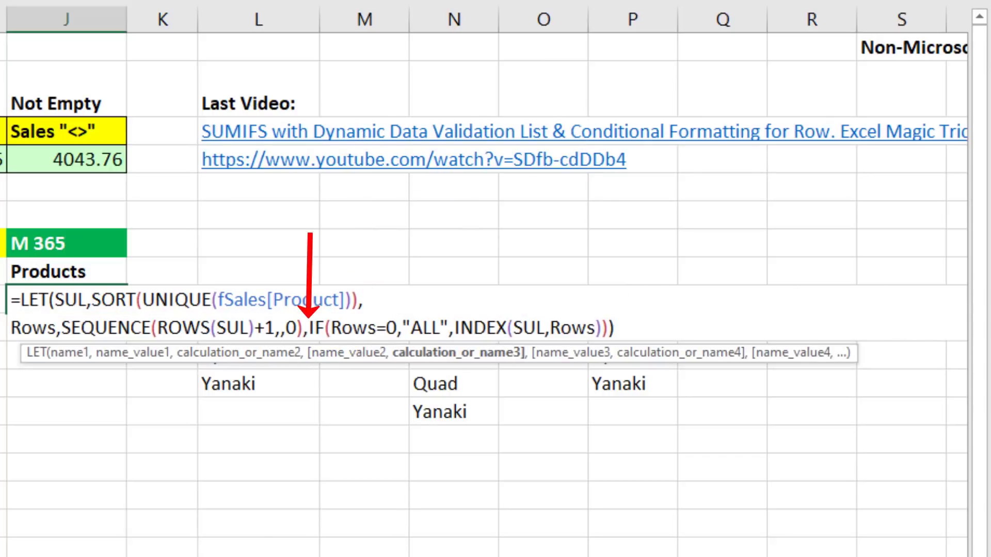
pyautogui.hscroll(-3)
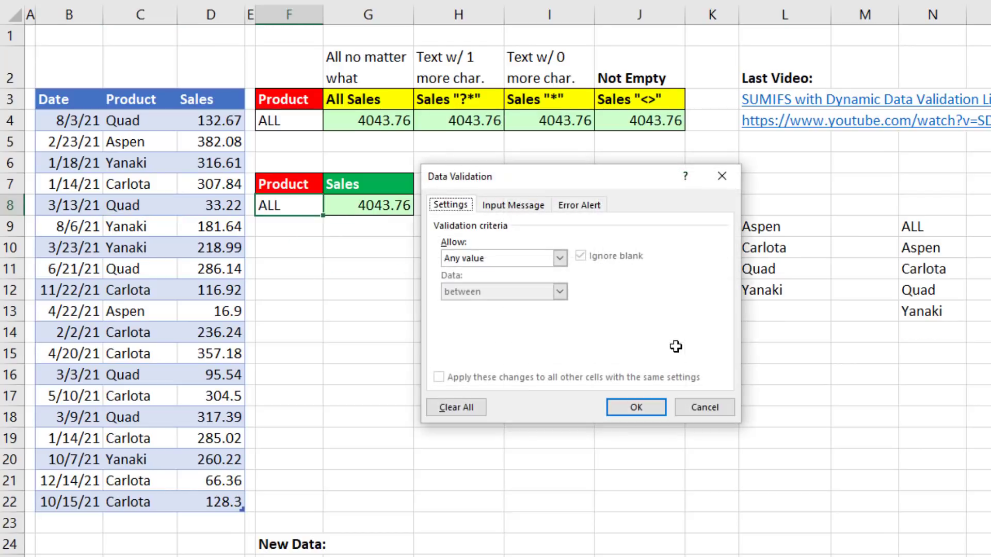
# Step: Set F8's data validation to List with source =$J$9#
pyautogui.click(499, 258)
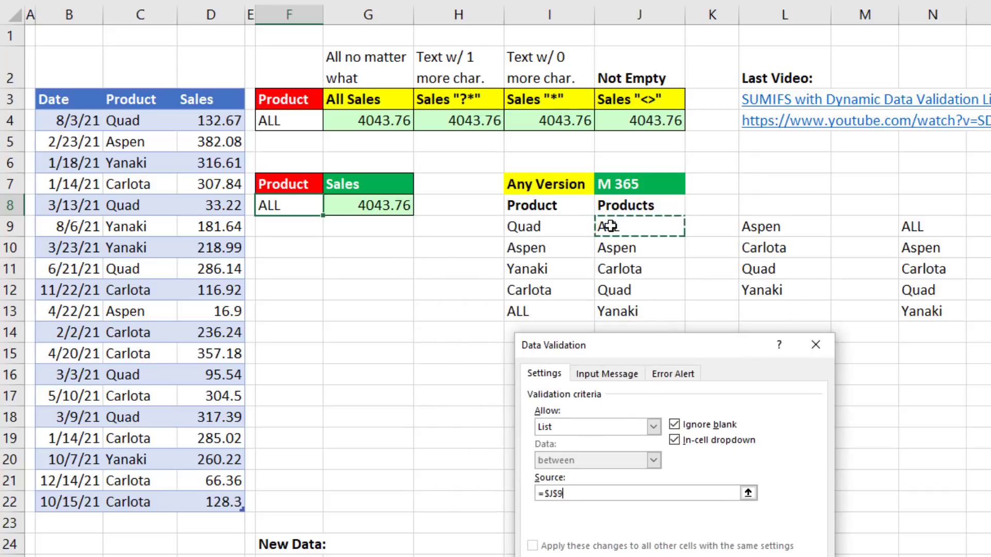
pyautogui.write('#')
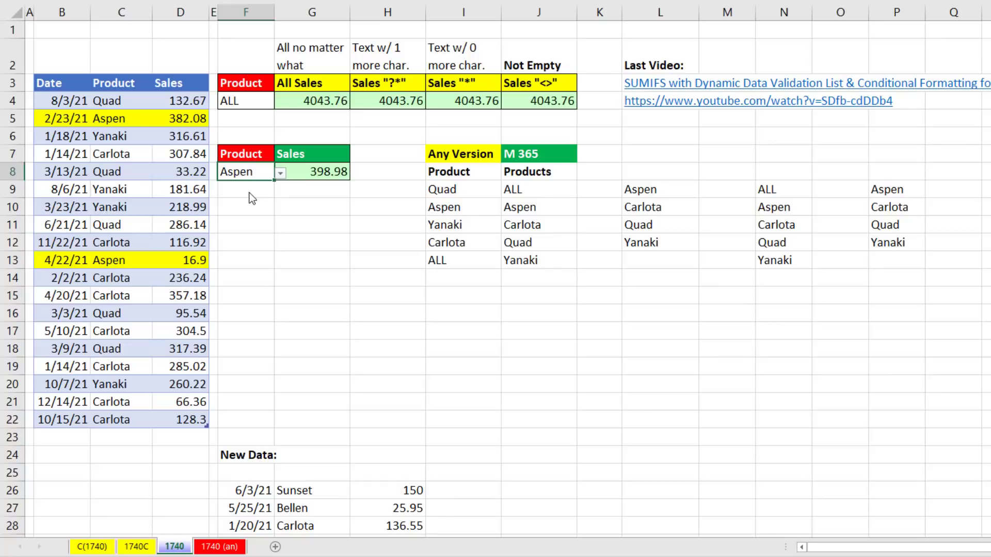
pyautogui.moveTo(259, 493)
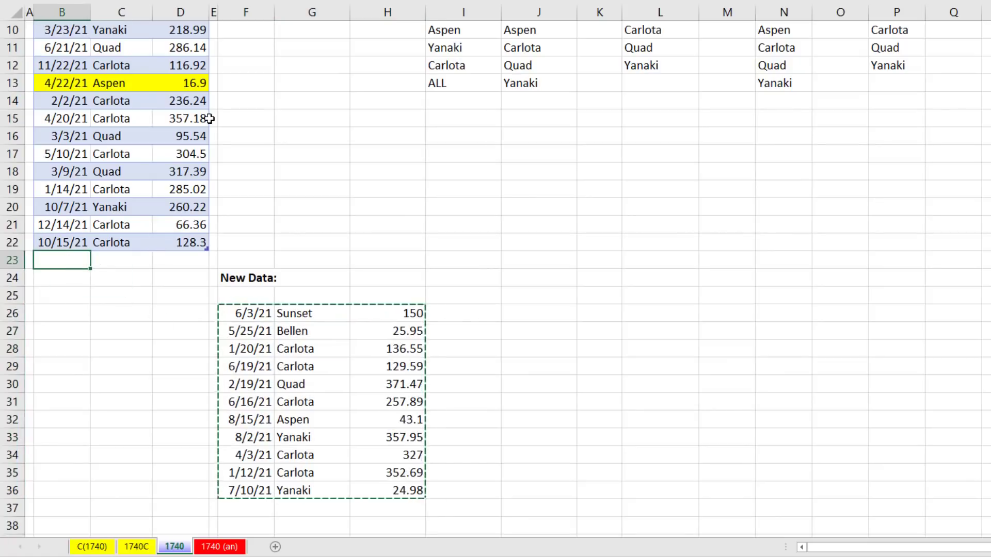
# Step: Compare the F4 and F8 product dropdowns and pick a product from the updated list
pyautogui.scroll(3)
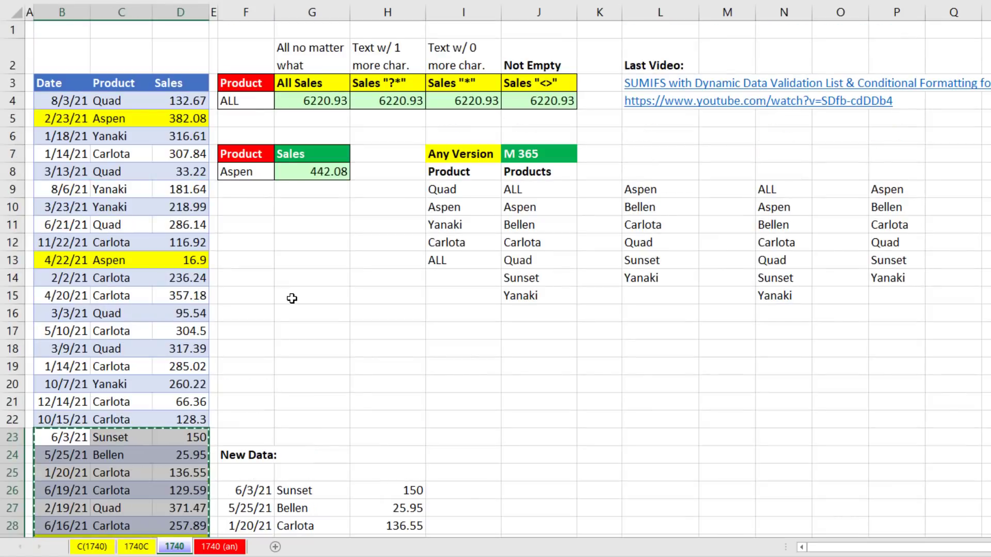
pyautogui.click(279, 102)
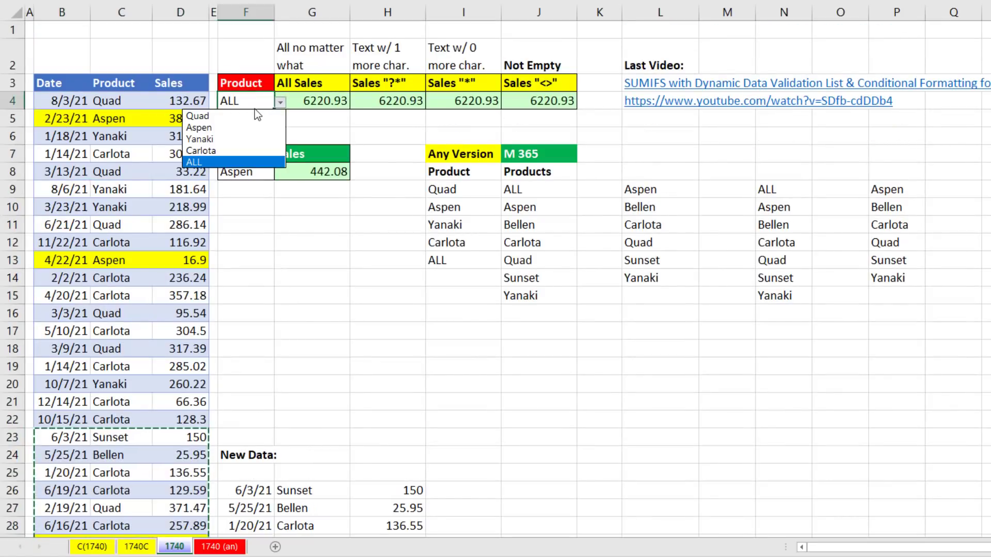
pyautogui.click(279, 172)
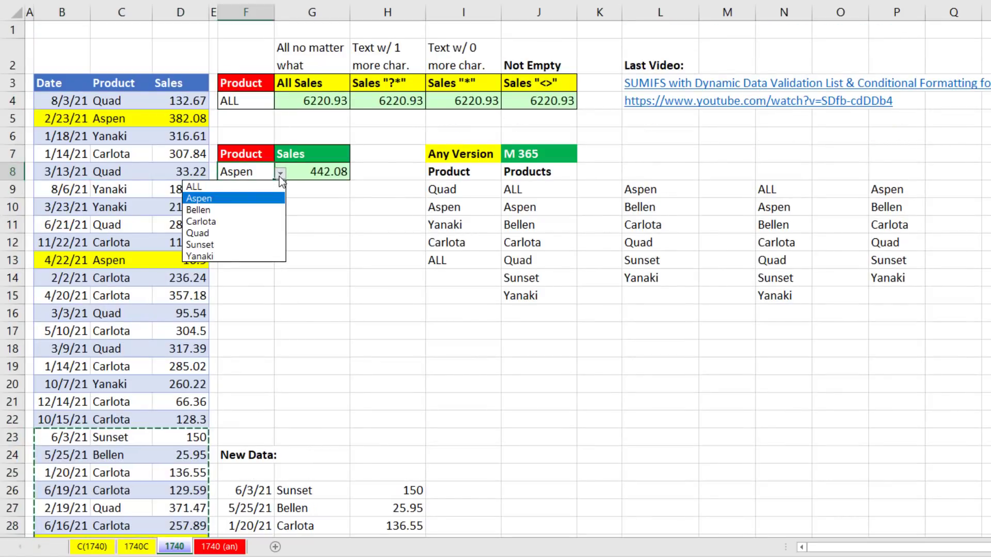
pyautogui.moveTo(215, 209)
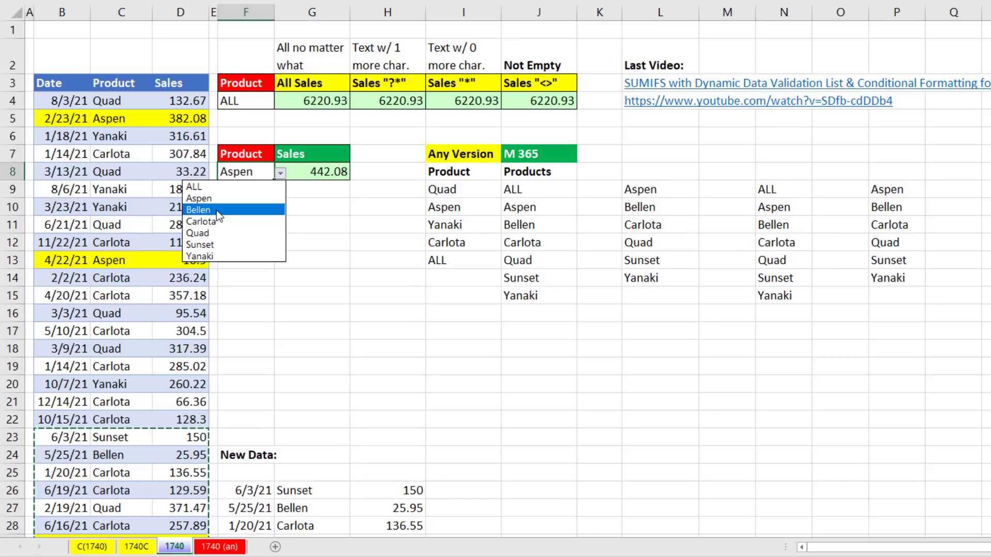
pyautogui.click(198, 210)
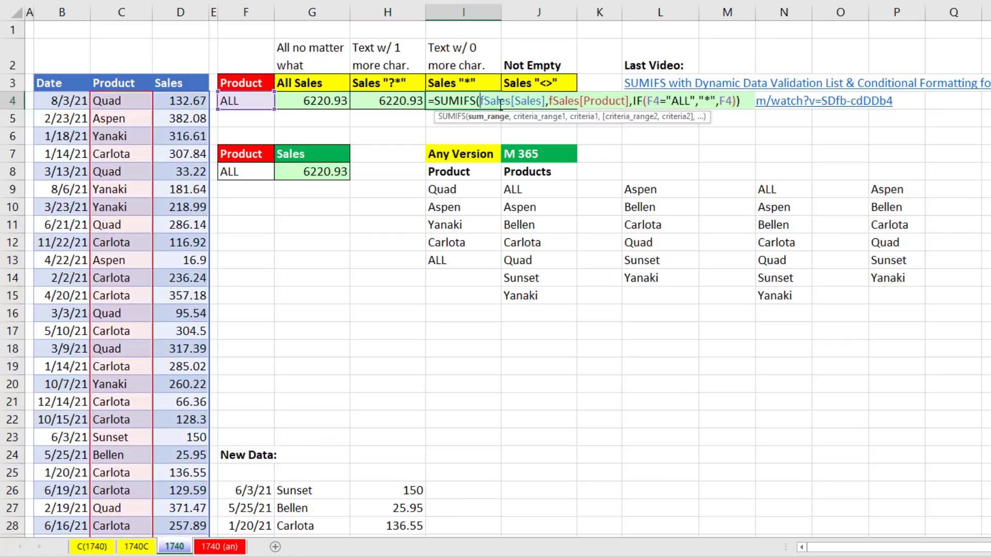
pyautogui.click(537, 101)
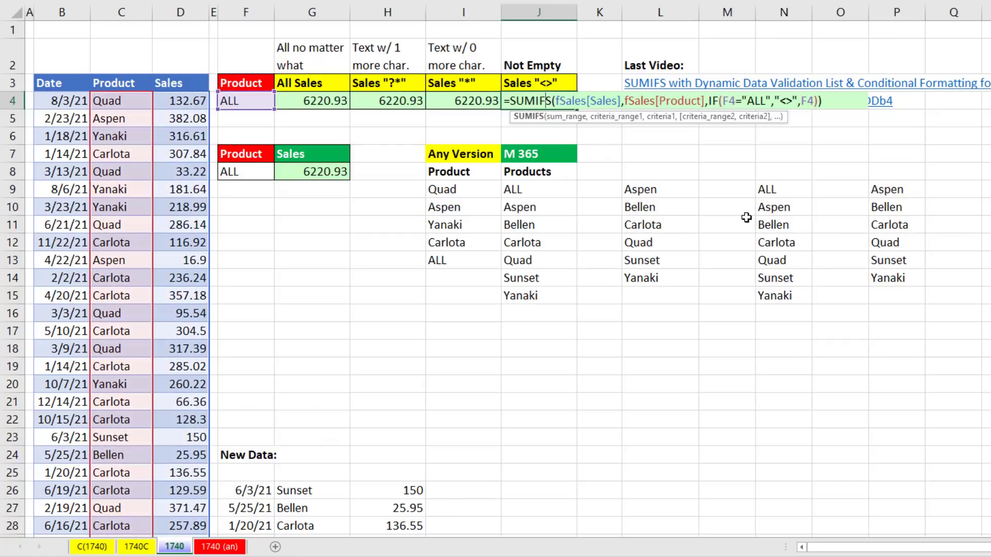